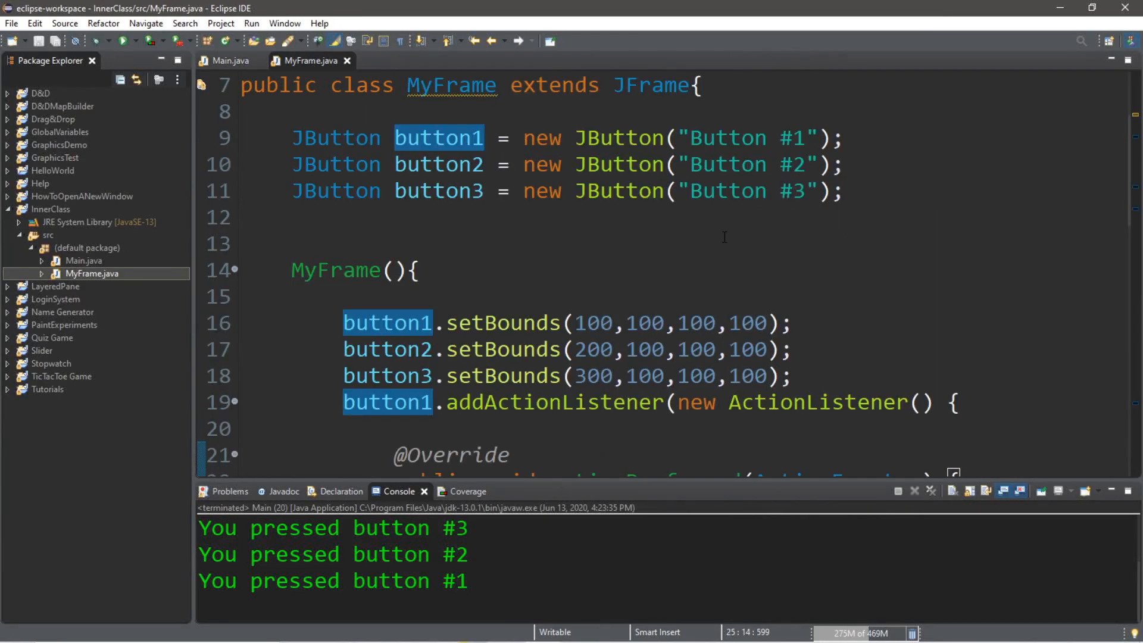
Switch from MyFrame.java to the Main.java editor showing the anonymous-class notes.
{"action": "scroll", "scroll_direction": "down", "scroll_amount": 3}
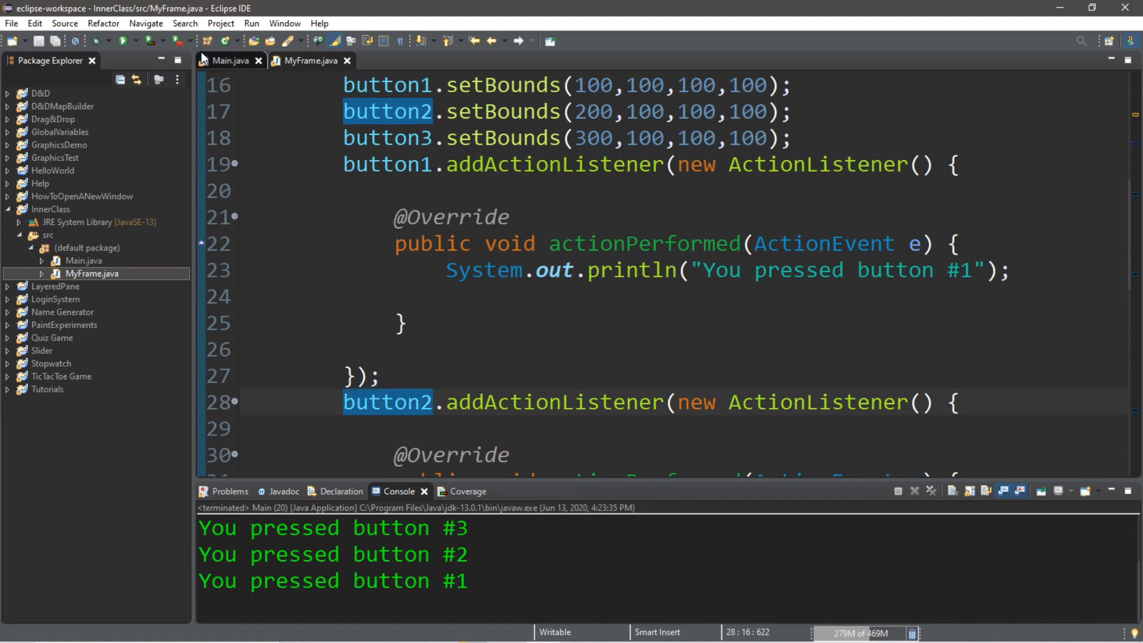
{"action": "left_click", "coordinate": [120, 40]}
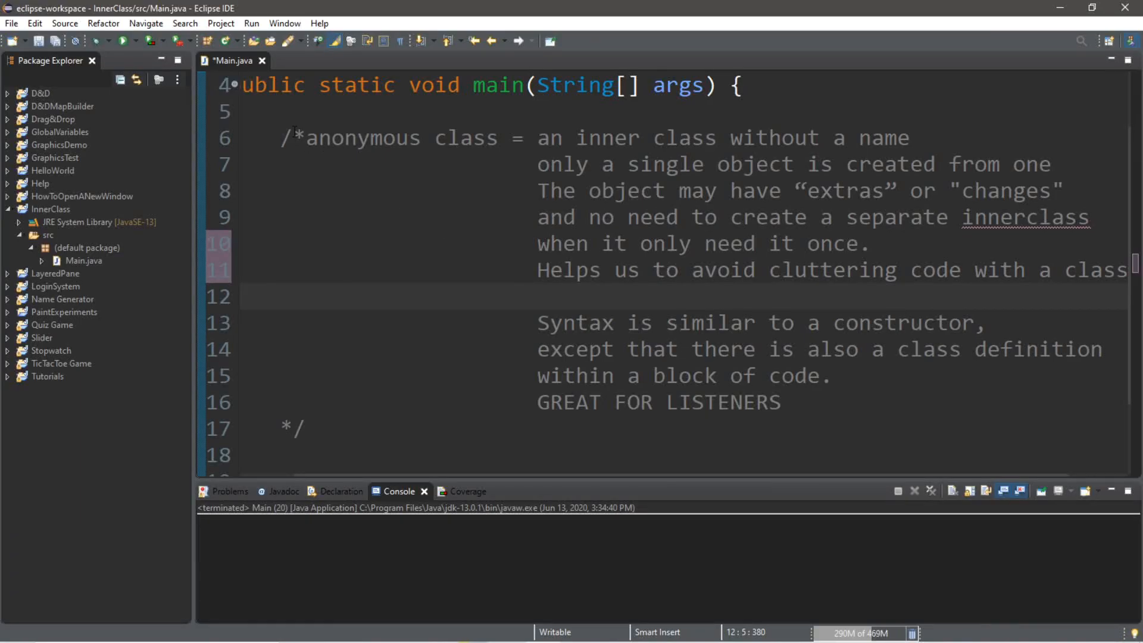
Highlight the key lines of the anonymous-class notes in Main.java while reviewing them.
{"action": "left_click_drag", "start_coordinate": [305, 137], "coordinate": [498, 138]}
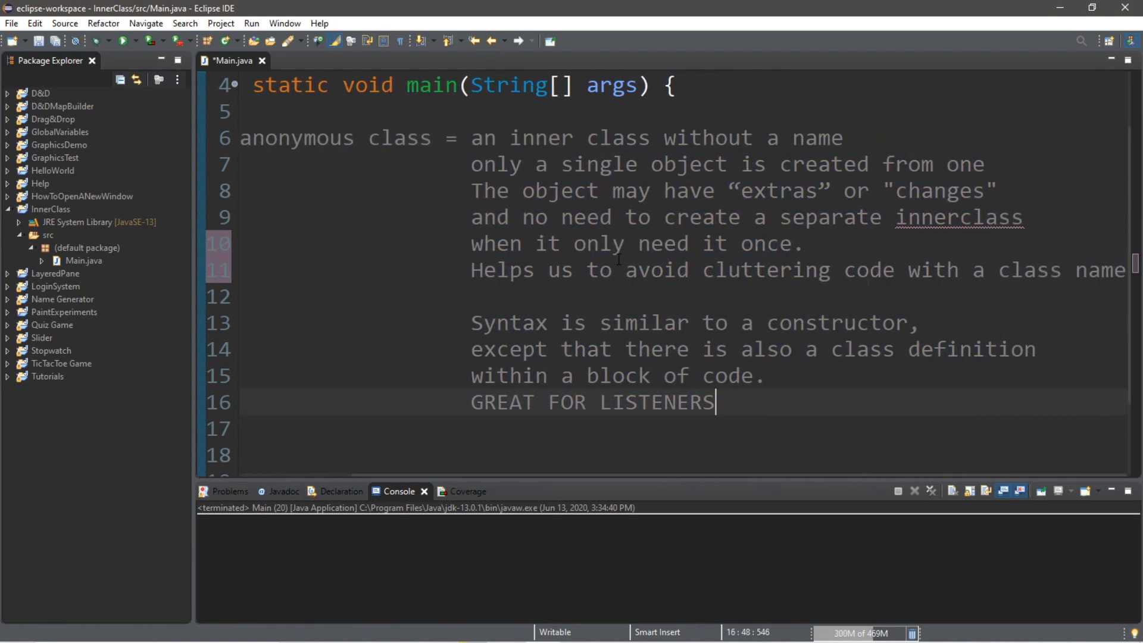
{"action": "left_click_drag", "start_coordinate": [471, 138], "coordinate": [678, 138]}
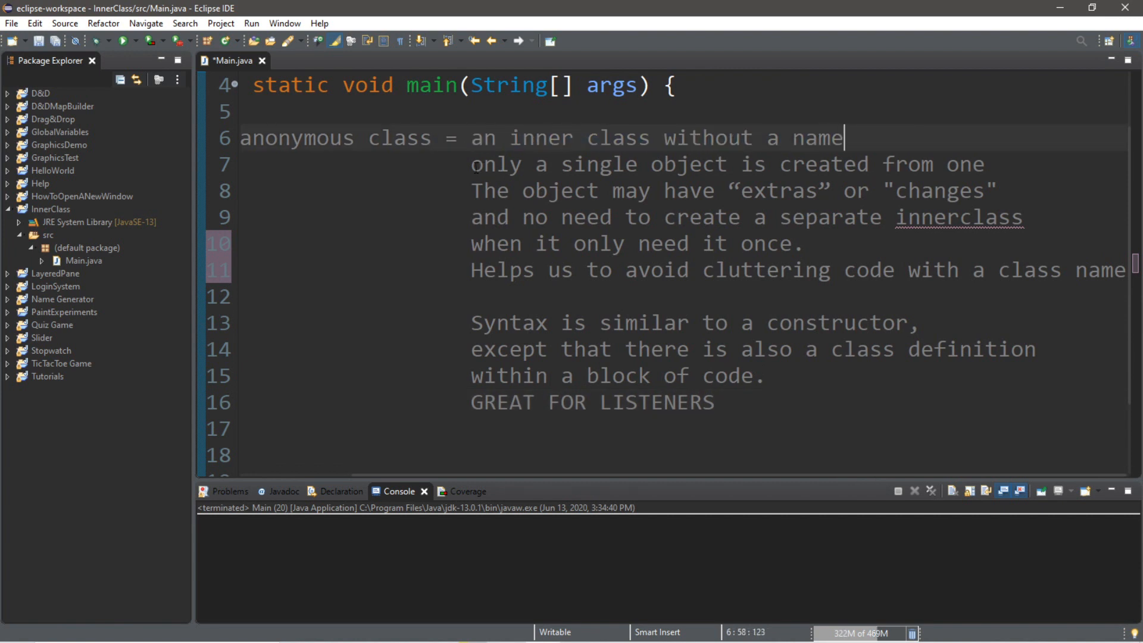
{"action": "triple_click", "coordinate": [727, 164]}
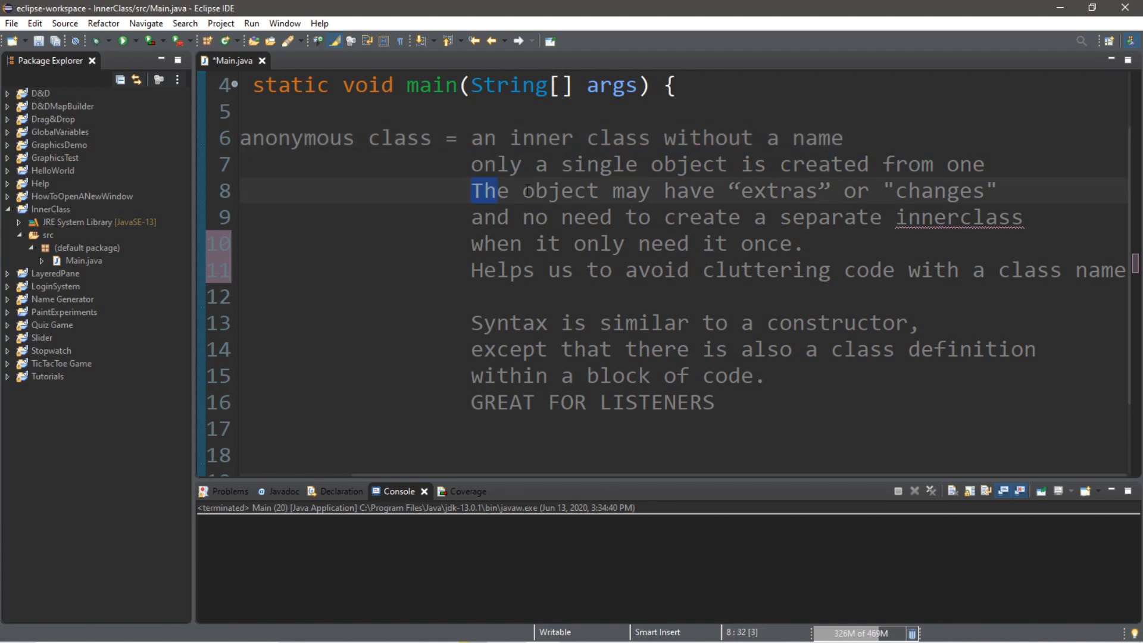
{"action": "left_click_drag", "start_coordinate": [471, 190], "coordinate": [997, 190]}
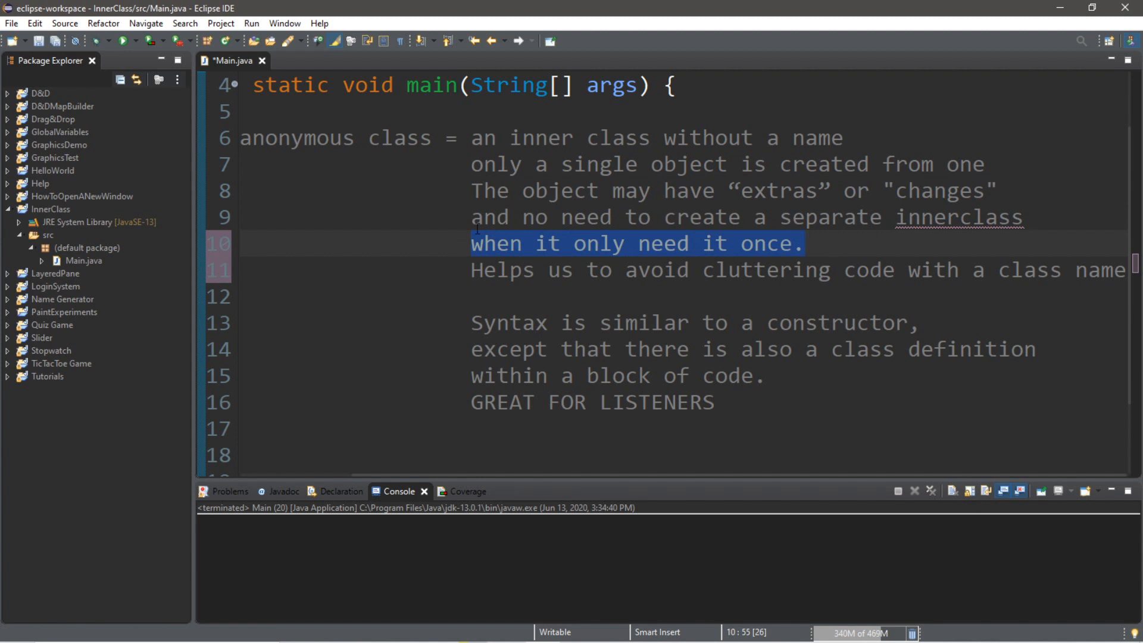
{"action": "left_click", "coordinate": [472, 270]}
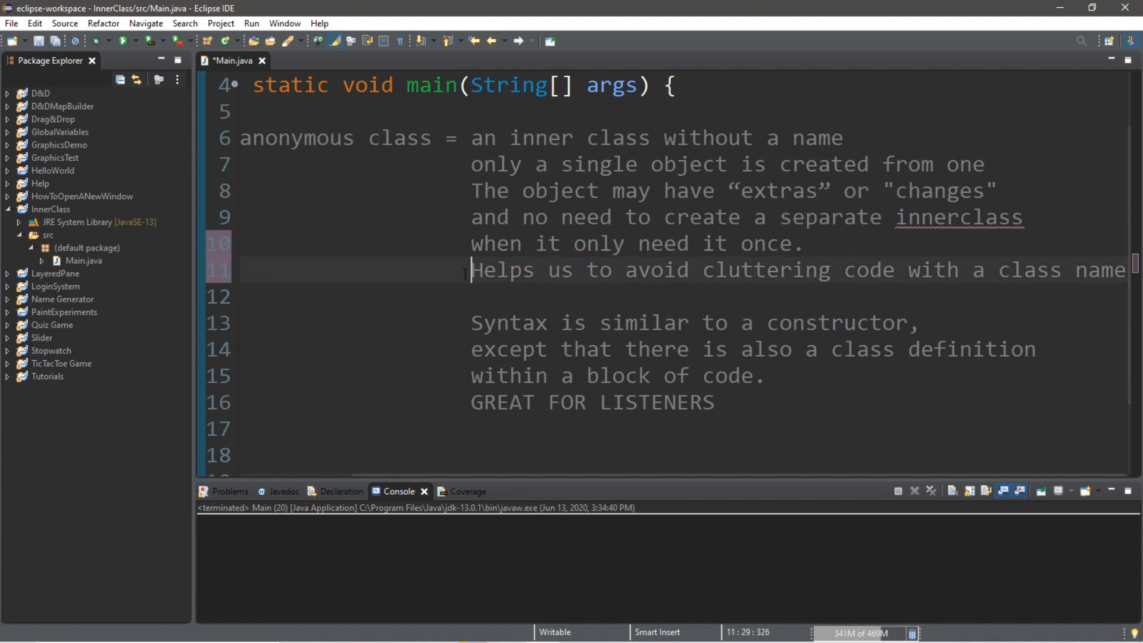
{"action": "left_click_drag", "start_coordinate": [471, 270], "coordinate": [895, 271]}
{"action": "type", "text": "*/"}
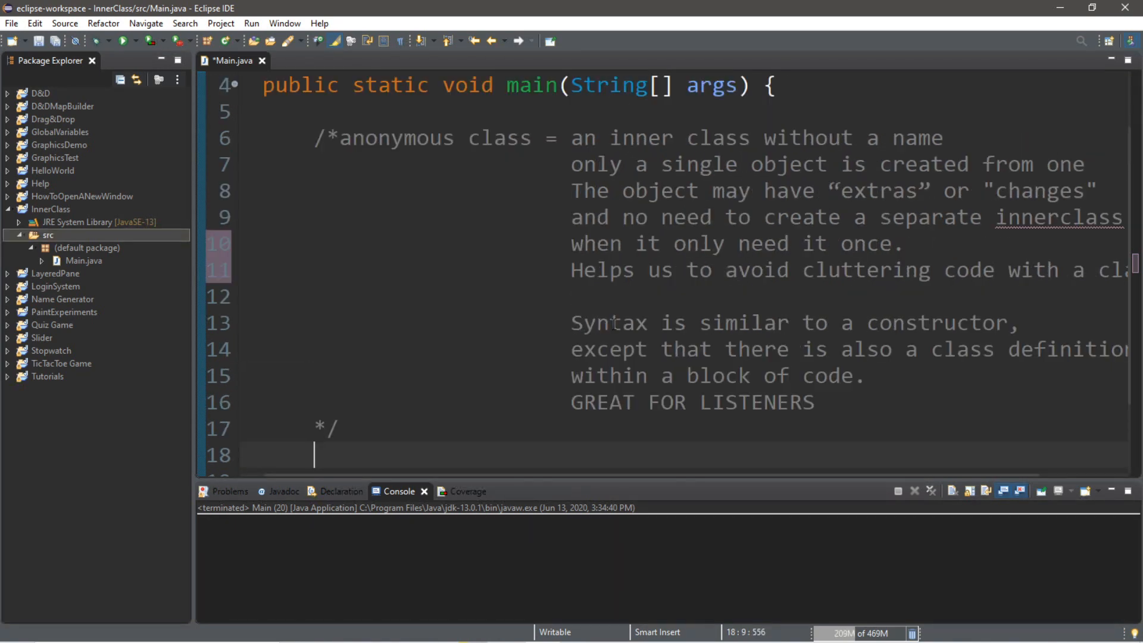
{"action": "mouse_move", "coordinate": [602, 329]}
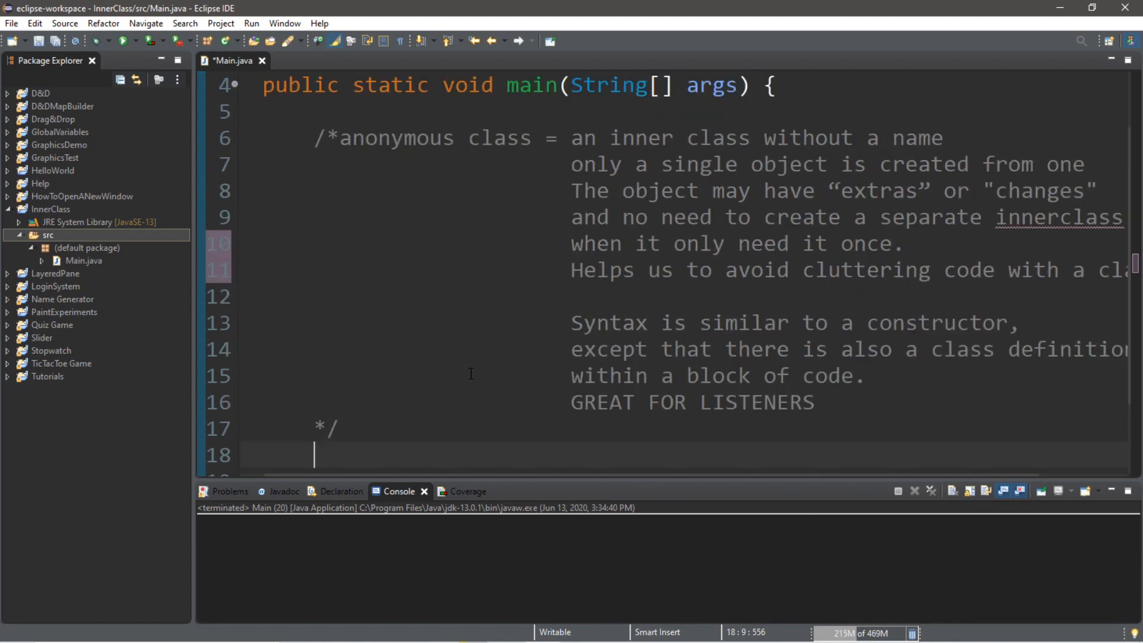
{"action": "double_click", "coordinate": [710, 402]}
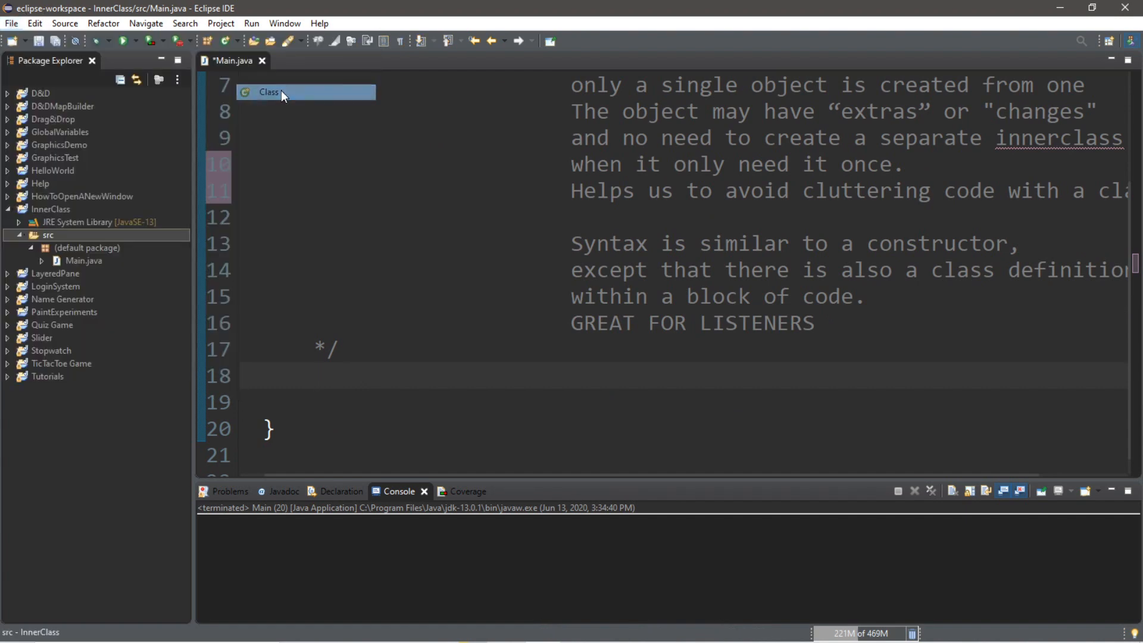
Create a new Java class named Greeting in the src folder.
{"action": "left_click", "coordinate": [270, 92]}
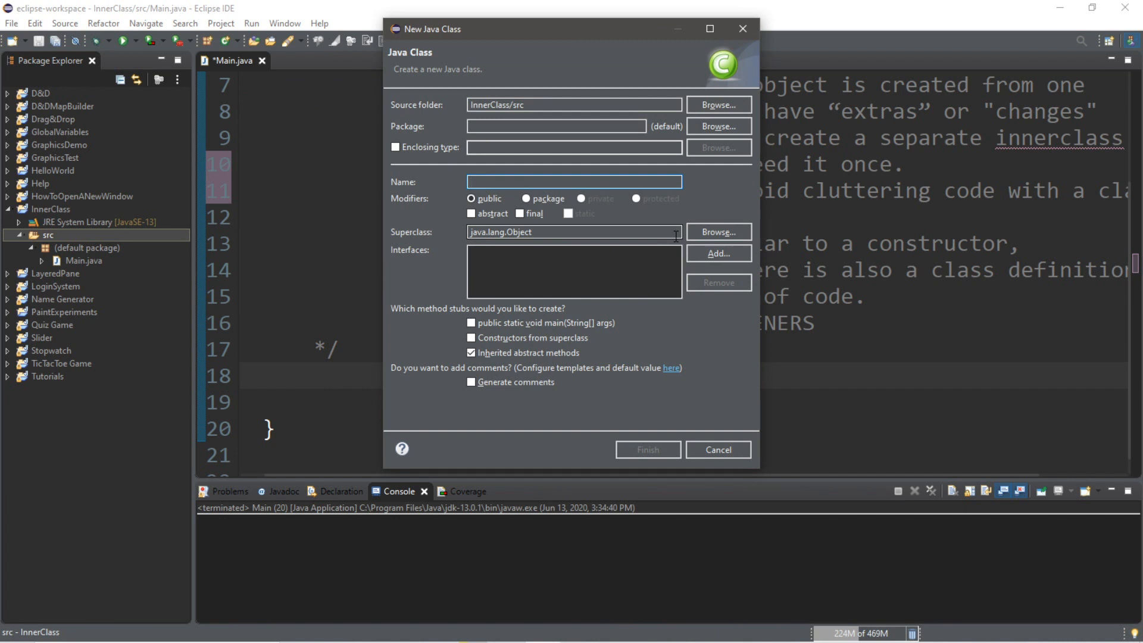
{"action": "type", "text": "Greeting"}
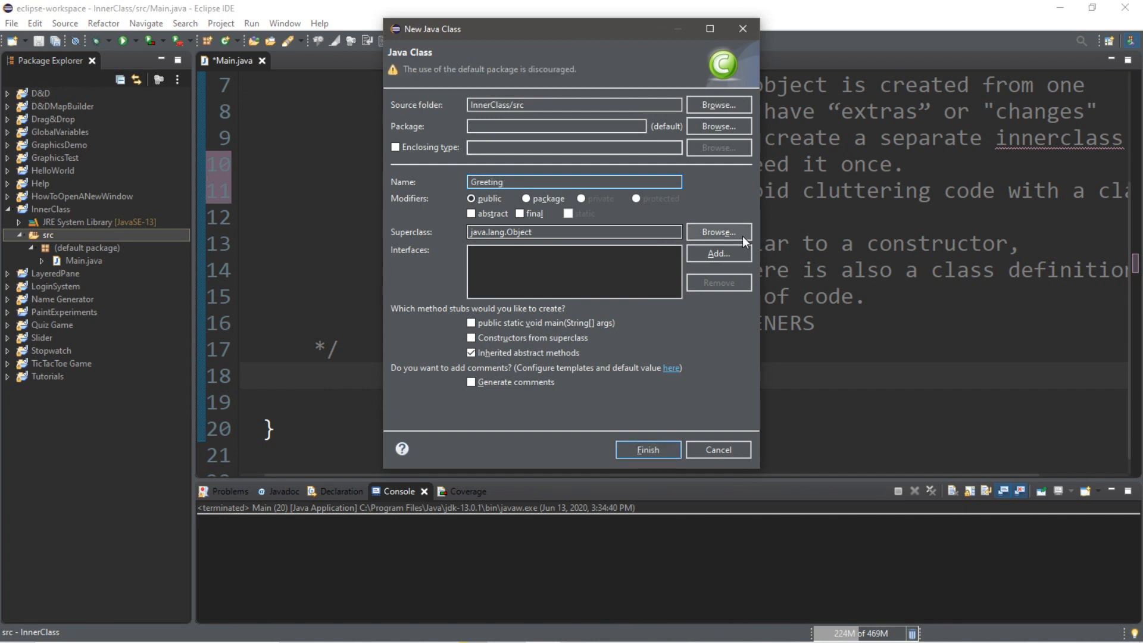
{"action": "left_click", "coordinate": [647, 449]}
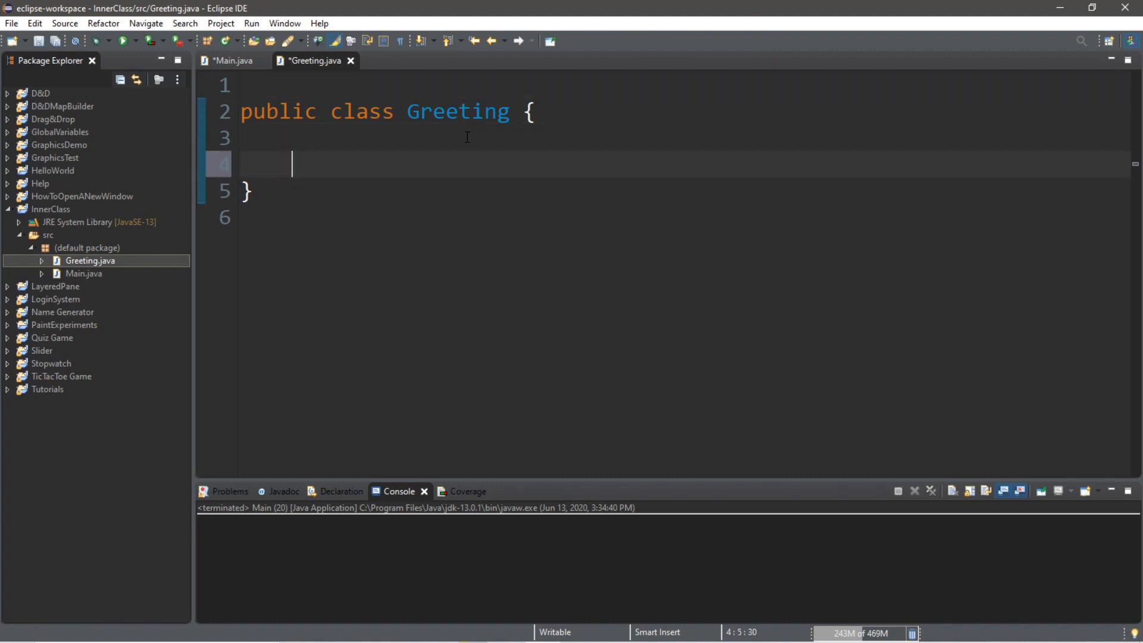
Add a public void Welcome() method printing "Hello World!".
{"action": "type", "text": "public"}
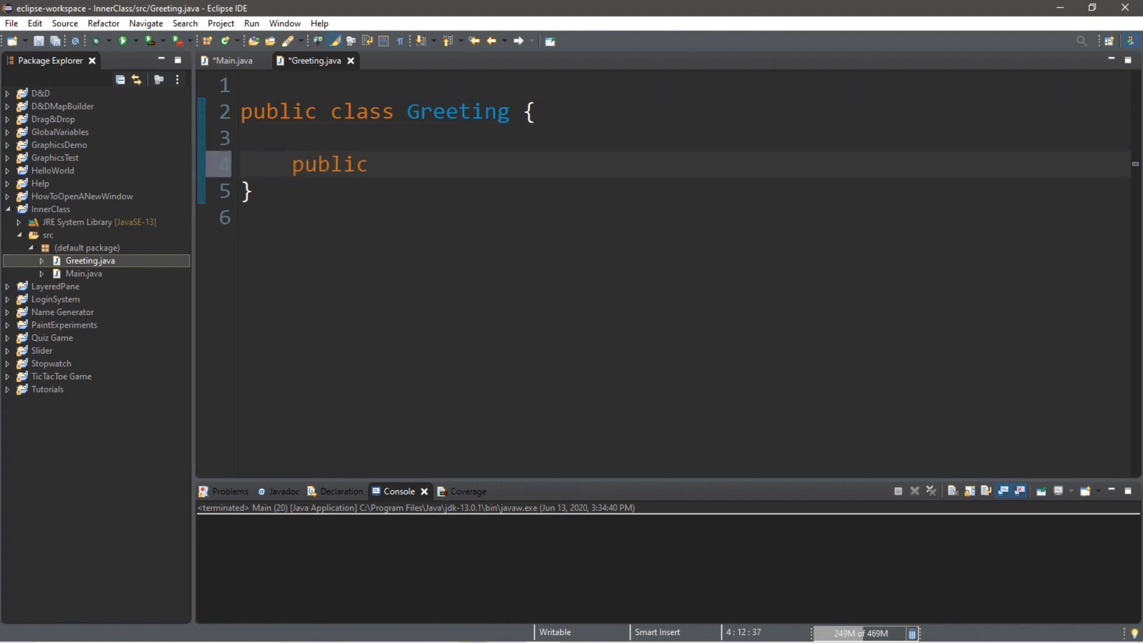
{"action": "type", "text": "void"}
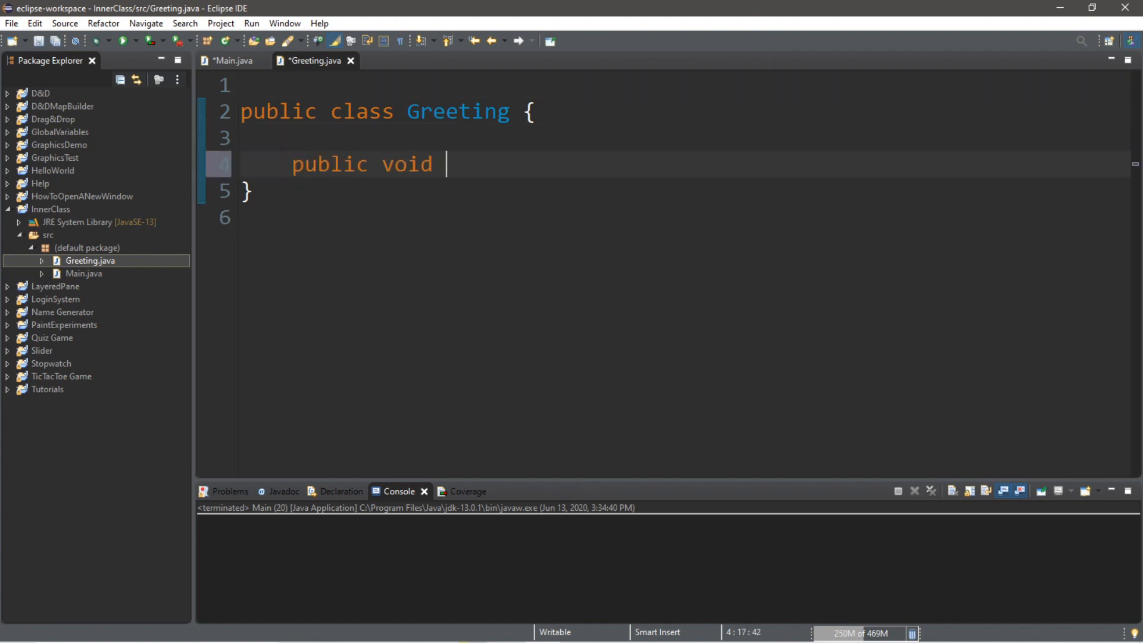
{"action": "type", "text": "Welcome"}
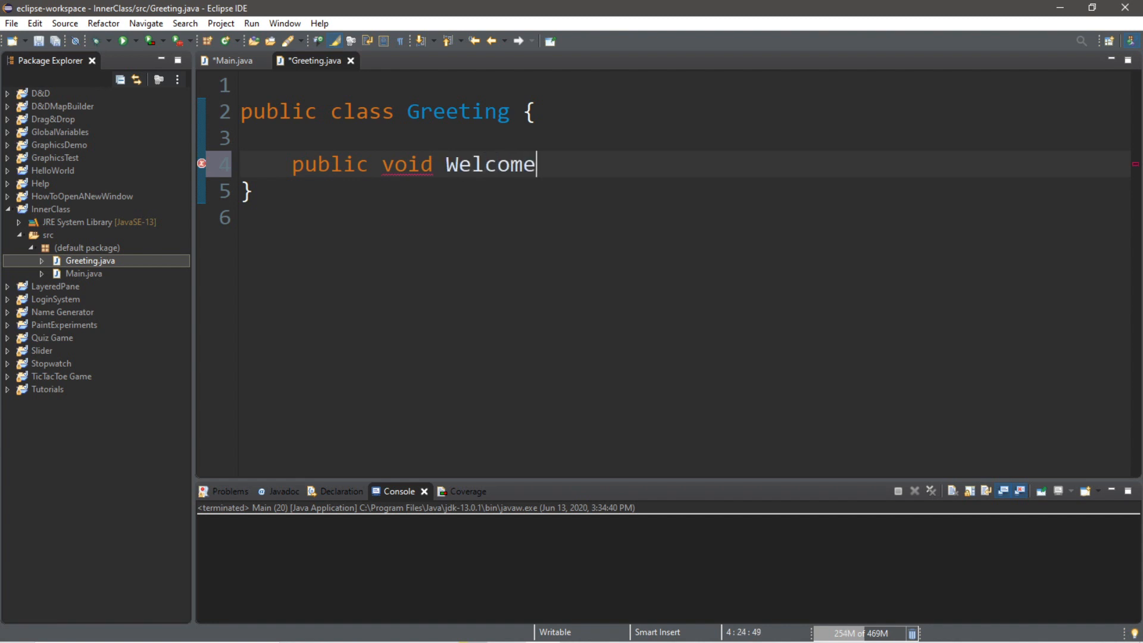
{"action": "type", "text": "() {"}
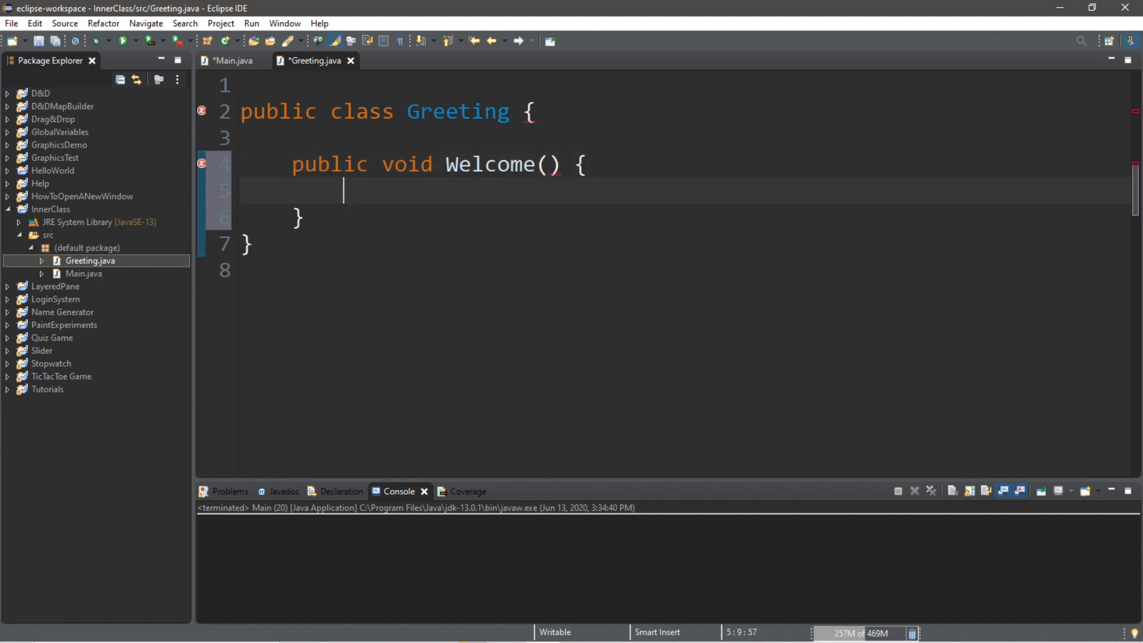
{"action": "type", "text": "sys"}
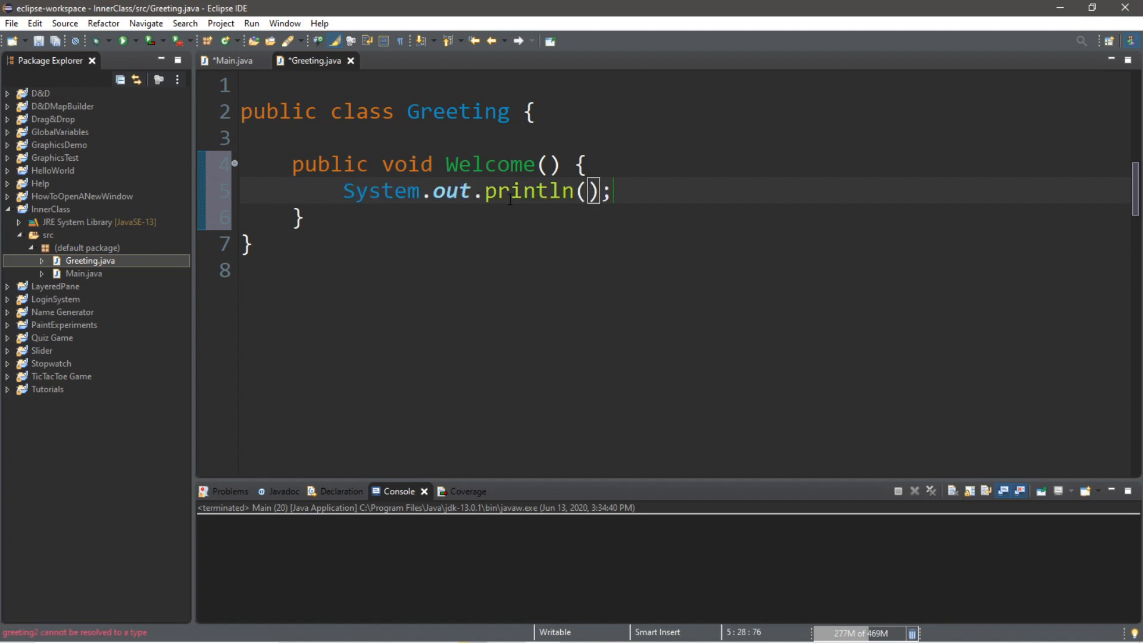
{"action": "type", "text": "\"He"}
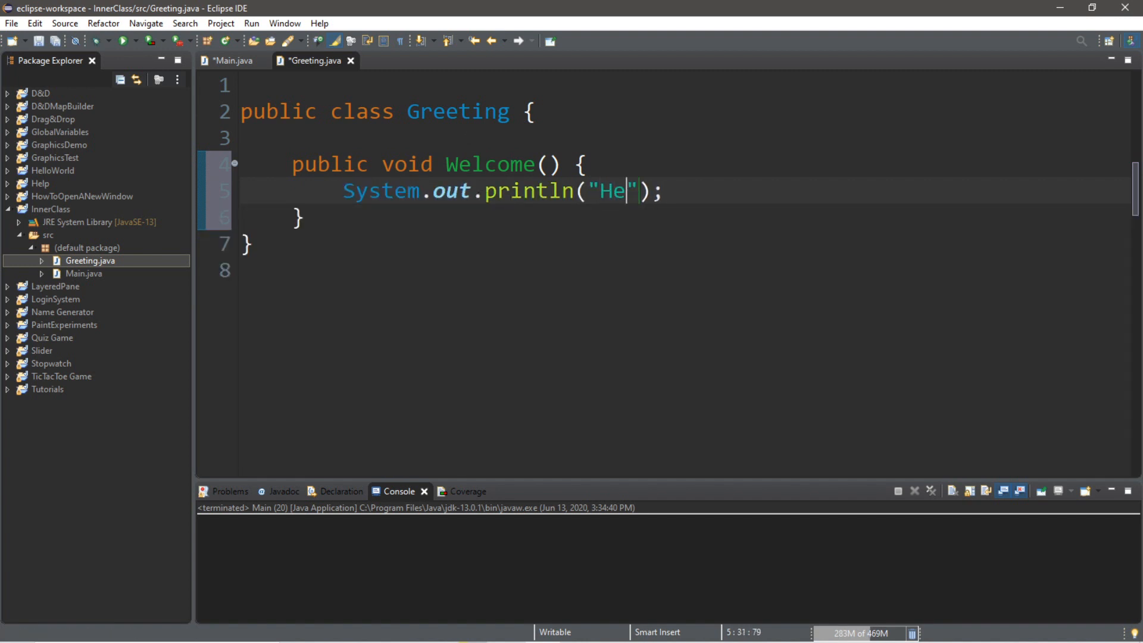
{"action": "type", "text": "llo World!"}
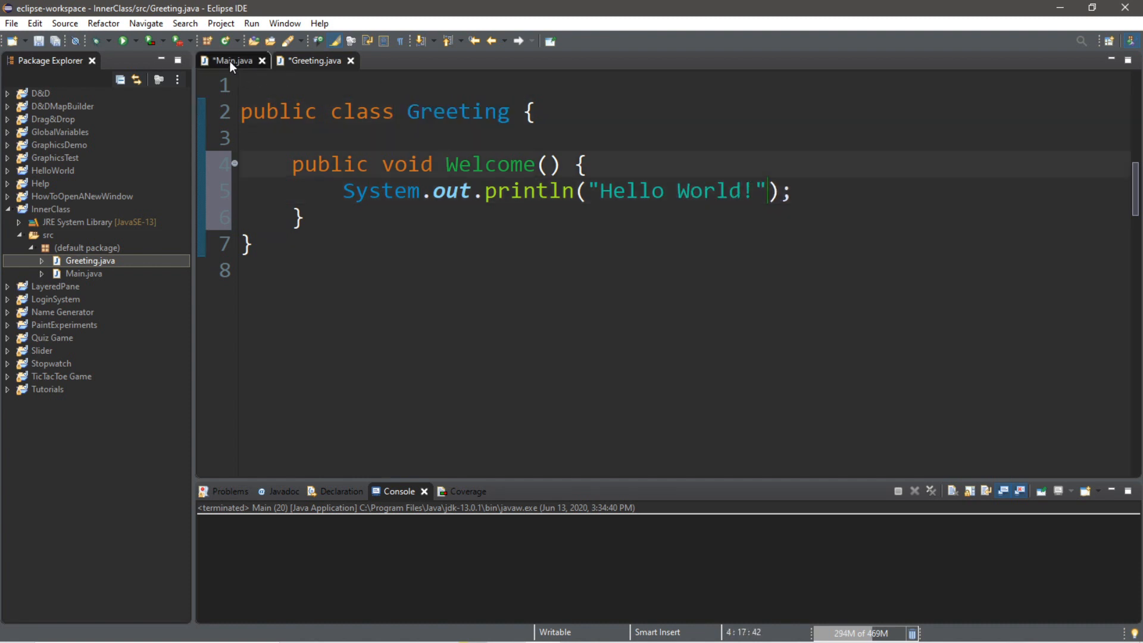
In Main's main method declare Greeting greeting = new Greeting();.
{"action": "left_click", "coordinate": [232, 61]}
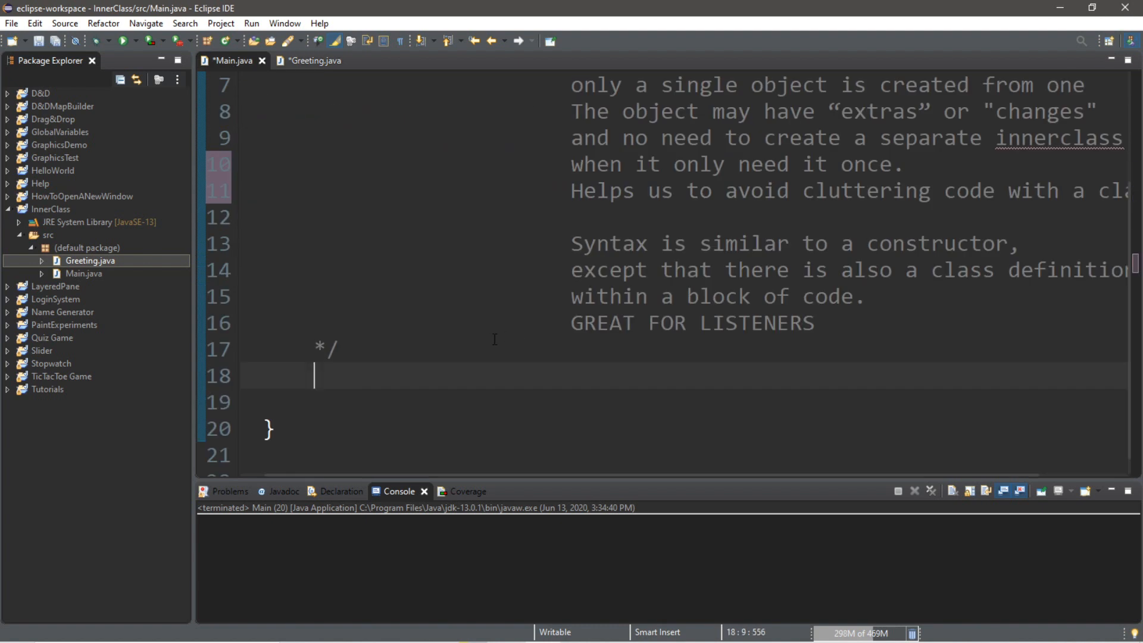
{"action": "type", "text": "Greeting"}
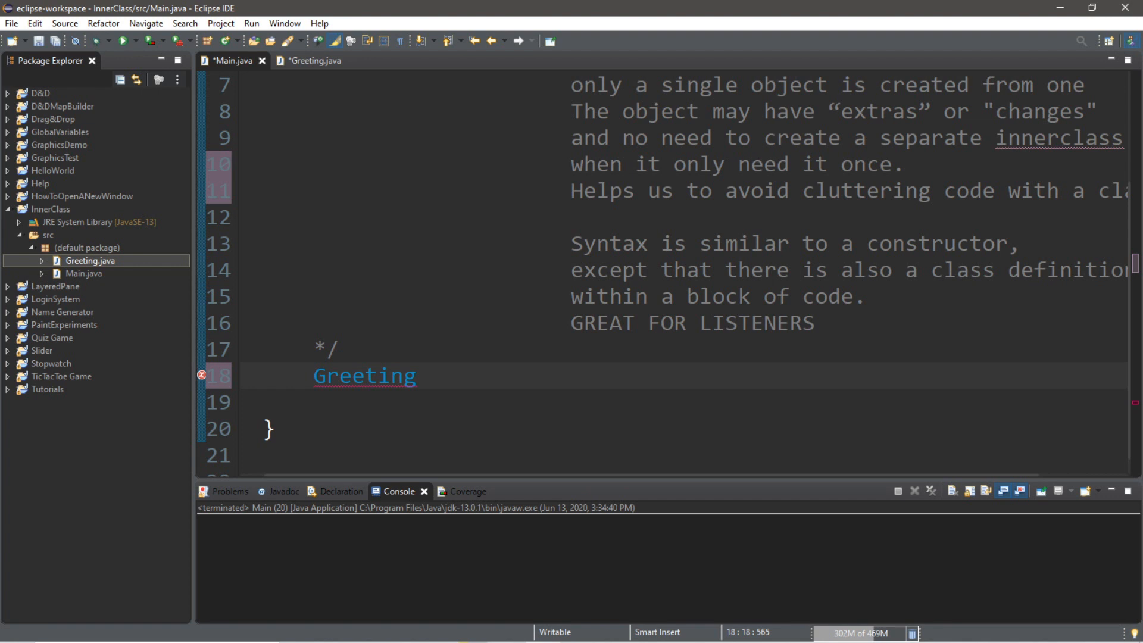
{"action": "type", "text": "gre"}
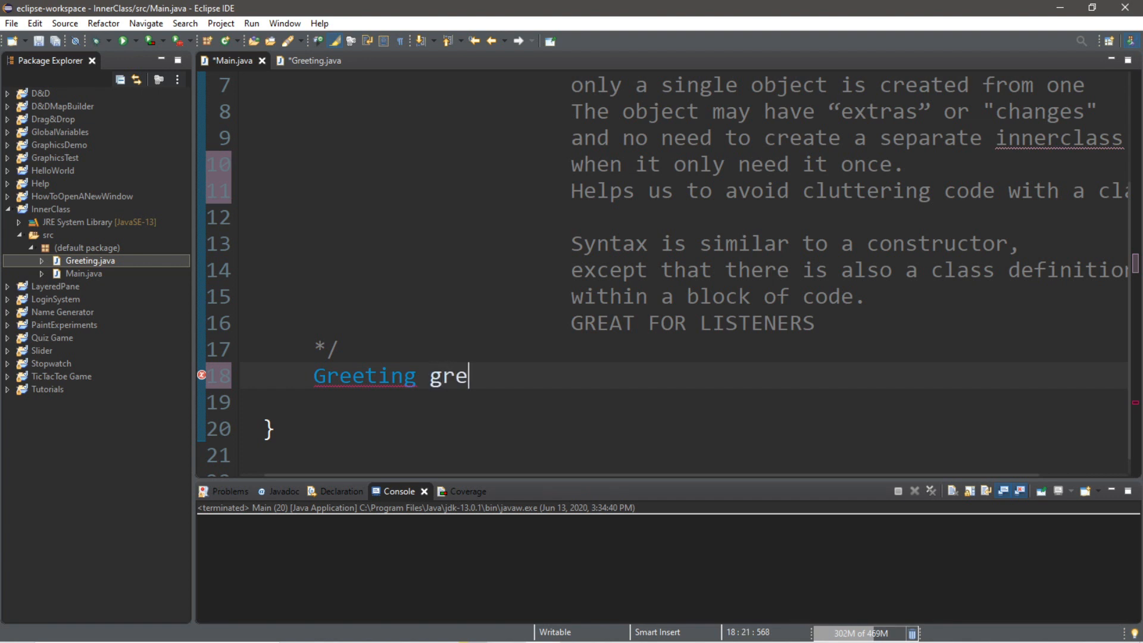
{"action": "type", "text": "eting"}
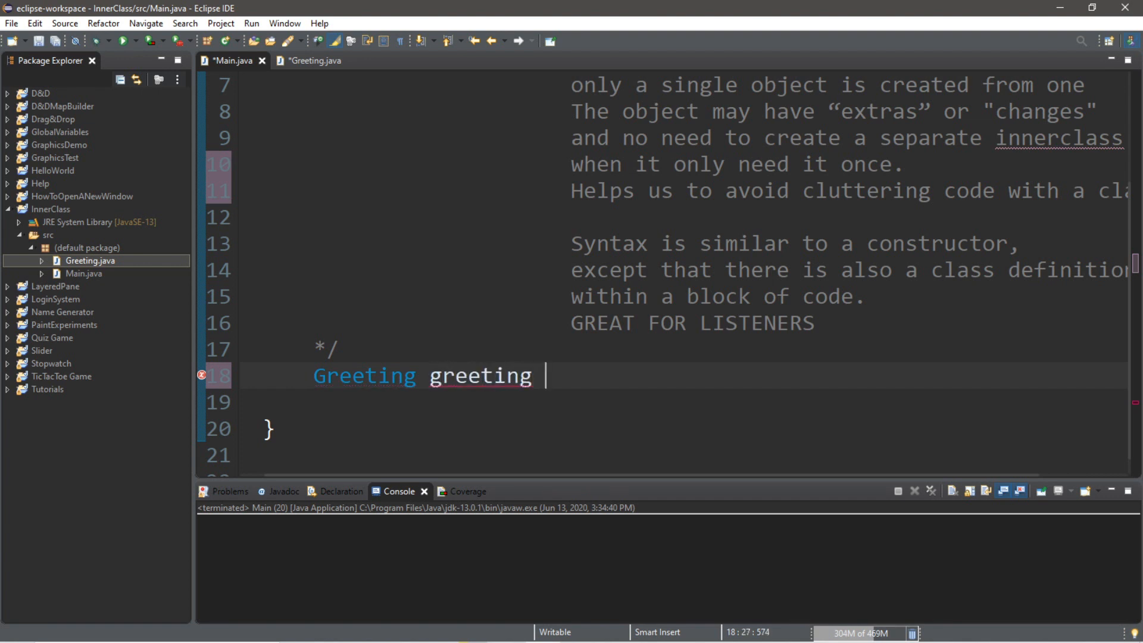
{"action": "type", "text": "= new Gree"}
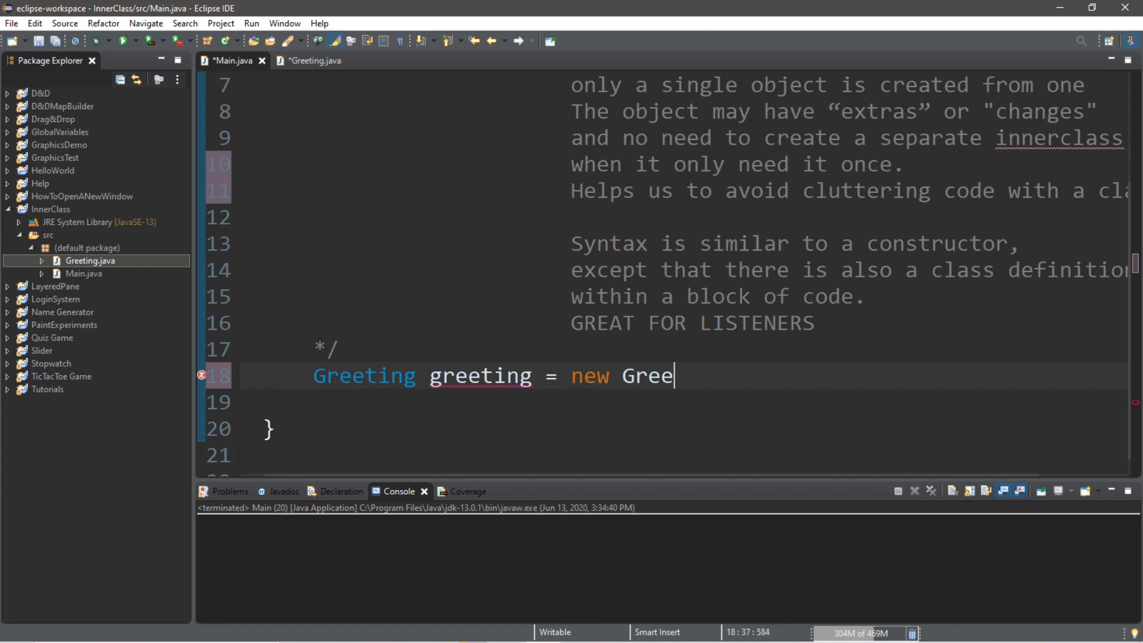
{"action": "type", "text": "ting();"}
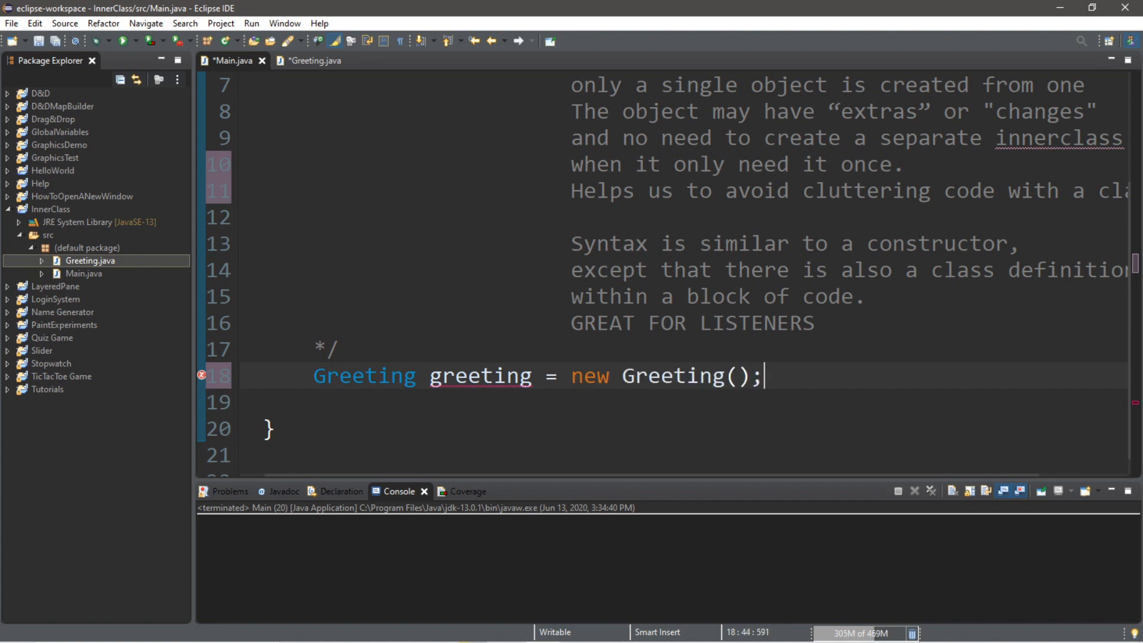
Call greeting.Welcome(); and run Main so the console prints Hello World!
{"action": "left_click", "coordinate": [312, 61]}
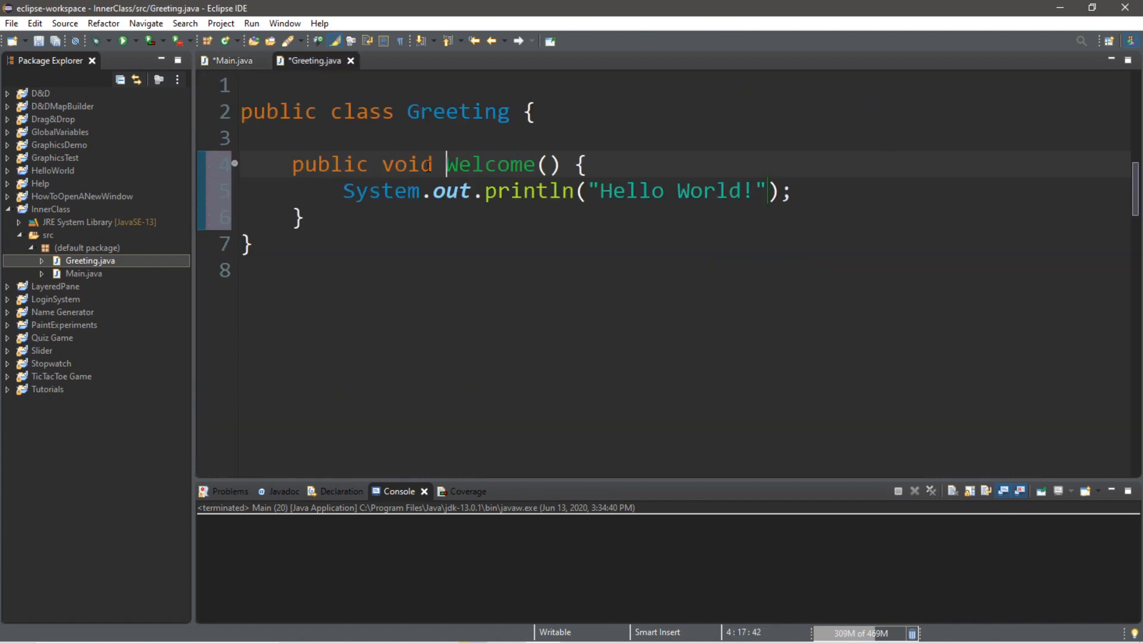
{"action": "left_click_drag", "start_coordinate": [446, 165], "coordinate": [589, 164]}
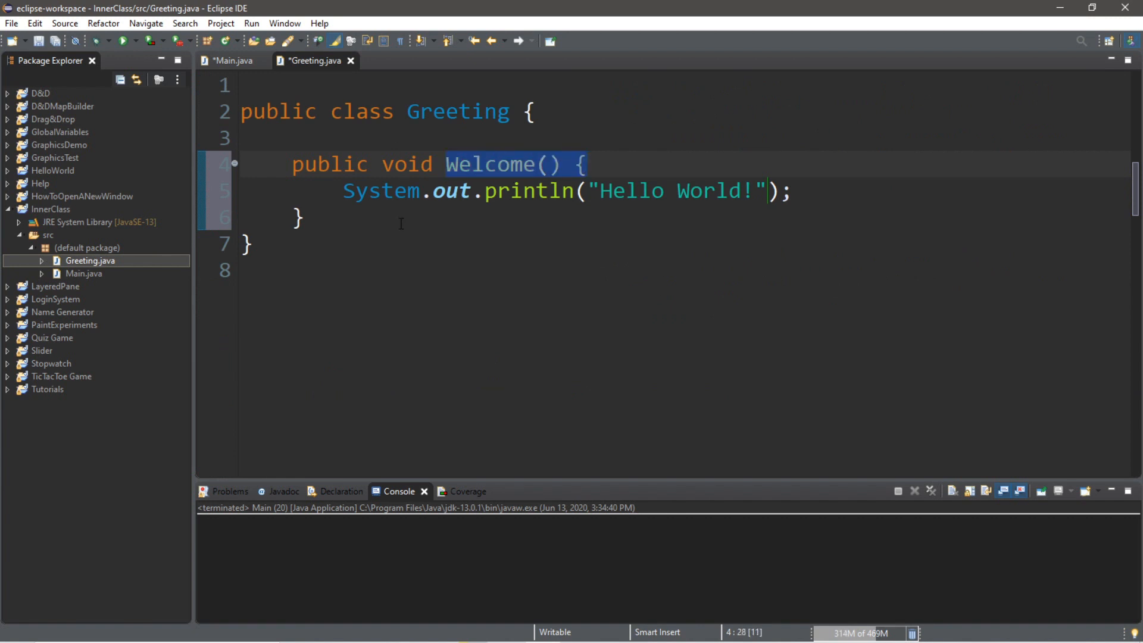
{"action": "left_click", "coordinate": [232, 61]}
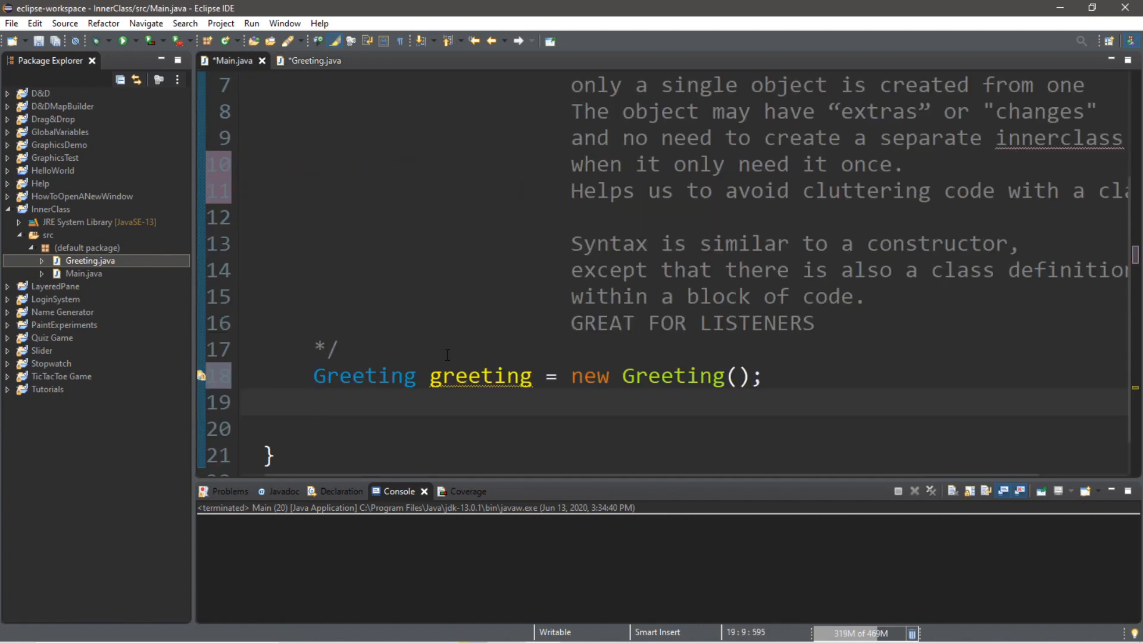
{"action": "type", "text": "greeting"}
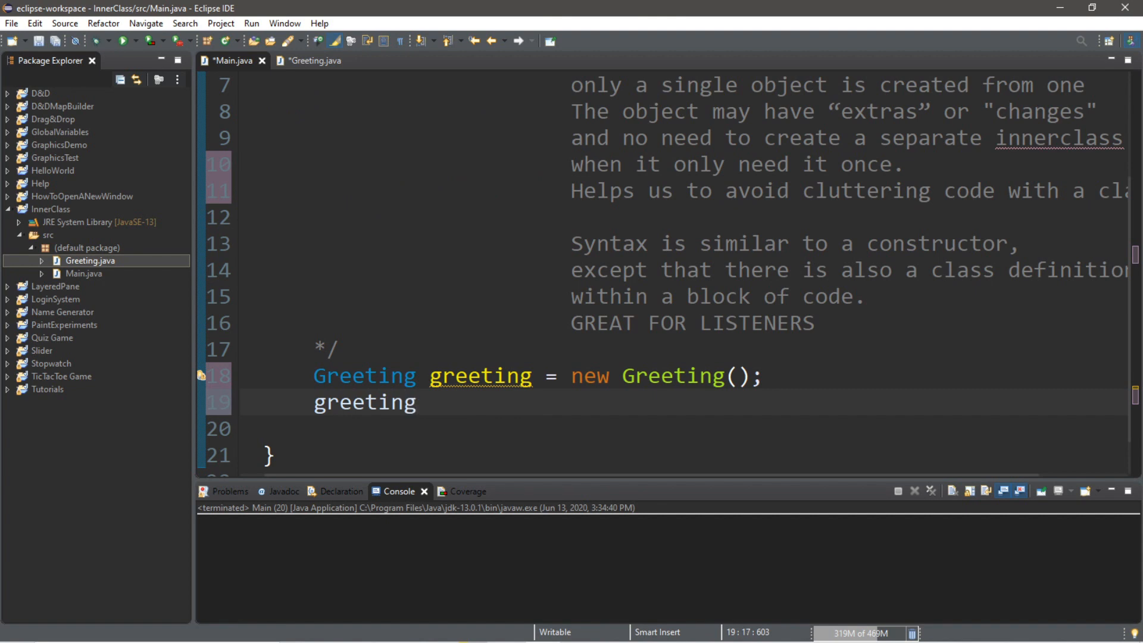
{"action": "type", "text": "."}
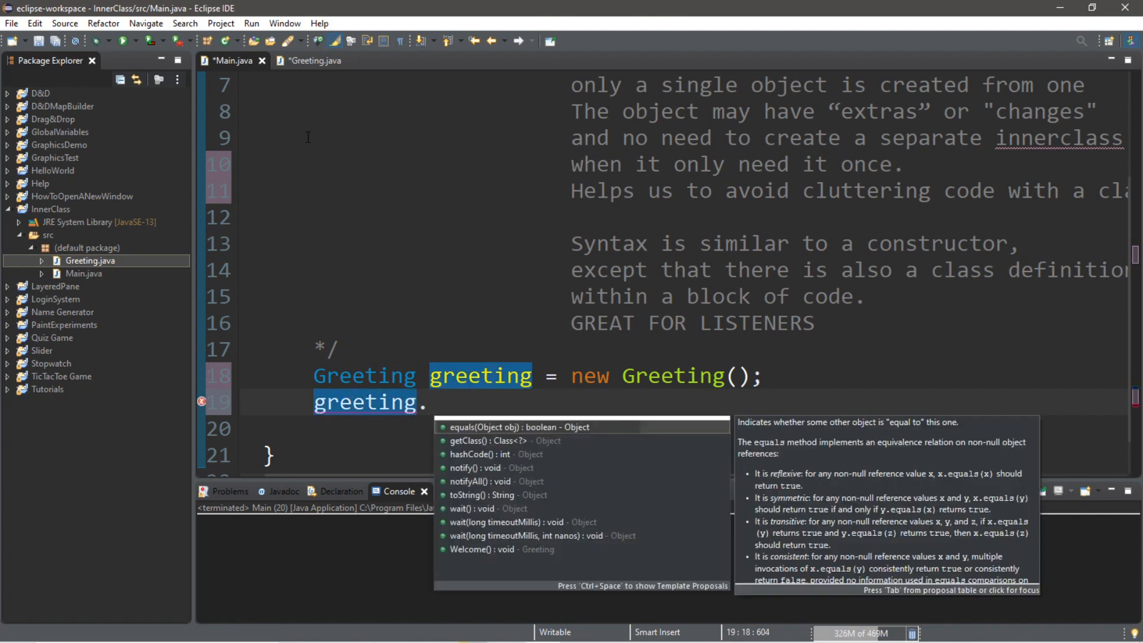
{"action": "type", "text": "We"}
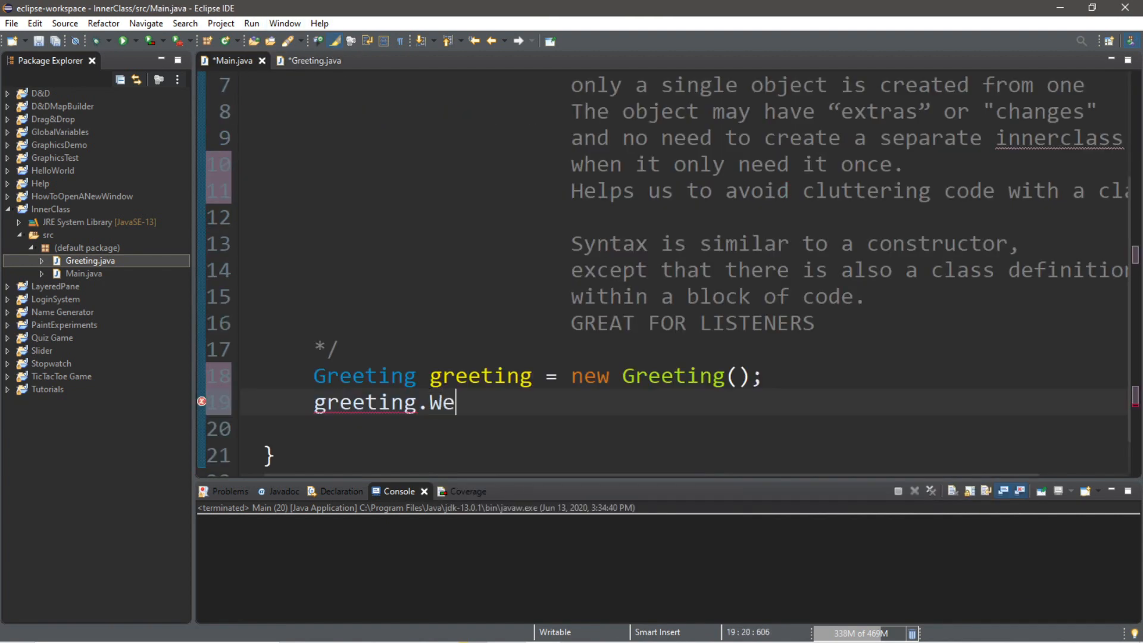
{"action": "type", "text": "lcome();"}
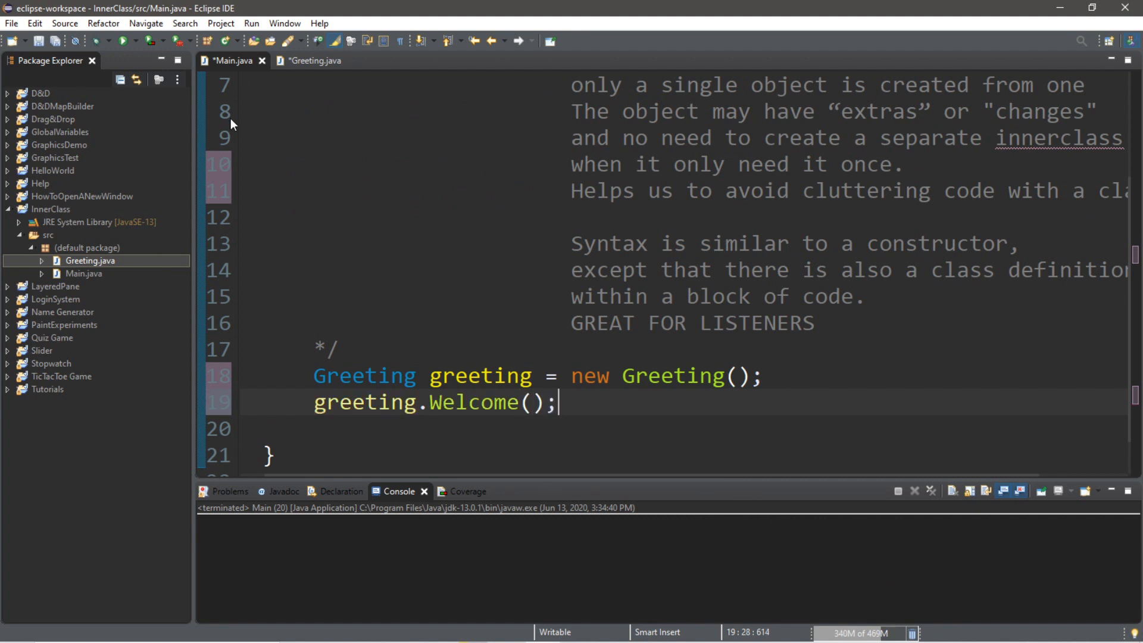
{"action": "left_click", "coordinate": [122, 40]}
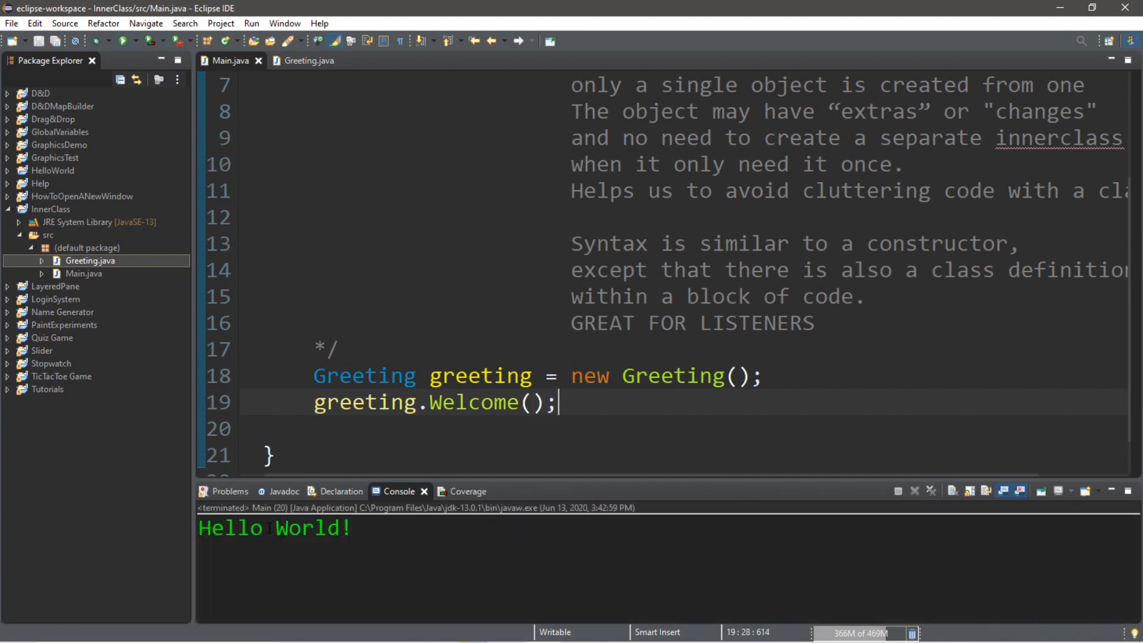
Give new Greeting() an anonymous body overriding Welcome to print "Yo bro!" and run it.
{"action": "scroll", "scroll_direction": "down", "scroll_amount": 3}
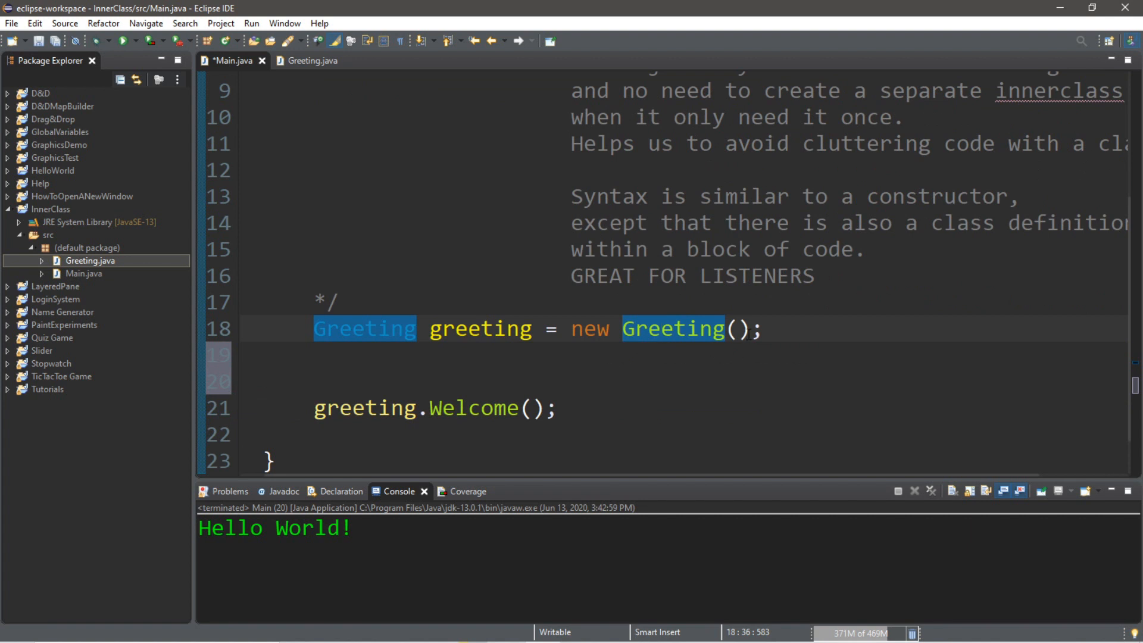
{"action": "left_click", "coordinate": [741, 329]}
{"action": "type", "text": " {"}
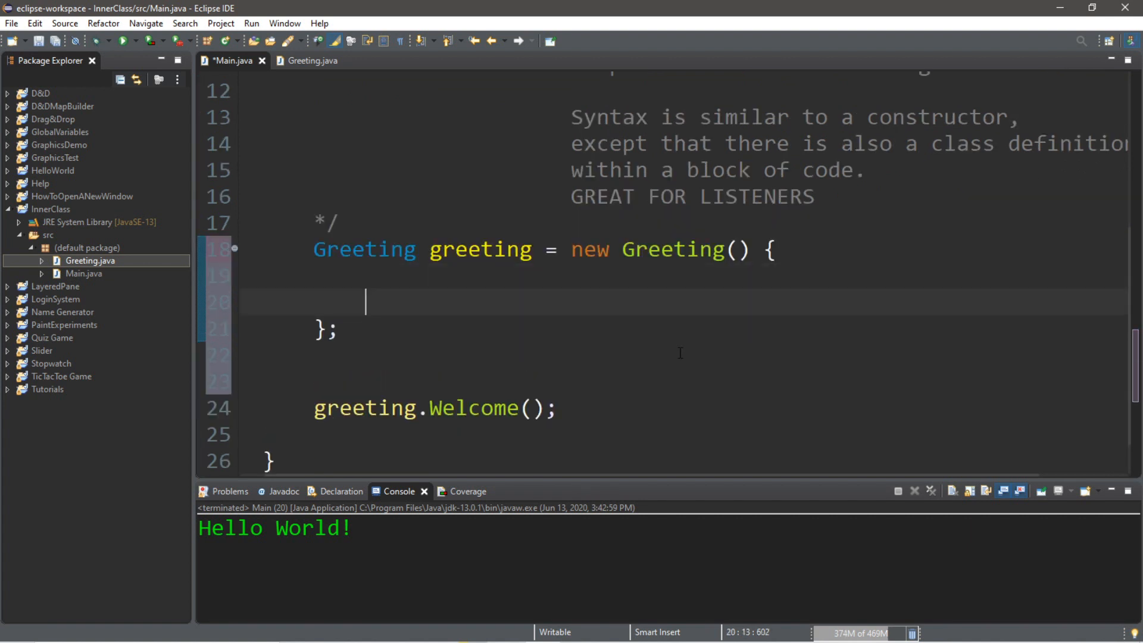
{"action": "left_click_drag", "start_coordinate": [769, 250], "coordinate": [364, 356]}
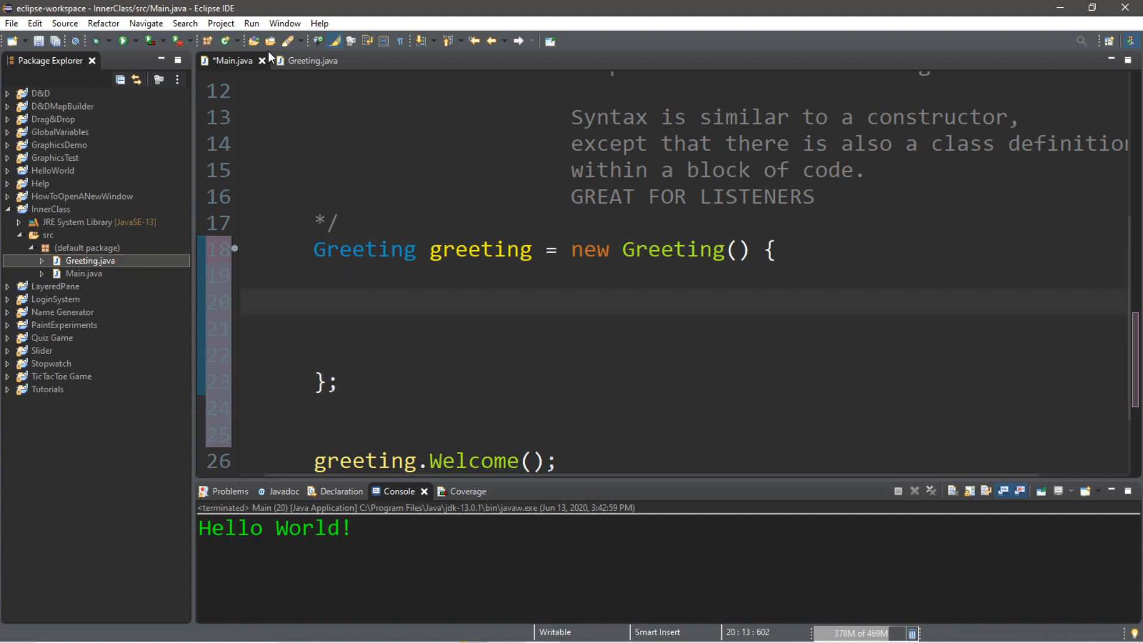
{"action": "left_click", "coordinate": [309, 61]}
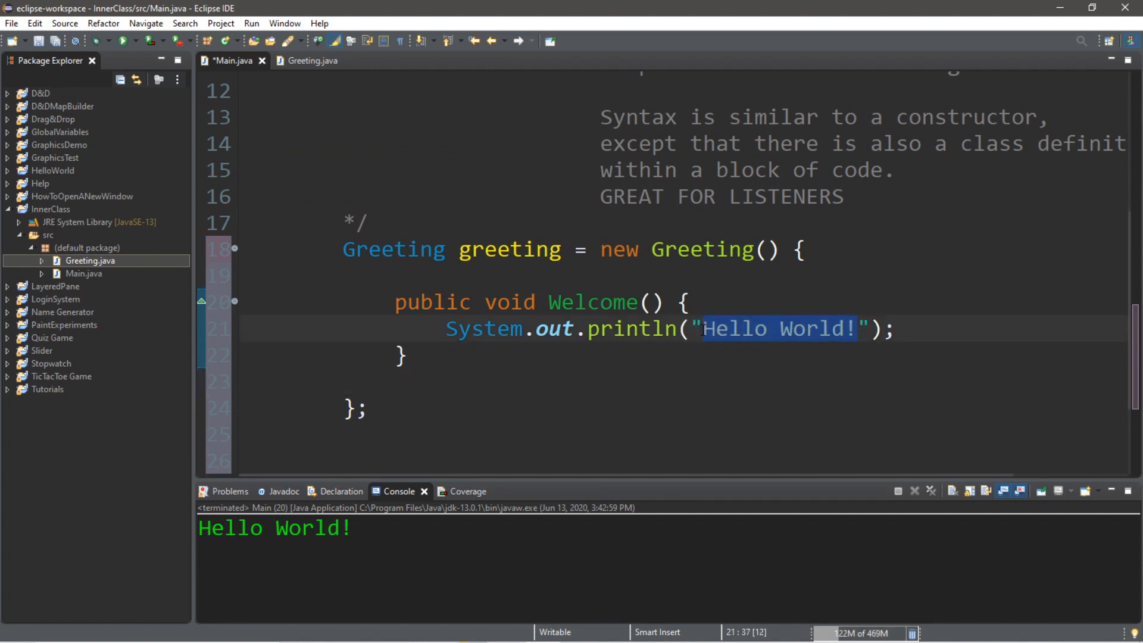
{"action": "type", "text": "Yo bro!"}
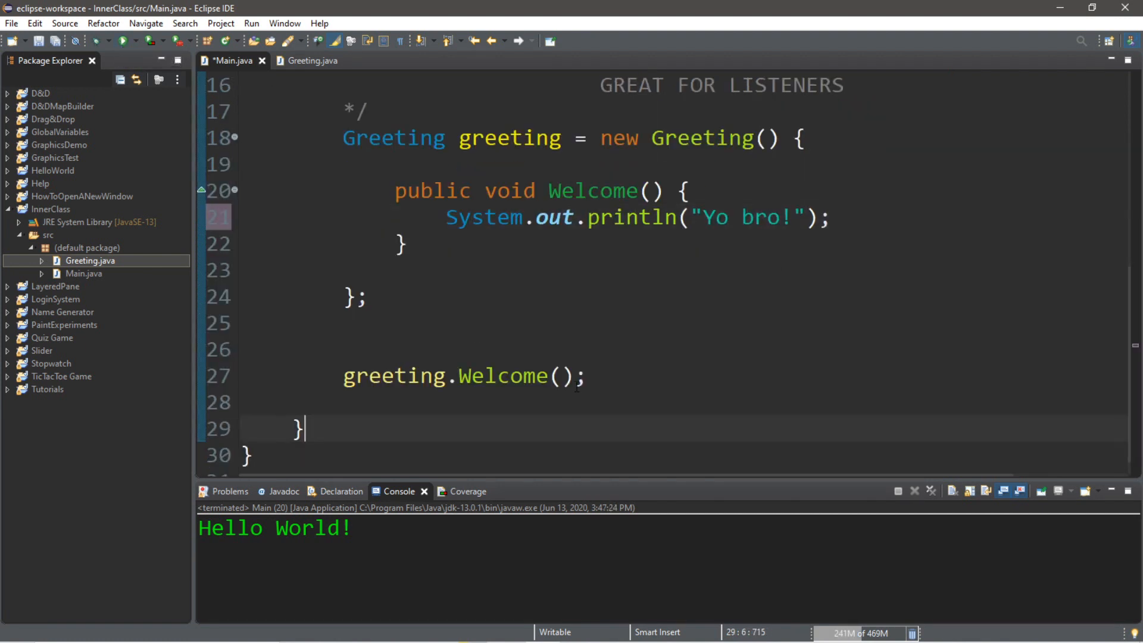
{"action": "left_click", "coordinate": [123, 40]}
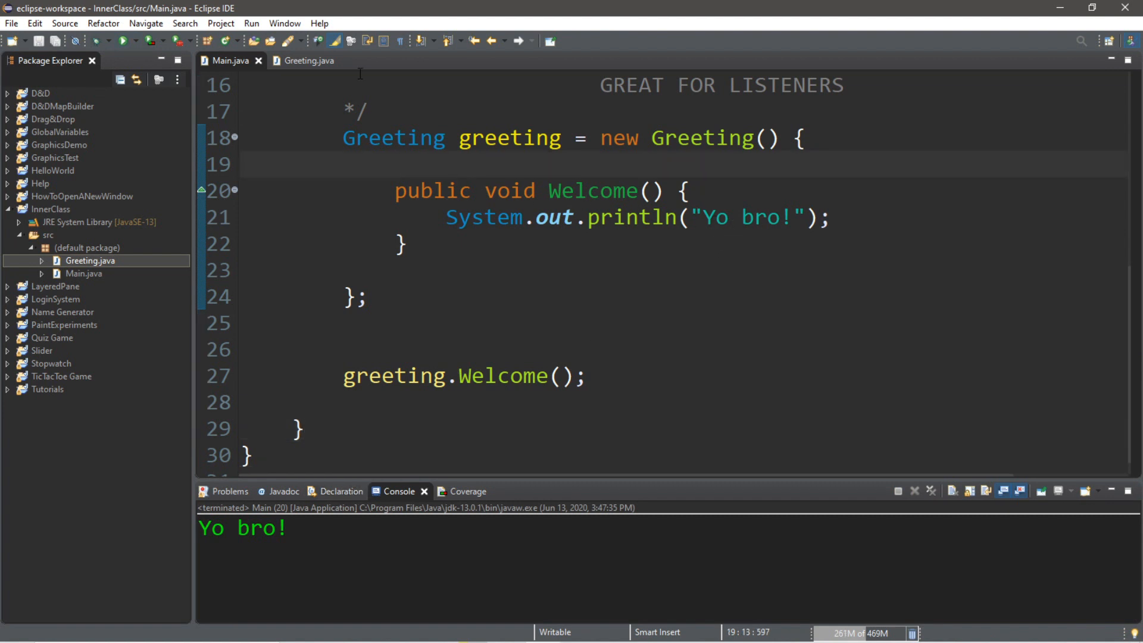
{"action": "left_click", "coordinate": [306, 61]}
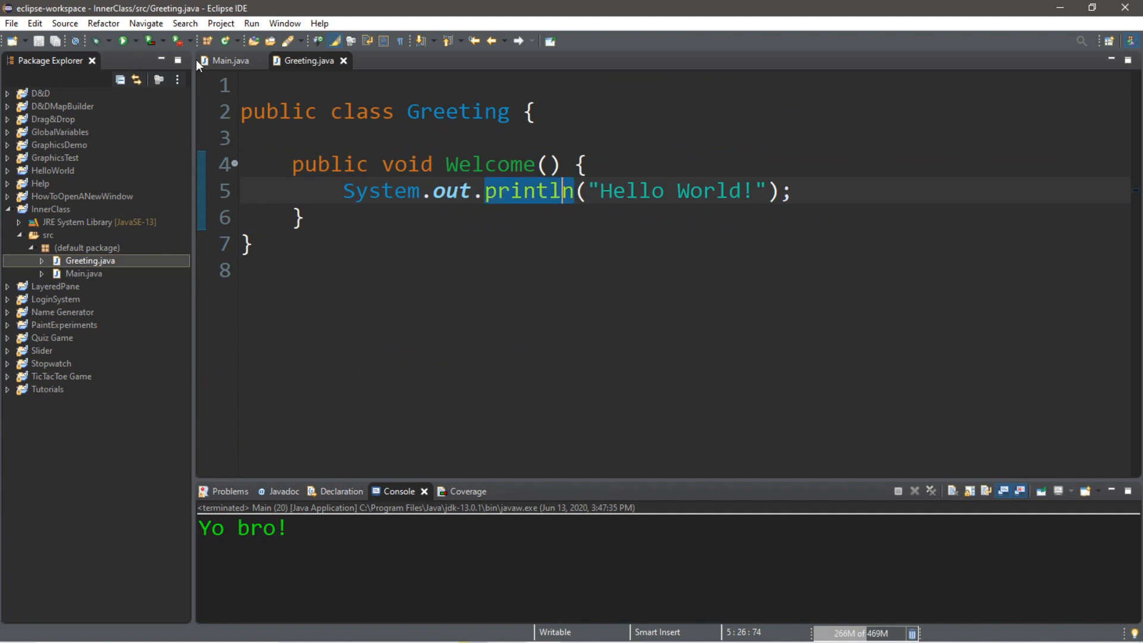
{"action": "left_click", "coordinate": [230, 60]}
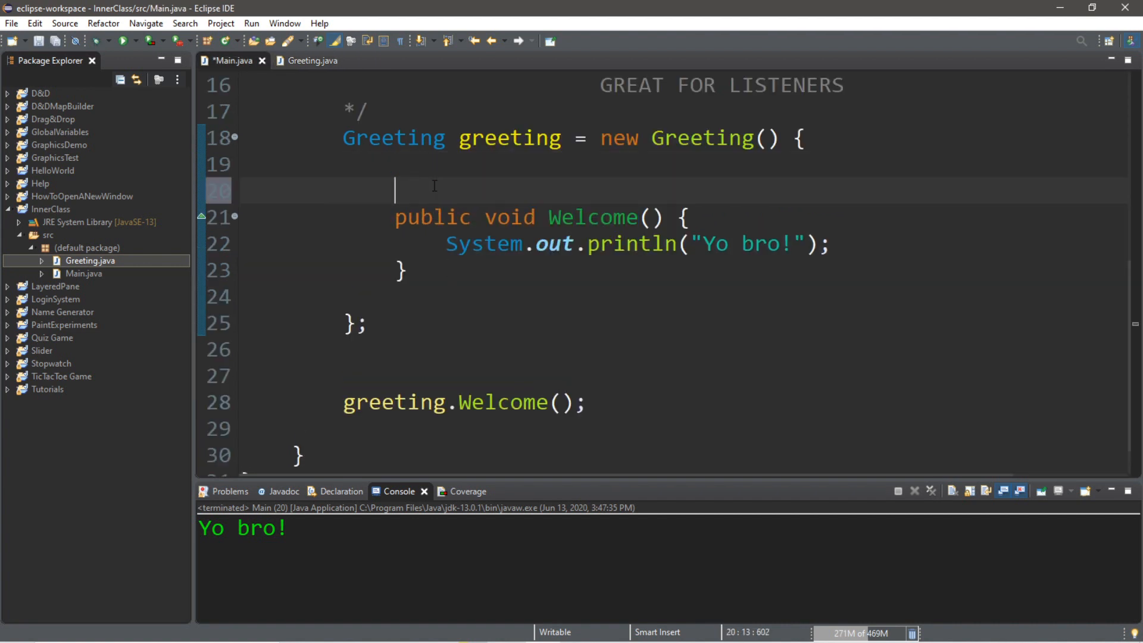
{"action": "type", "text": "@Ovv"}
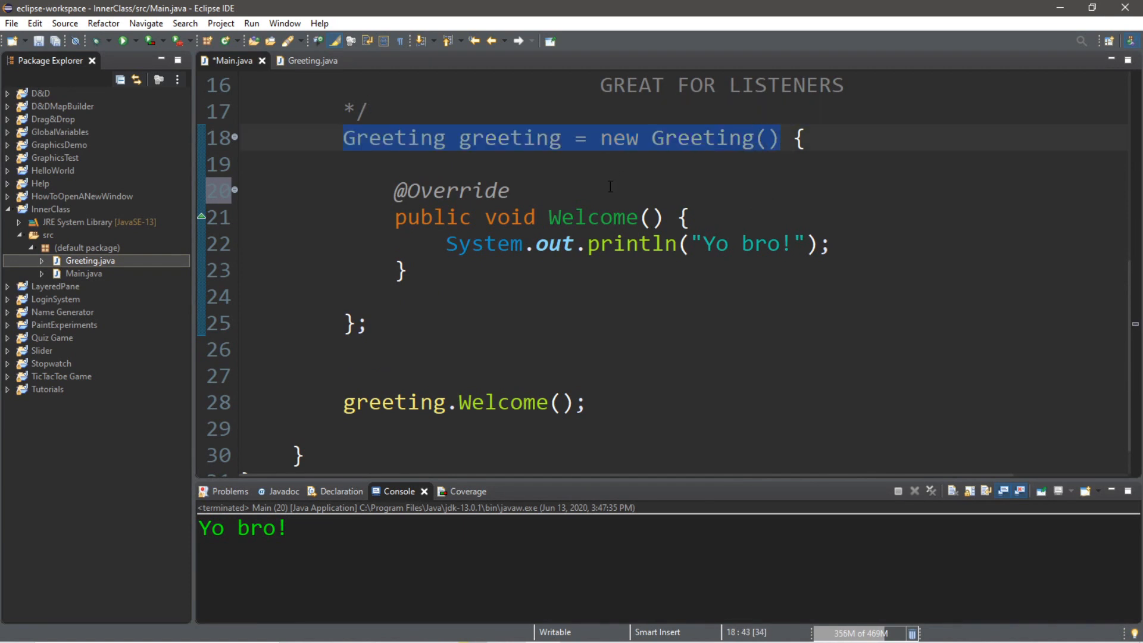
{"action": "left_click", "coordinate": [367, 348]}
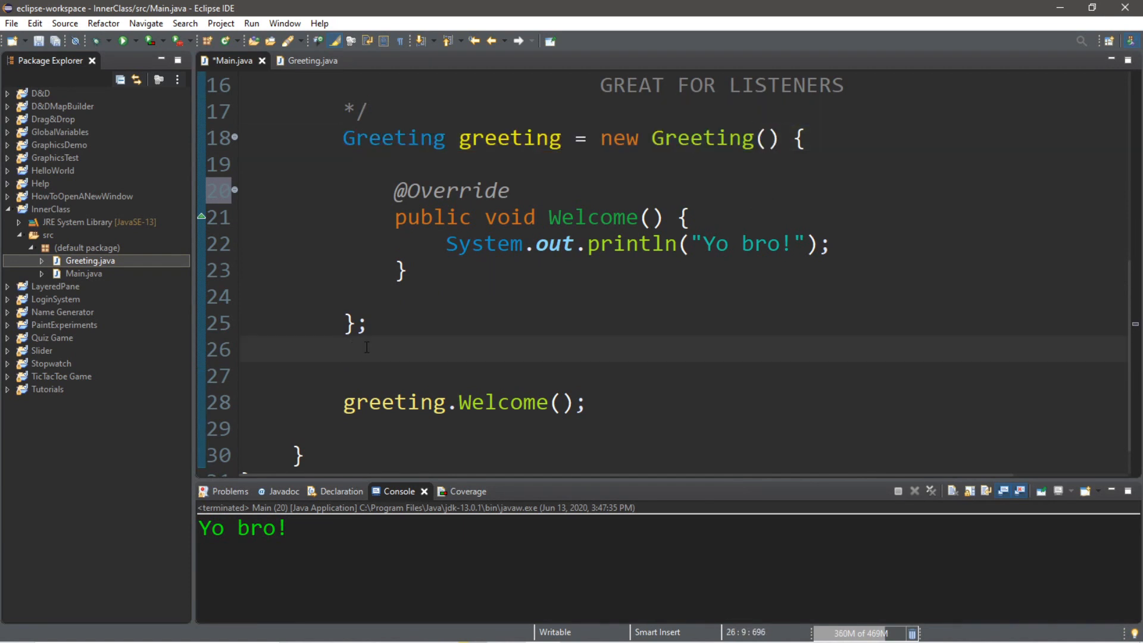
{"action": "type", "text": "Greeting greeting = new Greeting()"}
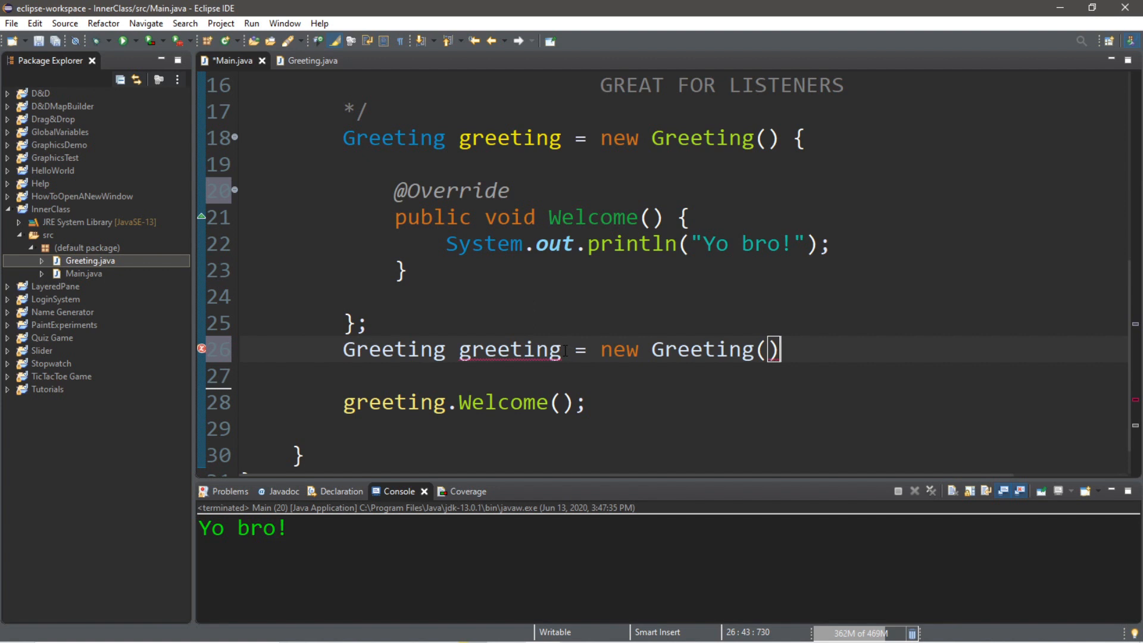
{"action": "type", "text": "2"}
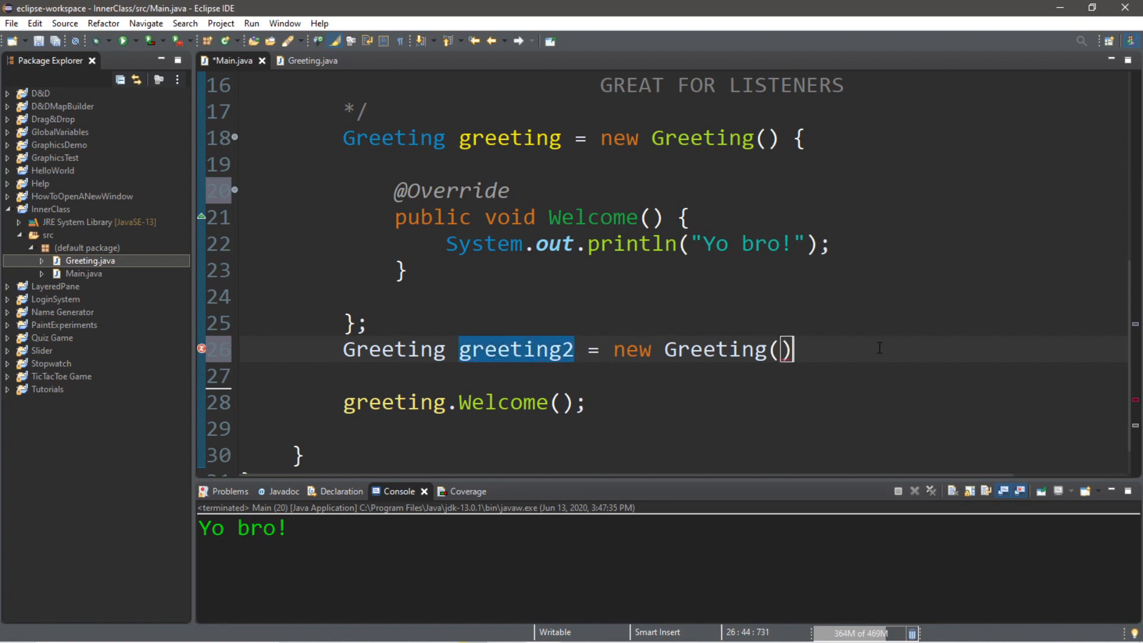
{"action": "type", "text": ";"}
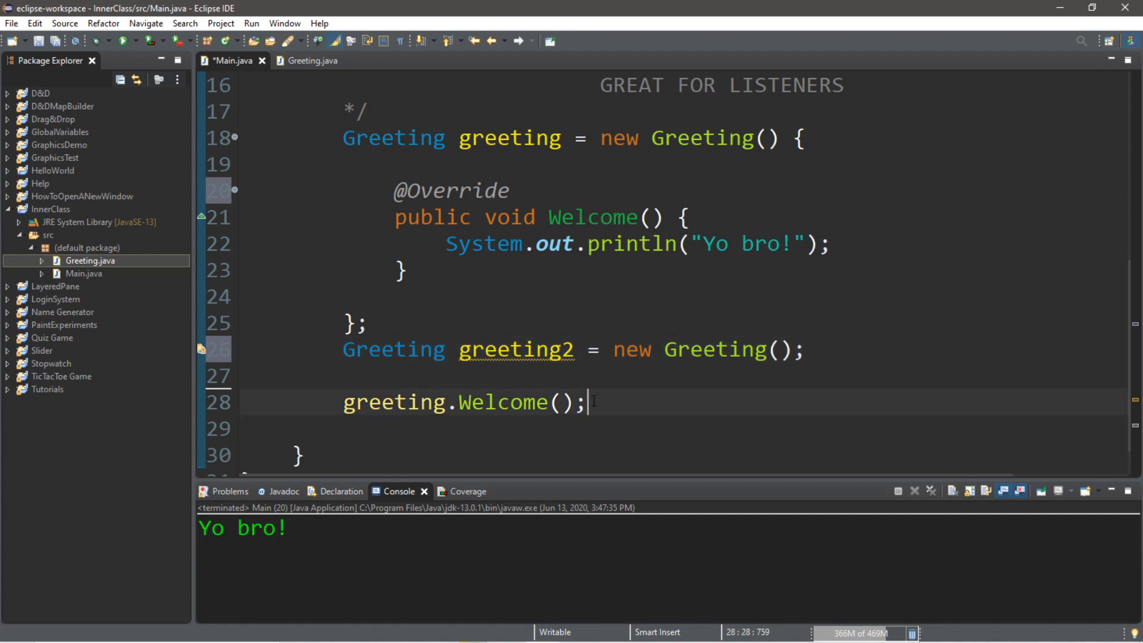
{"action": "type", "text": "greeting"}
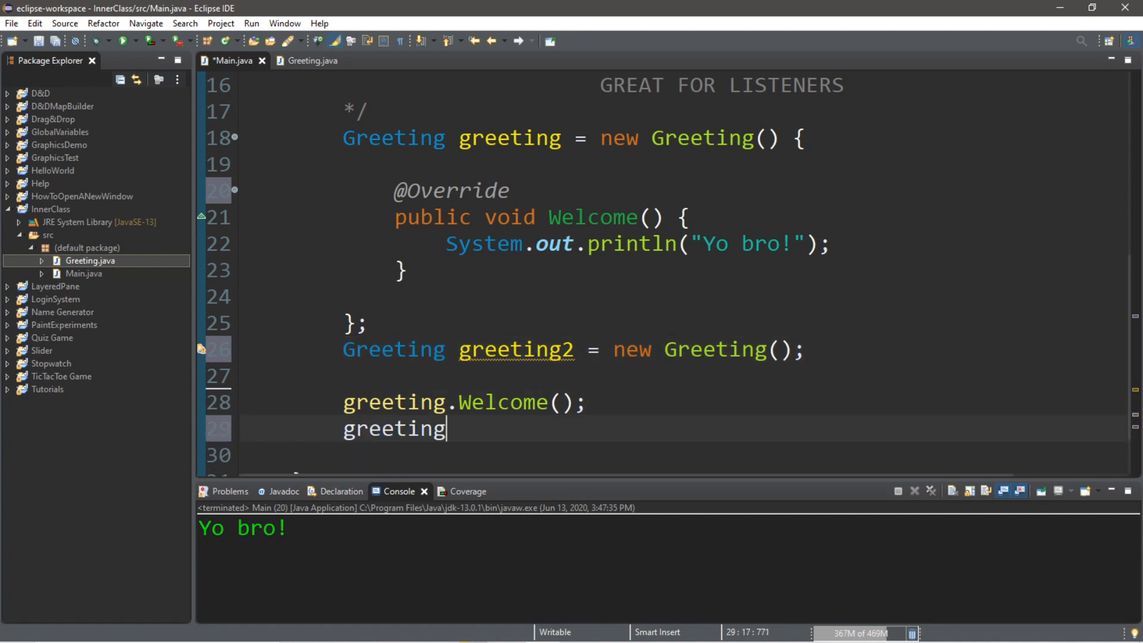
{"action": "type", "text": "2.Welcome();"}
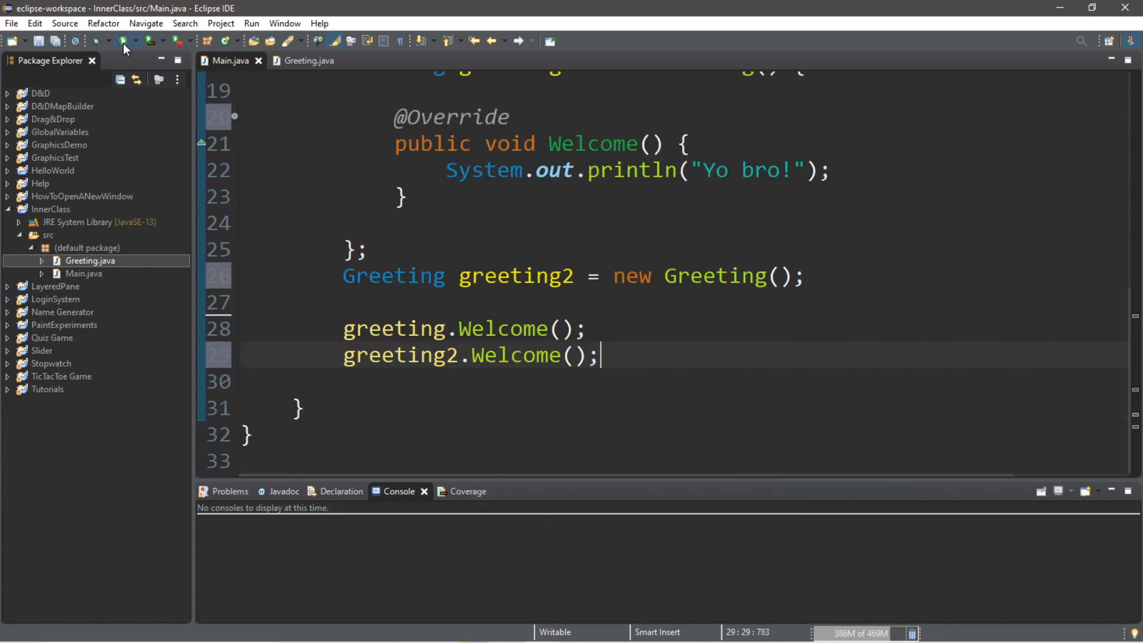
Run Main so the console prints Yo bro! then Hello World!
{"action": "left_click", "coordinate": [123, 40]}
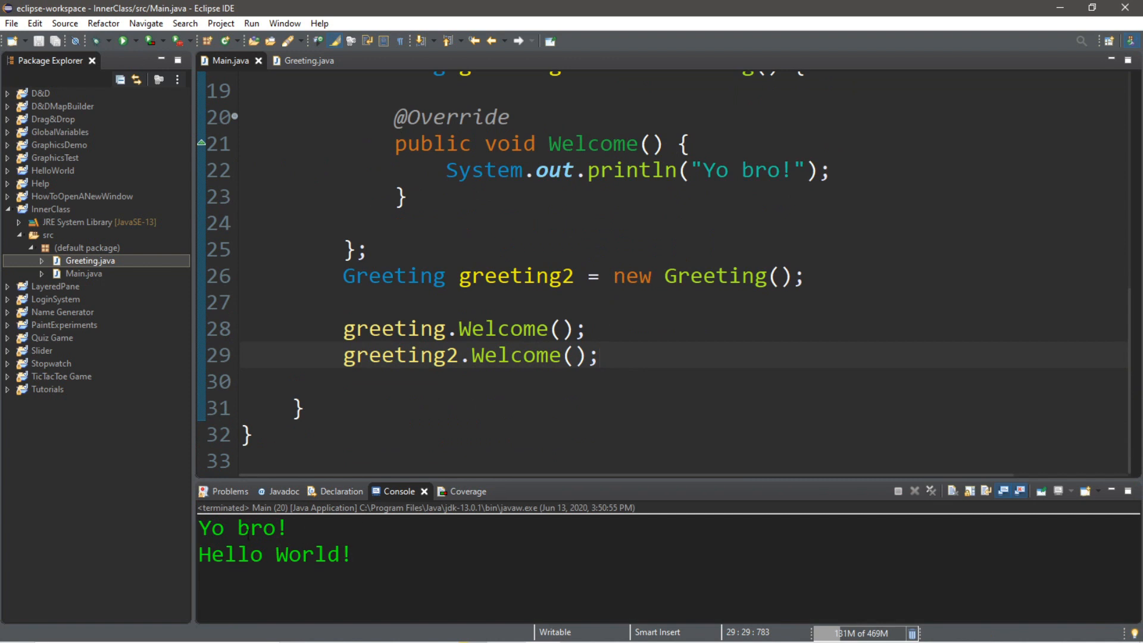
{"action": "left_click", "coordinate": [600, 354]}
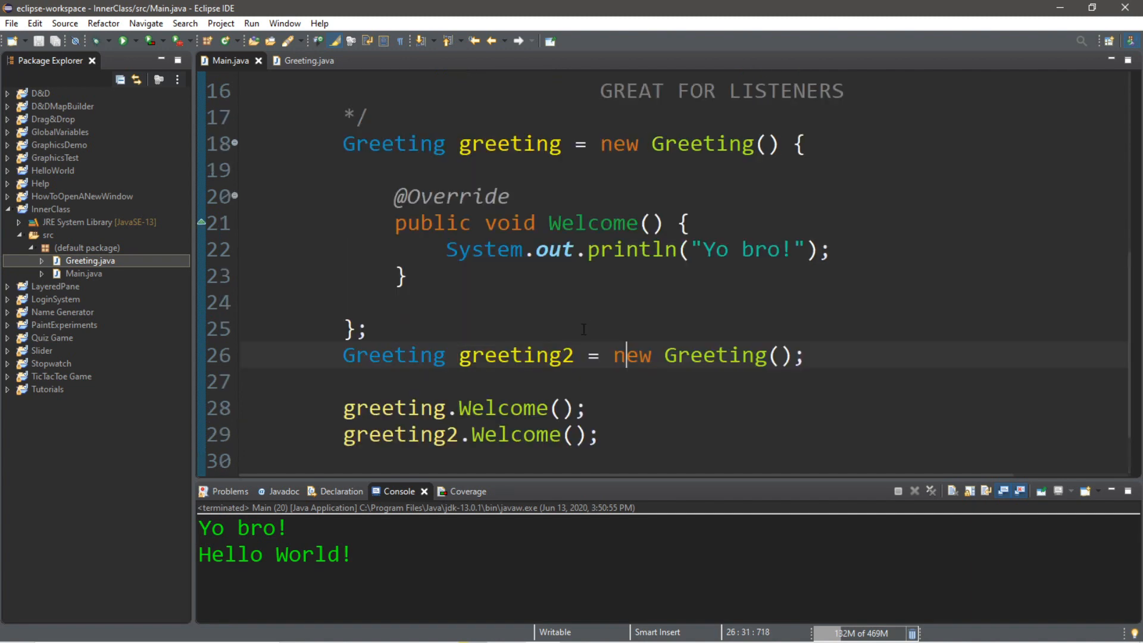
{"action": "double_click", "coordinate": [515, 355]}
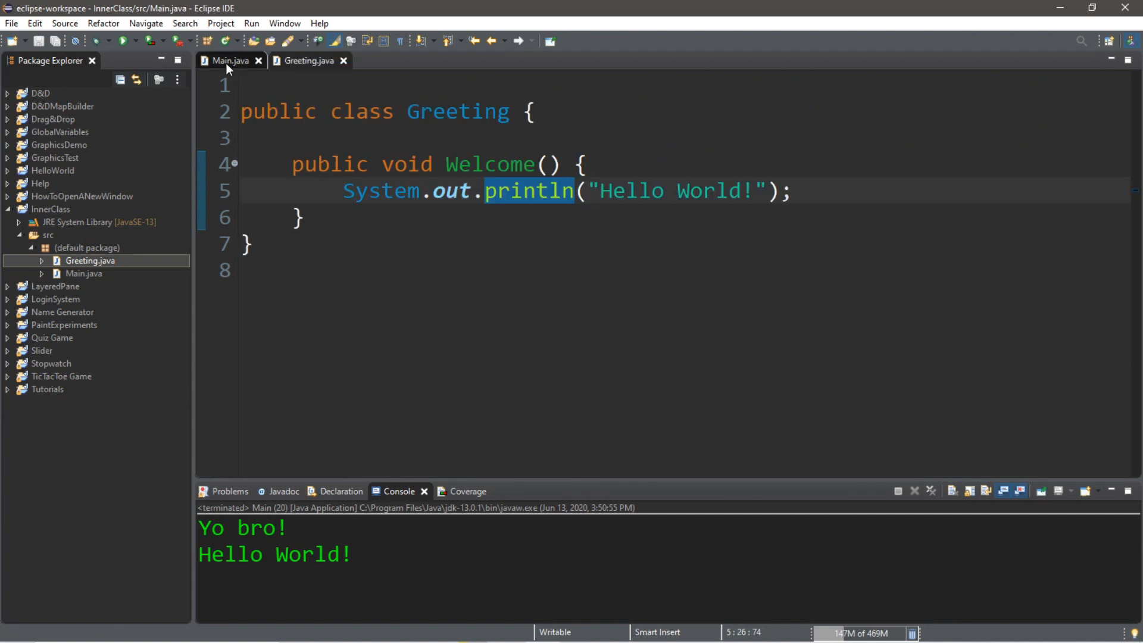
{"action": "scroll", "scroll_direction": "down", "scroll_amount": 3}
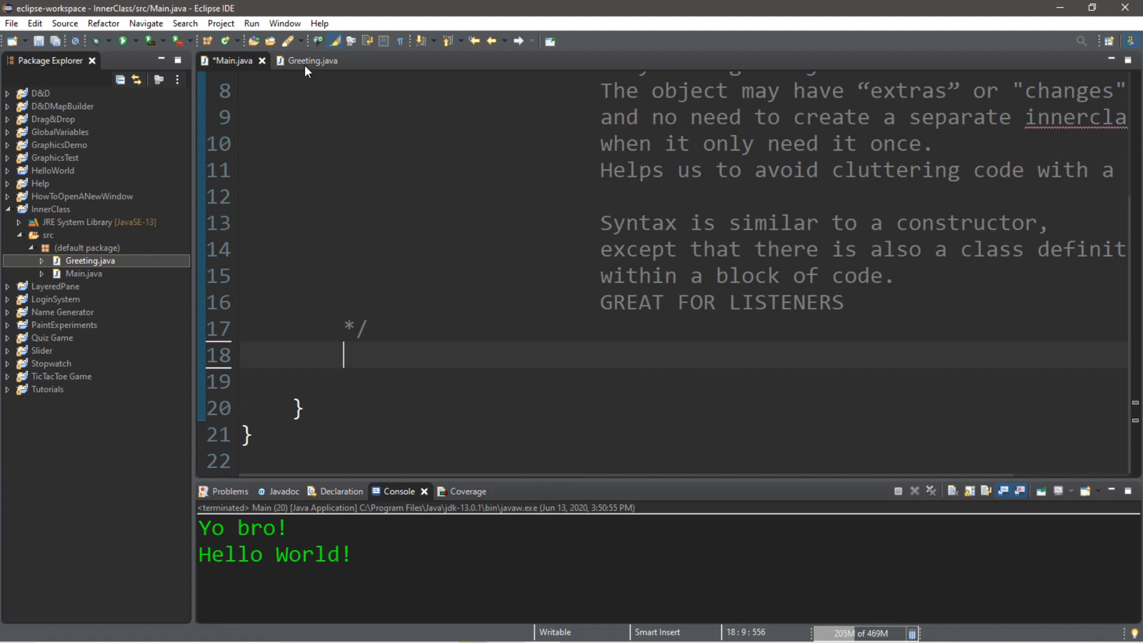
Delete the Greeting class from the InnerClass project via Package Explorer.
{"action": "right_click", "coordinate": [90, 260]}
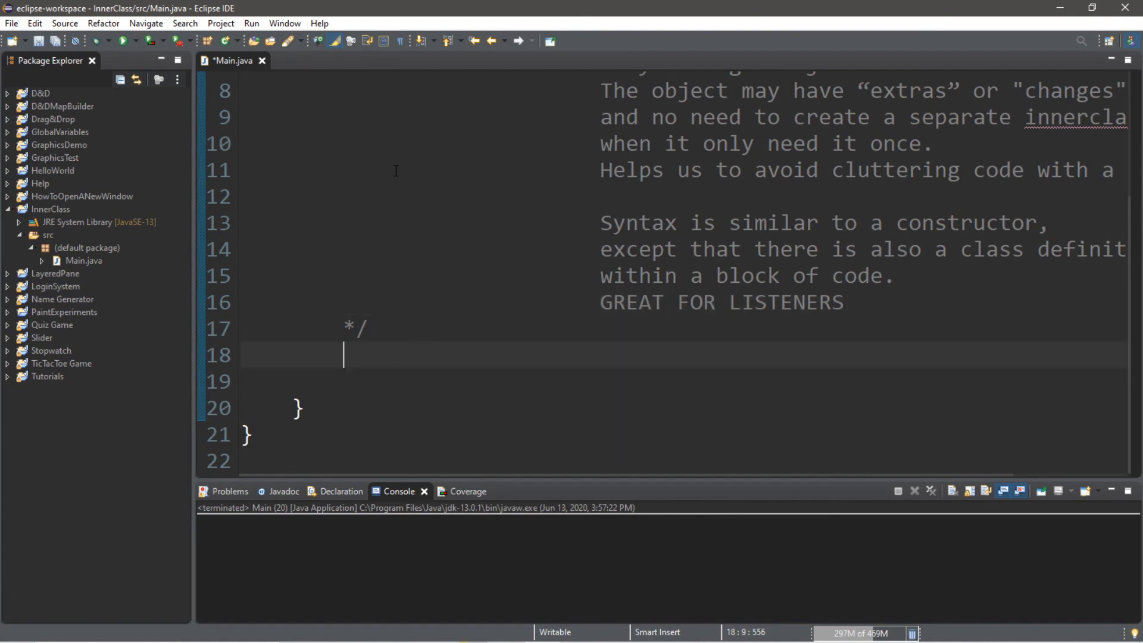
{"action": "mouse_move", "coordinate": [591, 181]}
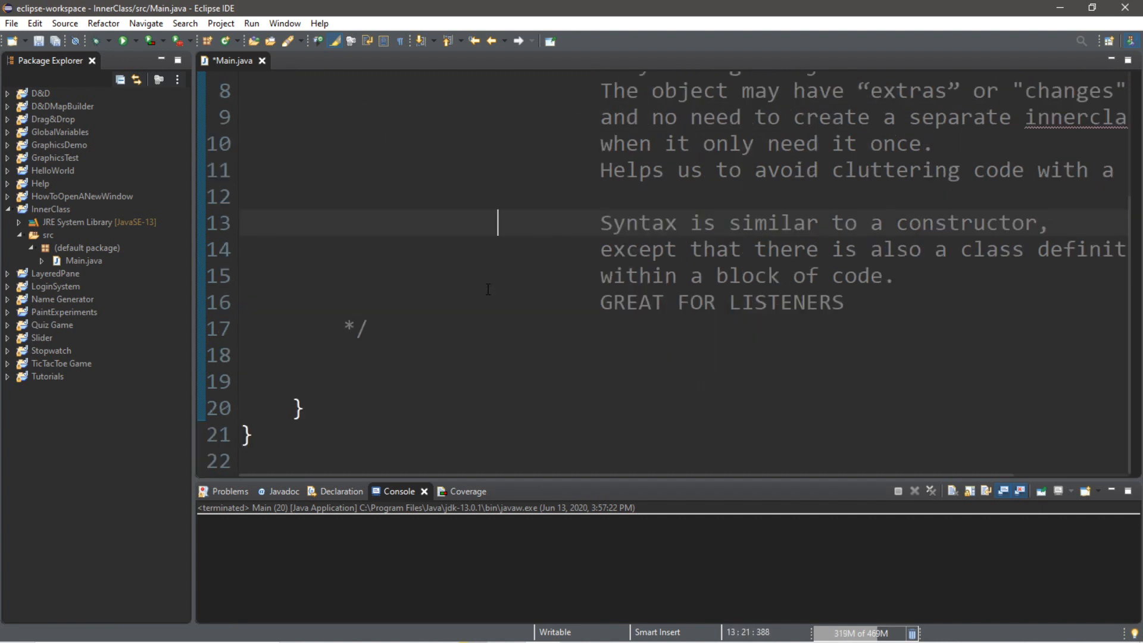
{"action": "mouse_move", "coordinate": [383, 374]}
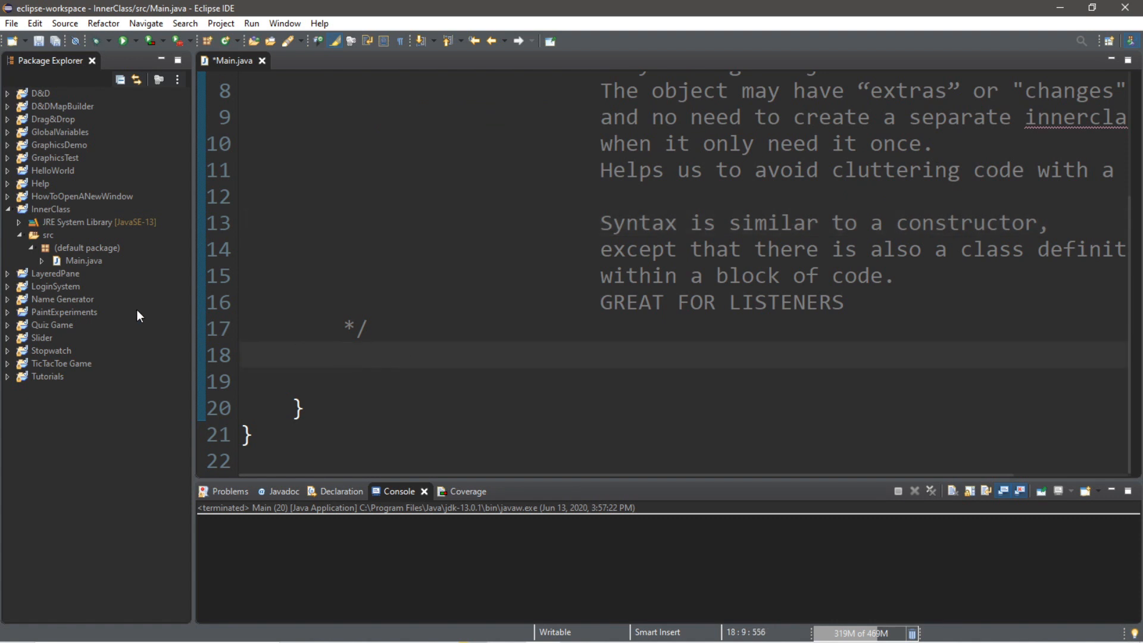
Create a new Java class named MyFrame in the src folder.
{"action": "left_click", "coordinate": [48, 234]}
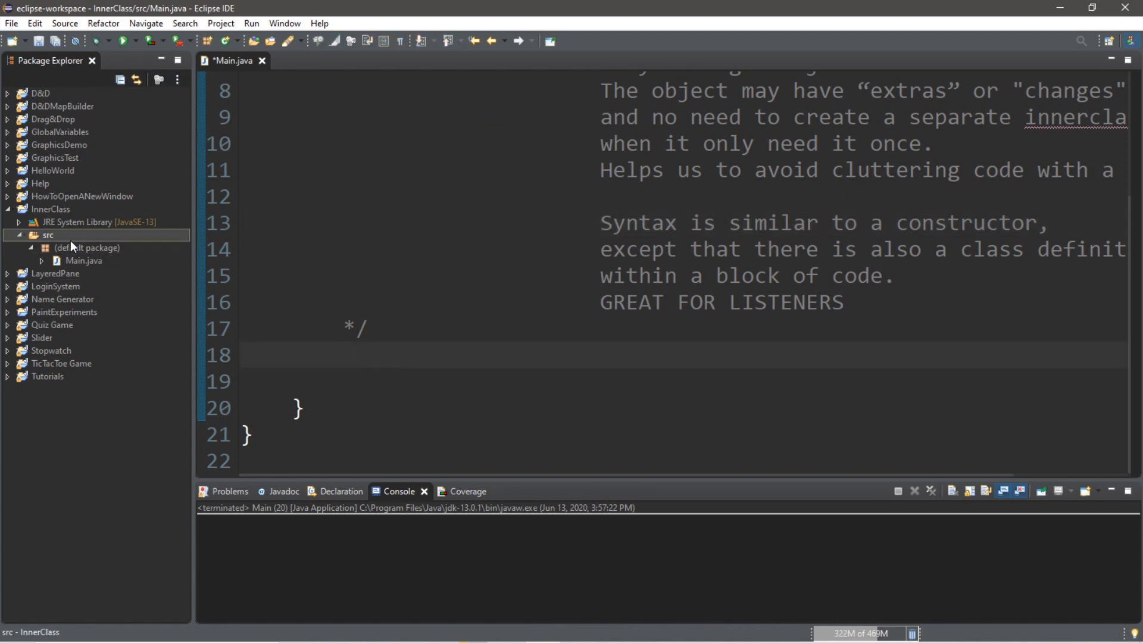
{"action": "left_click", "coordinate": [11, 23]}
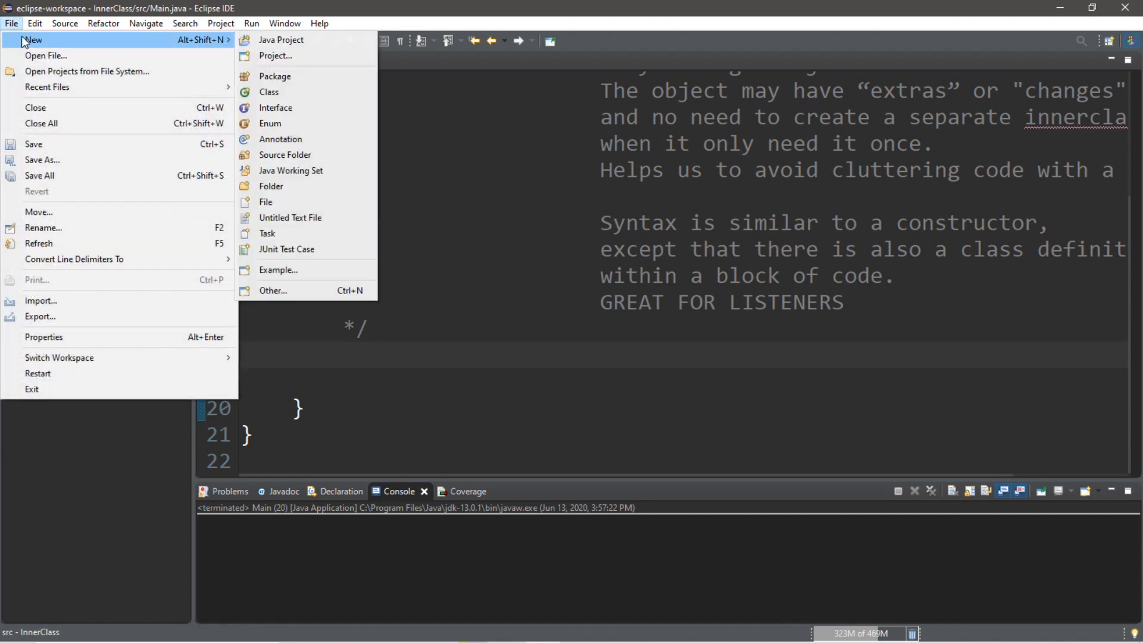
{"action": "left_click", "coordinate": [268, 92]}
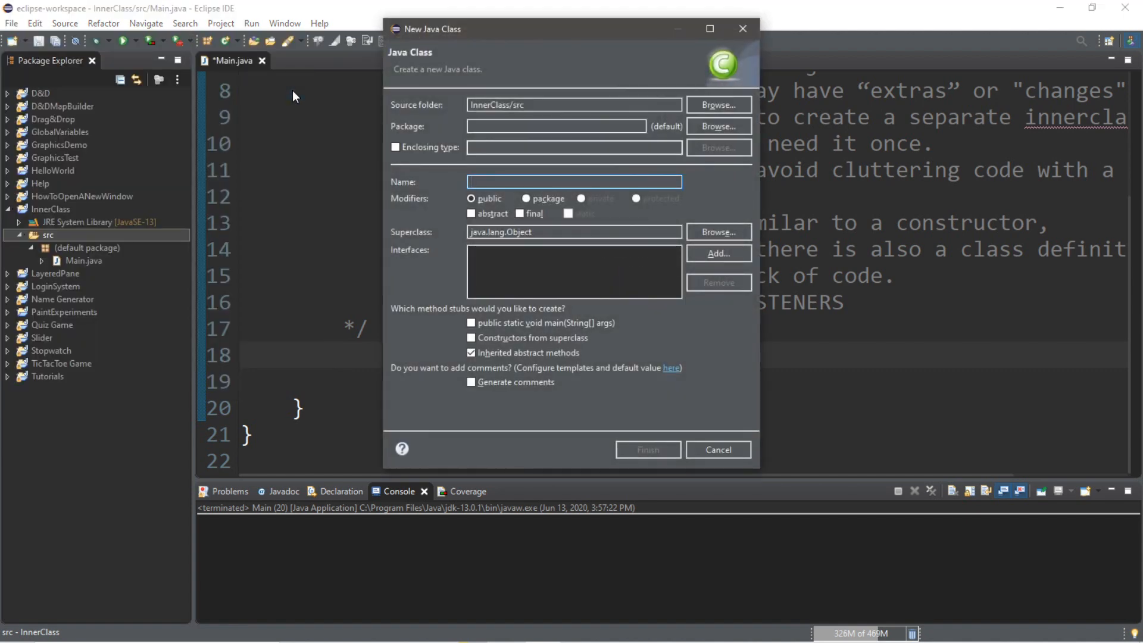
{"action": "type", "text": "MyFrame"}
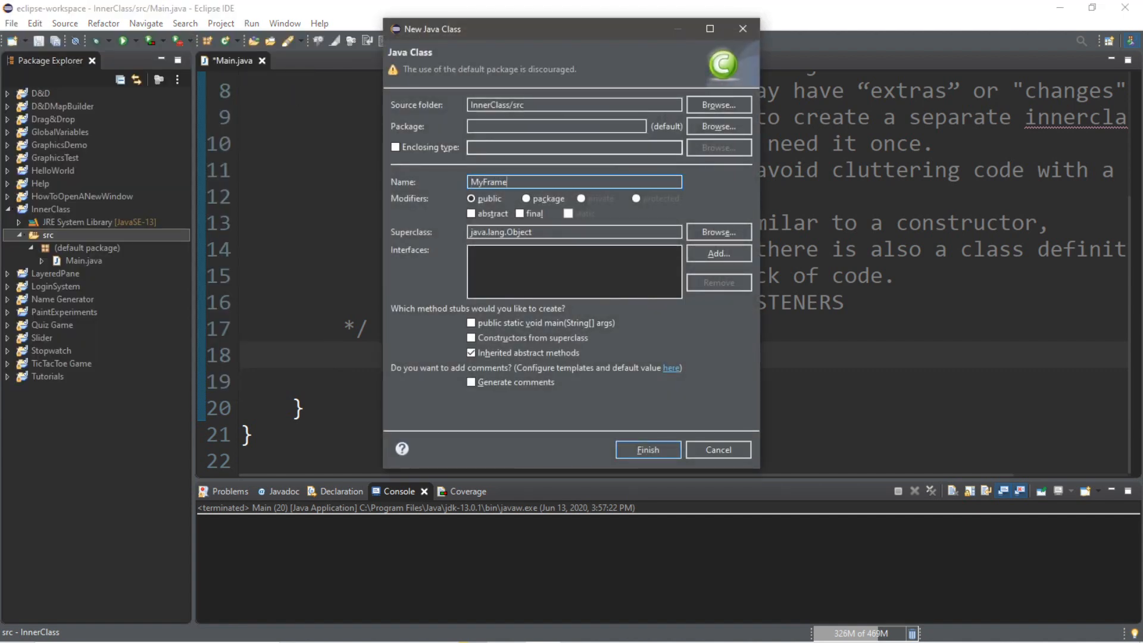
{"action": "left_click", "coordinate": [646, 449]}
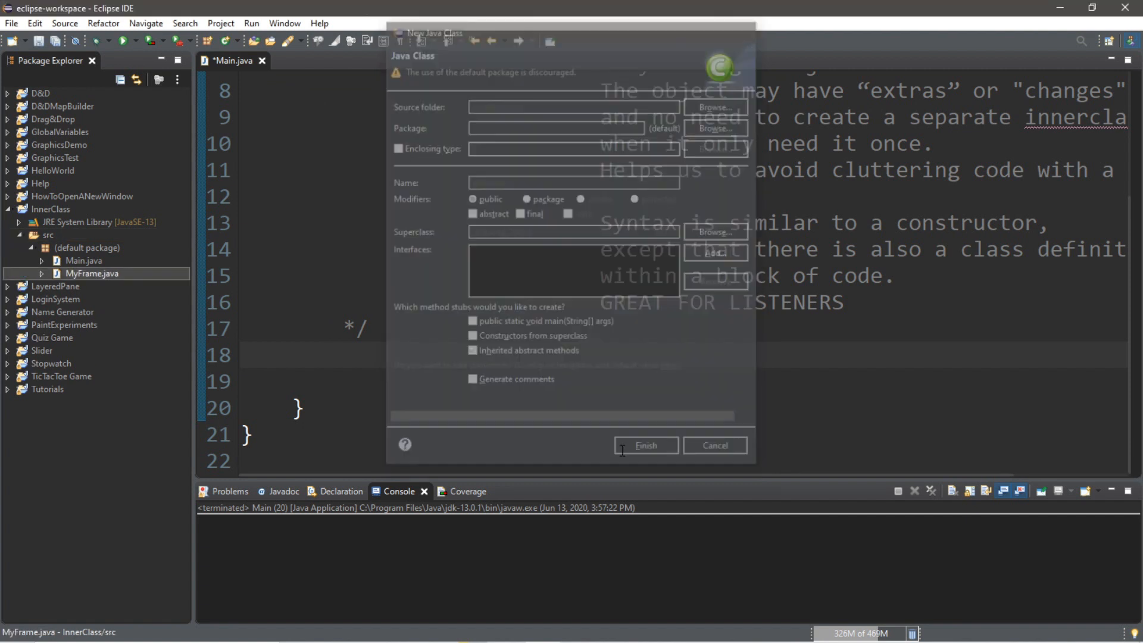
Declare MyFrame extends JFrame and import JFrame from javax.swing.
{"action": "left_click", "coordinate": [644, 446]}
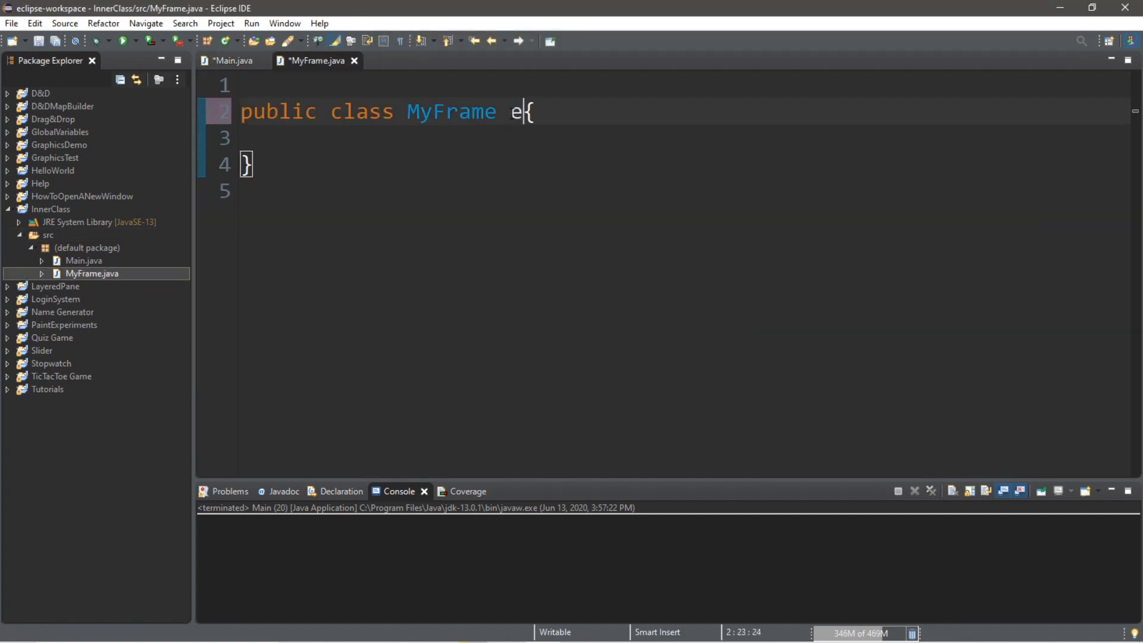
{"action": "type", "text": "xtends JFrame"}
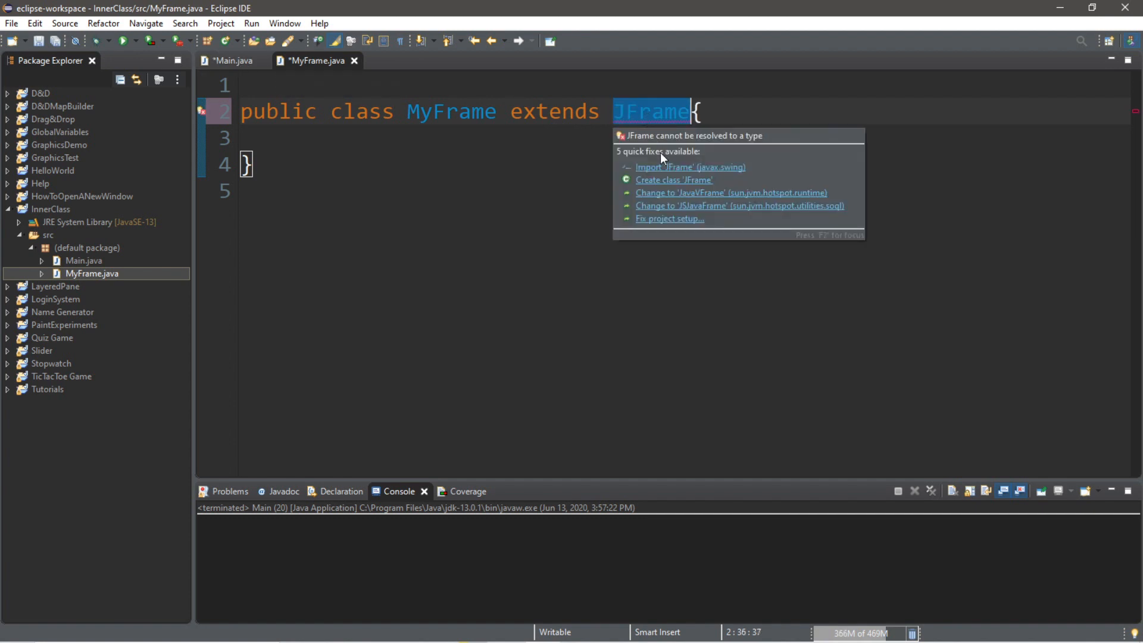
{"action": "left_click", "coordinate": [688, 167]}
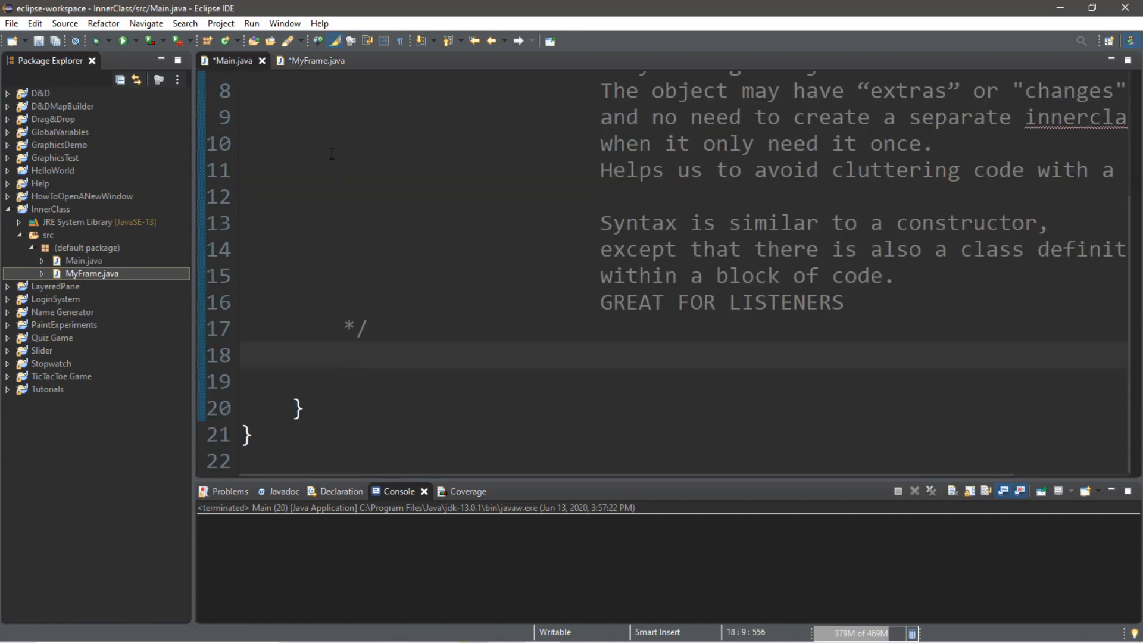
{"action": "mouse_move", "coordinate": [379, 328]}
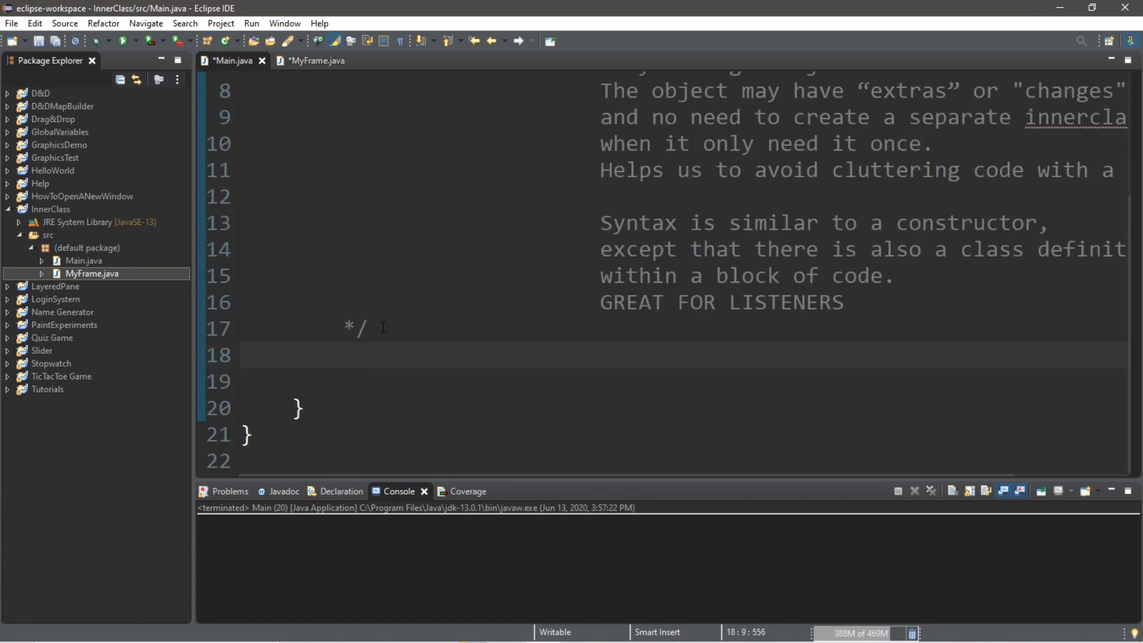
In main declare MyFrame myFrame = new MyFrame();.
{"action": "type", "text": "MyFrame"}
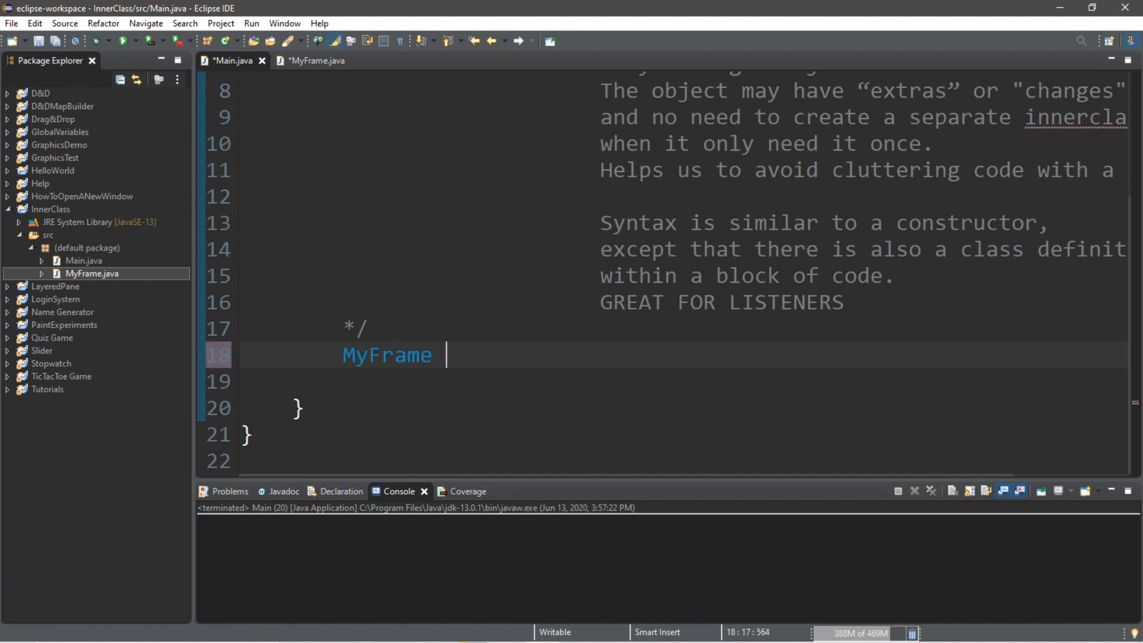
{"action": "type", "text": "my"}
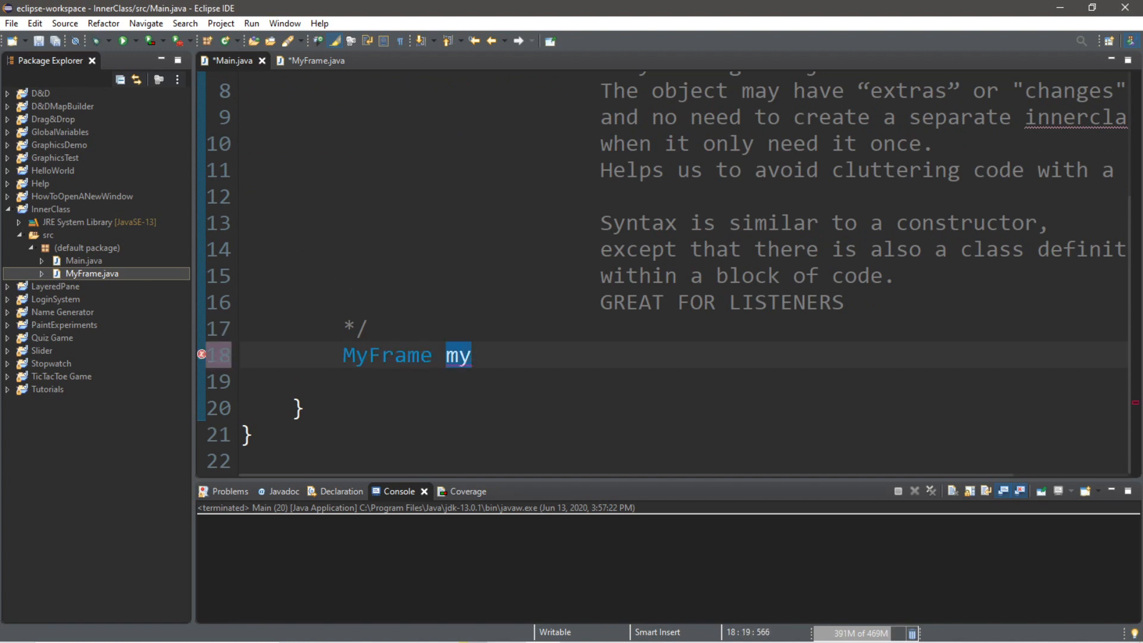
{"action": "type", "text": "Frame ="}
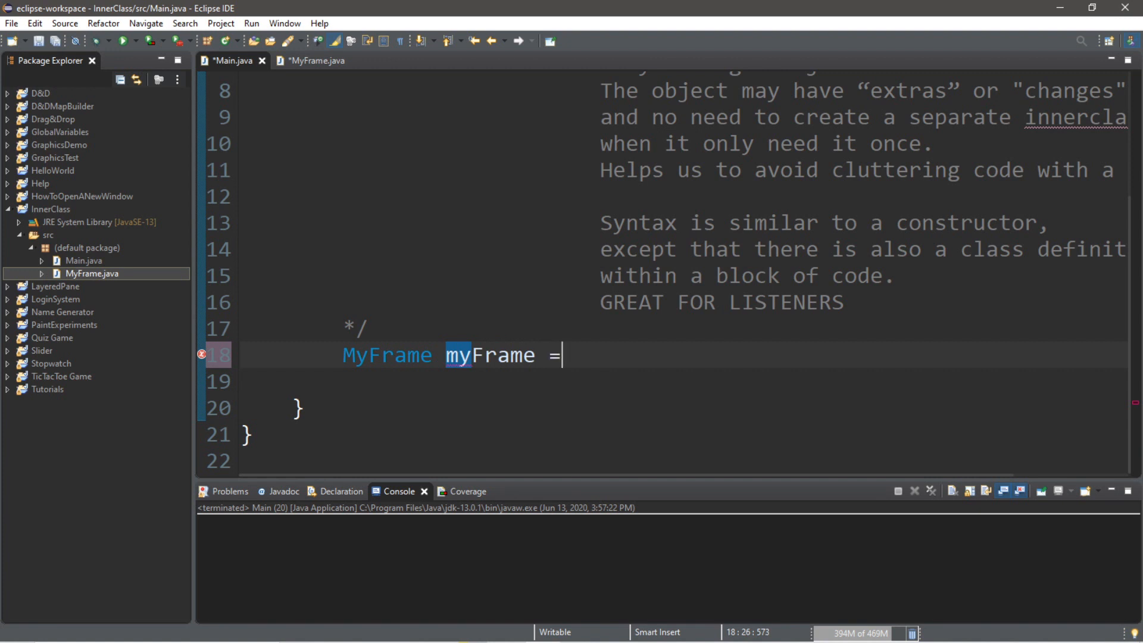
{"action": "type", "text": "new"}
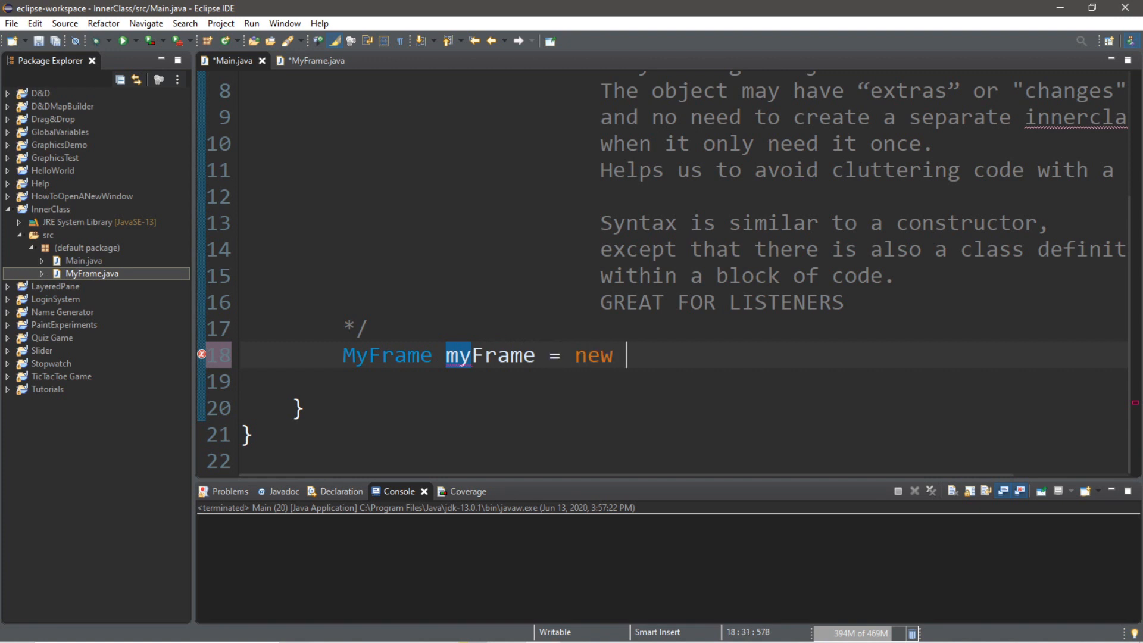
{"action": "type", "text": "MyFrame()"}
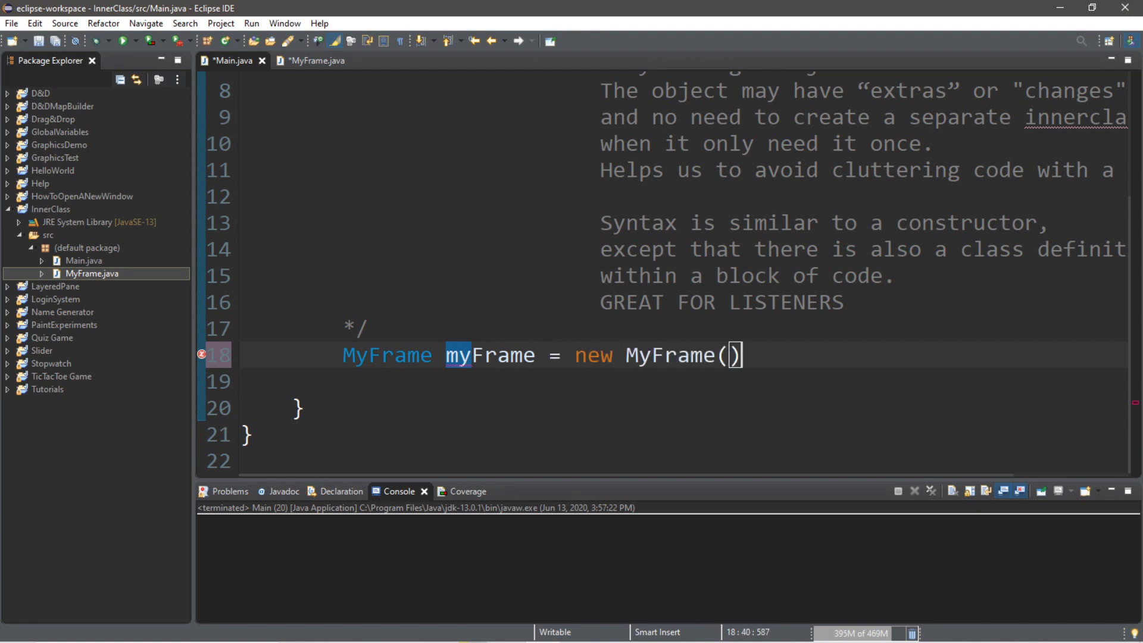
{"action": "type", "text": ";"}
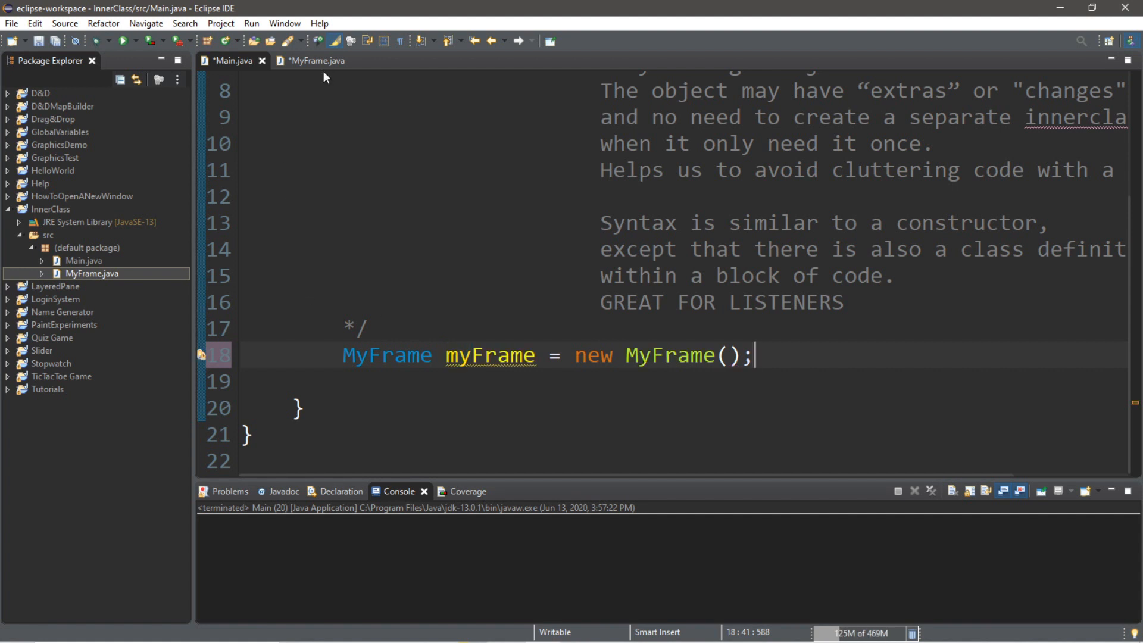
{"action": "left_click", "coordinate": [313, 61]}
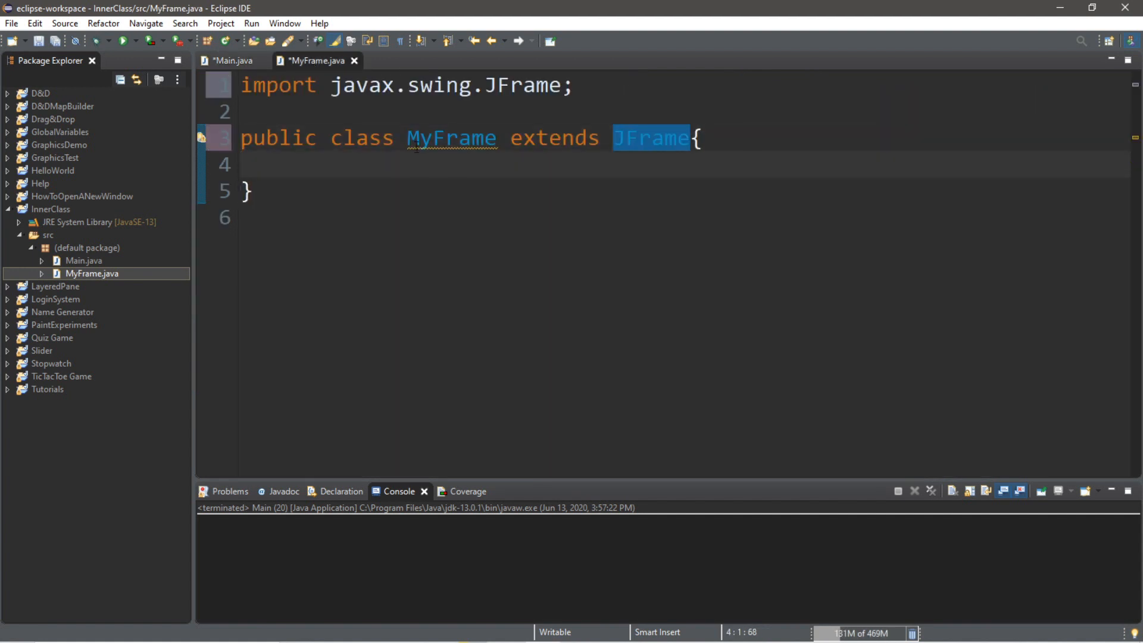
Give MyFrame an empty constructor MyFrame(){ }.
{"action": "double_click", "coordinate": [450, 138]}
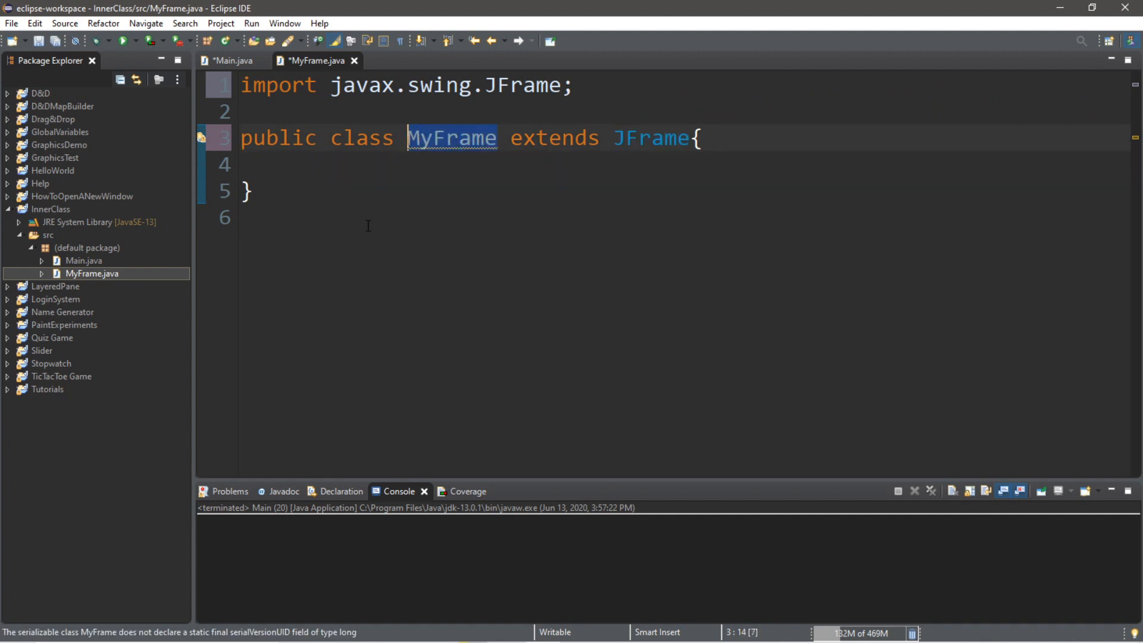
{"action": "type", "text": "MyFrame"}
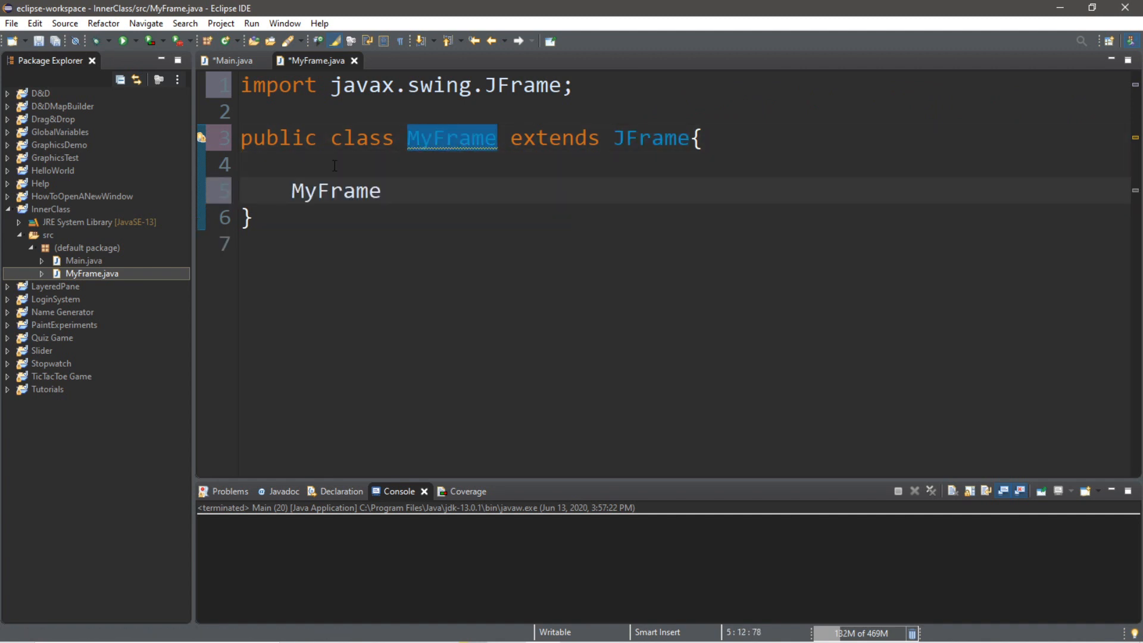
{"action": "type", "text": "(){"}
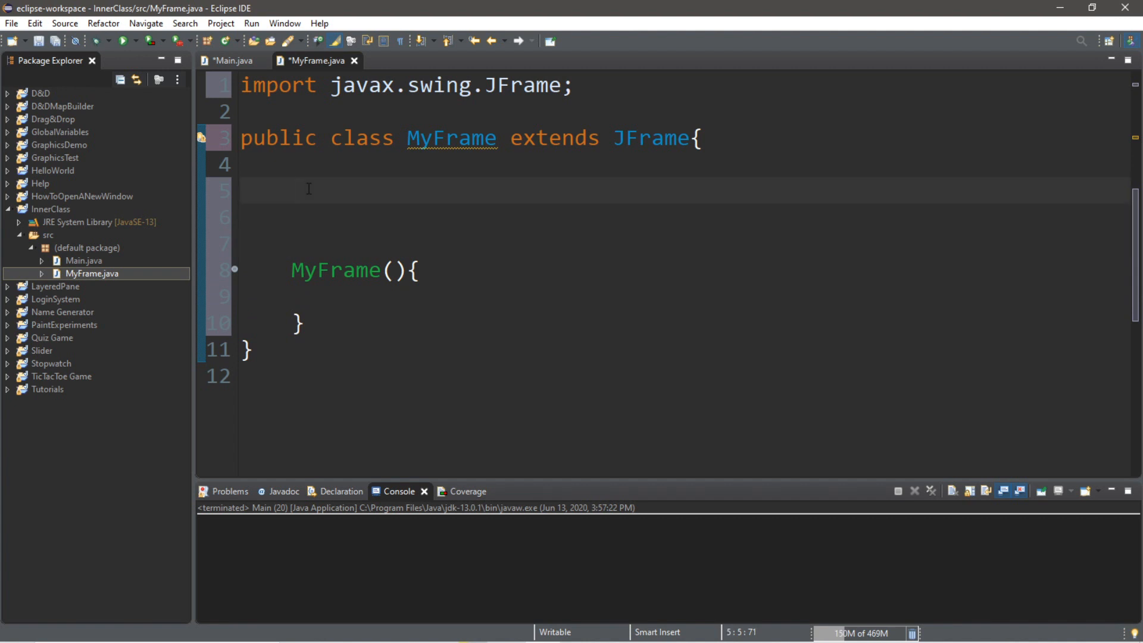
Declare field JButton button1 = new JButton("Button #1");.
{"action": "type", "text": "J"}
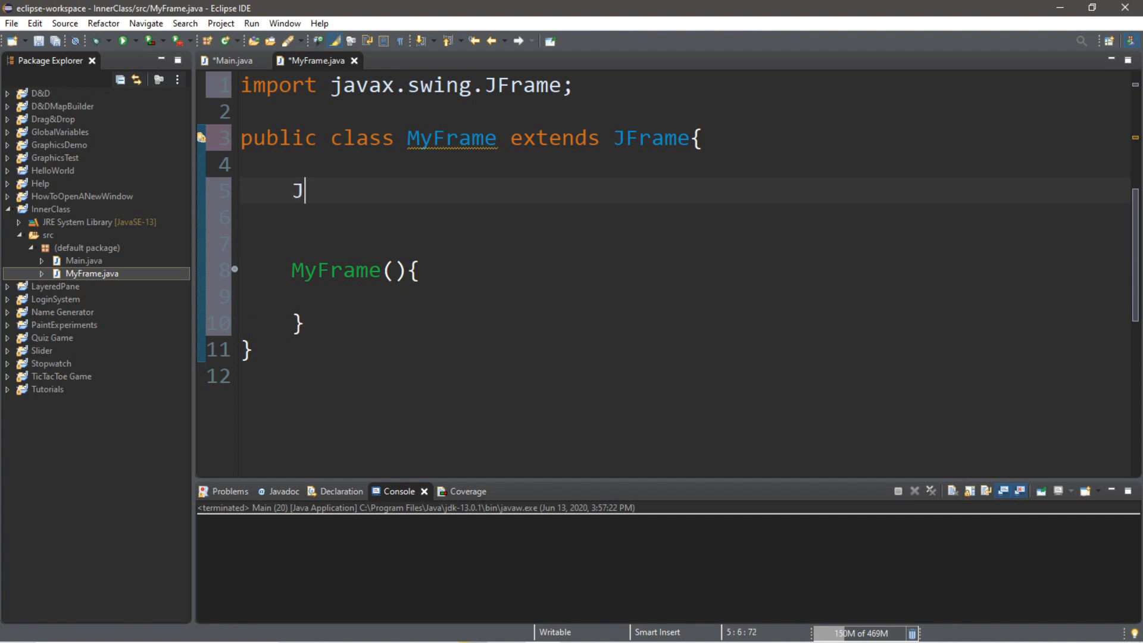
{"action": "type", "text": "Button"}
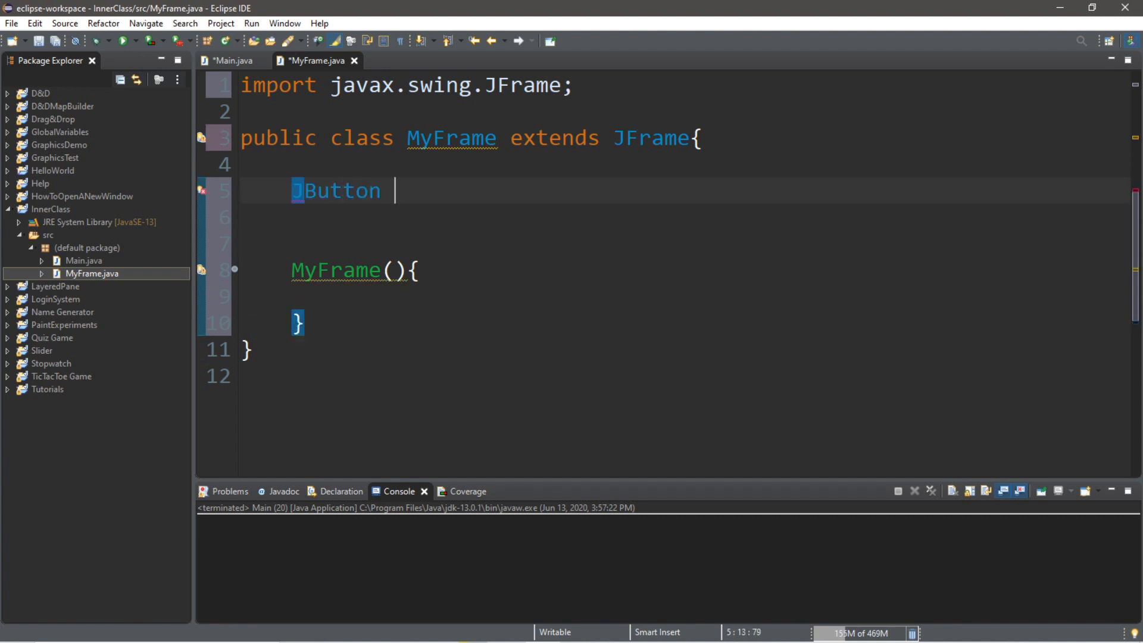
{"action": "type", "text": "button1"}
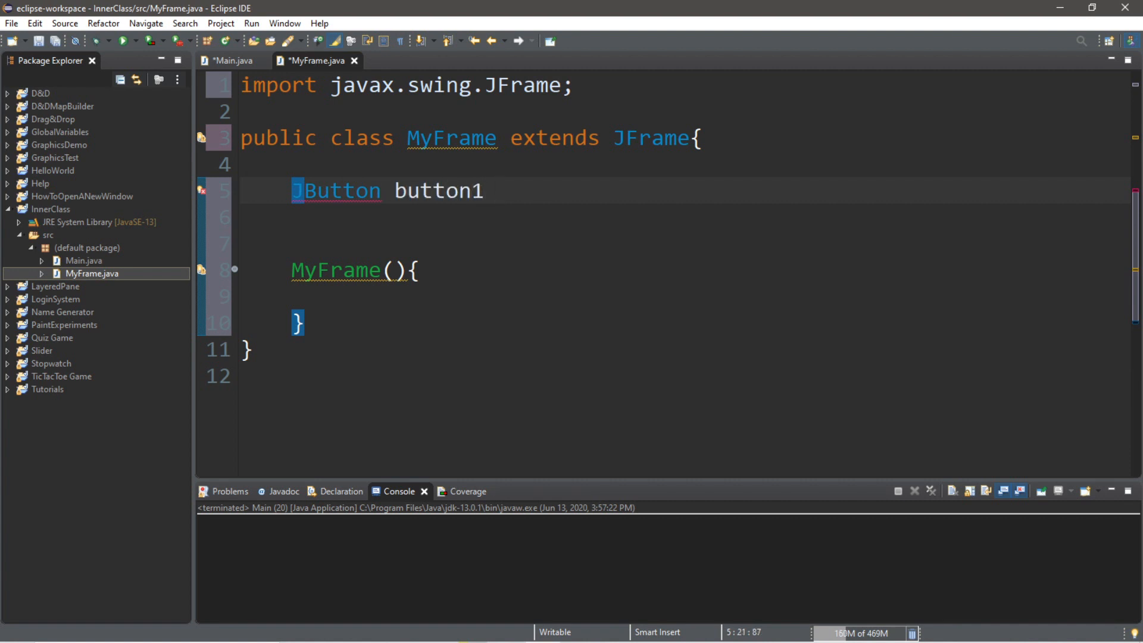
{"action": "type", "text": "= new JBu"}
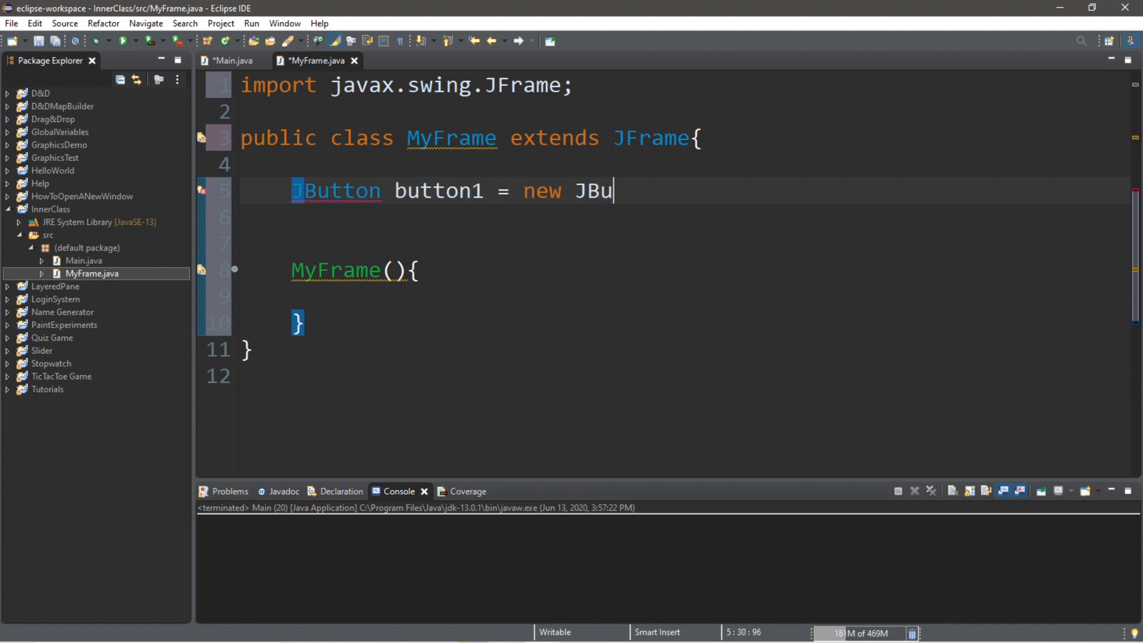
{"action": "type", "text": "tton(\"\")"}
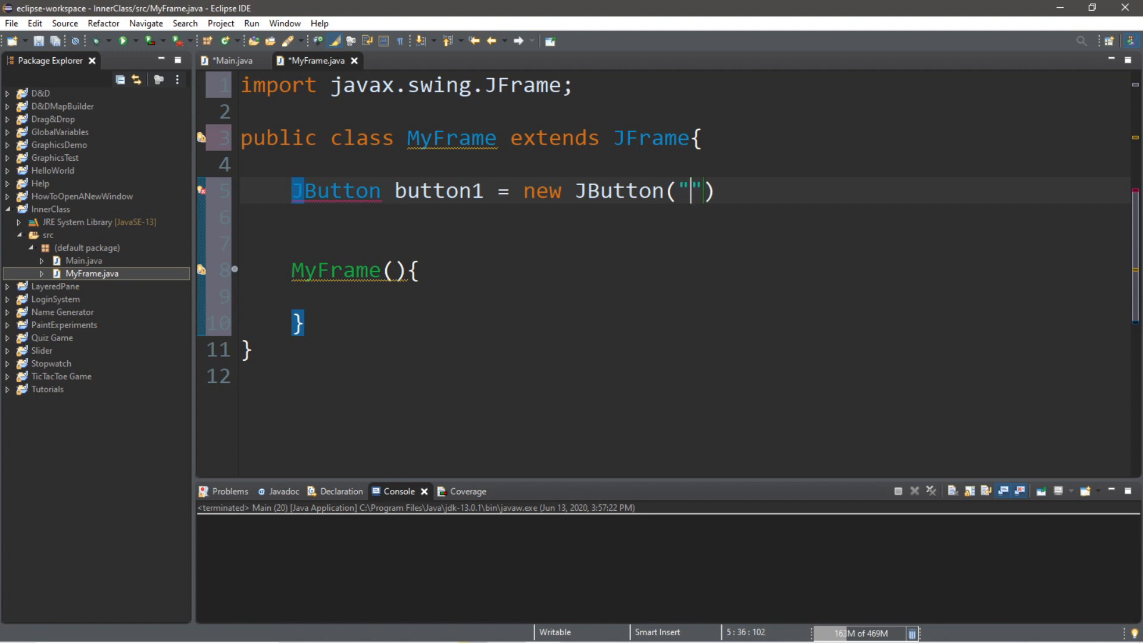
{"action": "key", "text": "BackSpace"}
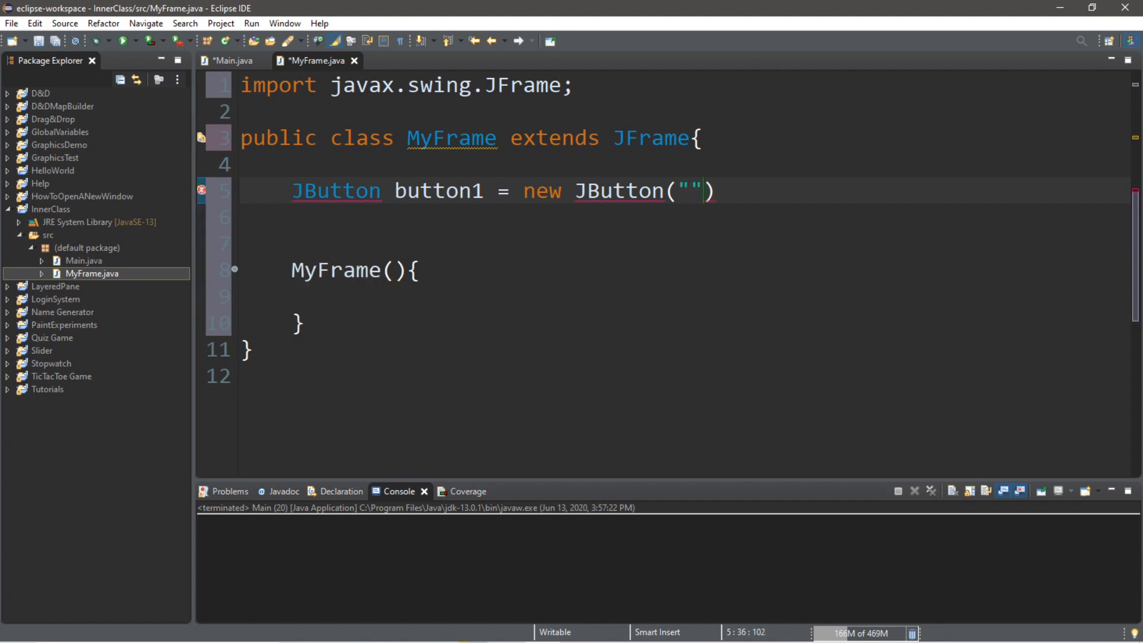
{"action": "type", "text": "Button"}
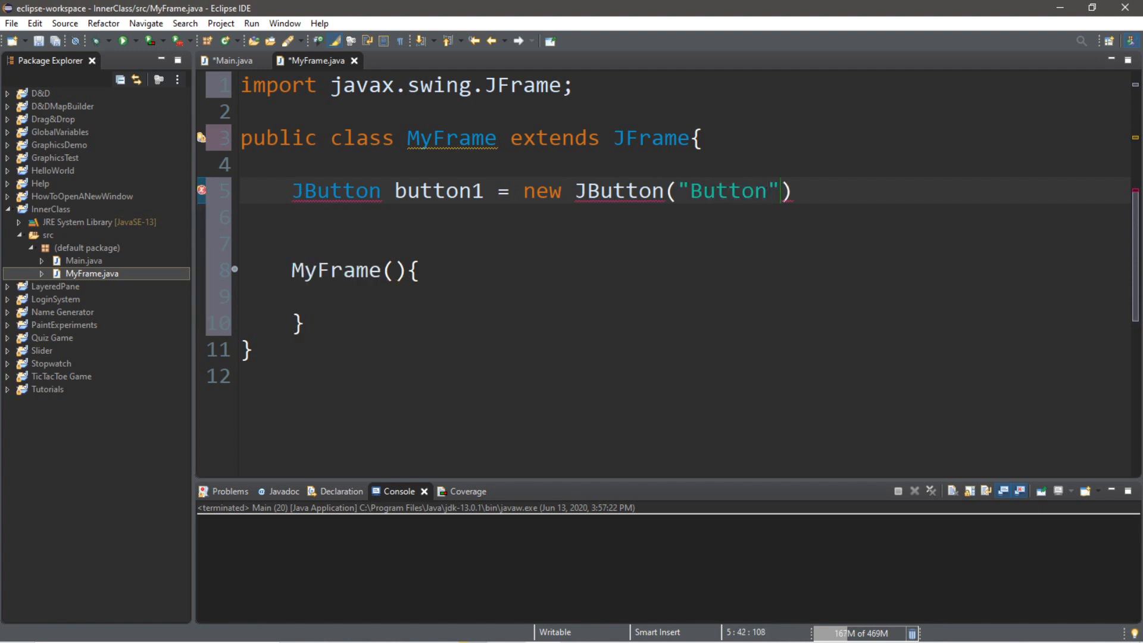
{"action": "type", "text": "#1"}
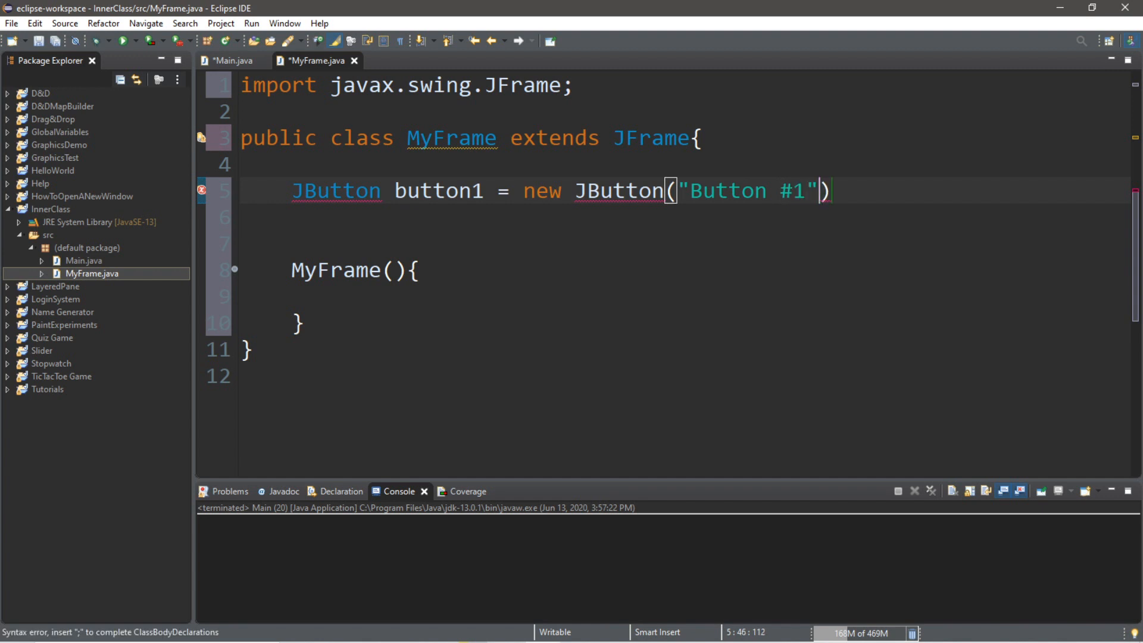
{"action": "type", "text": ";"}
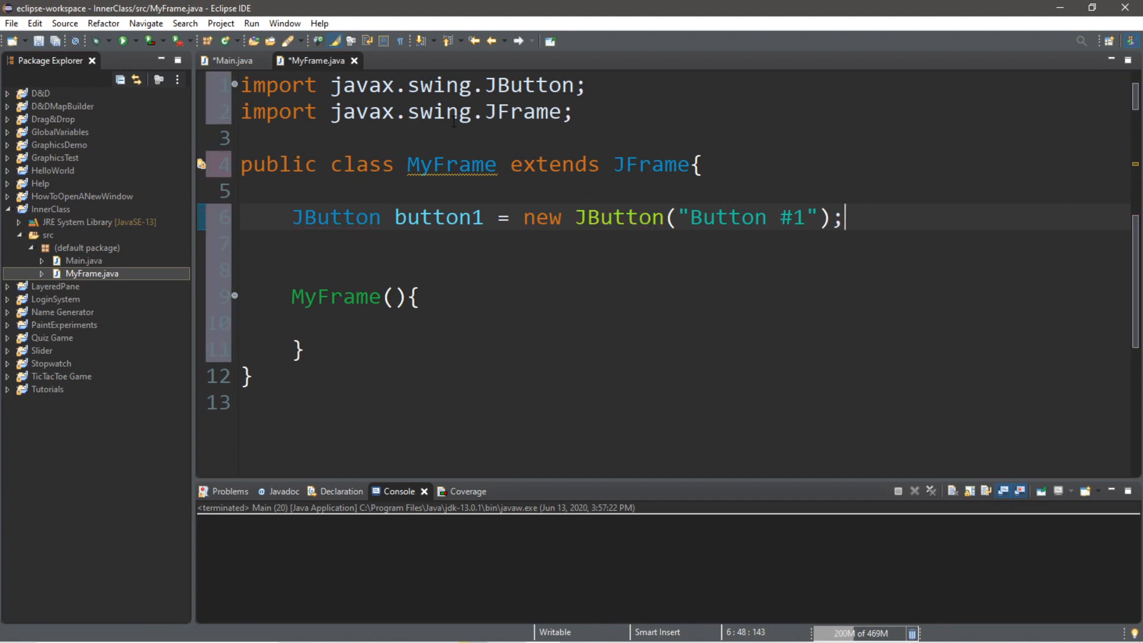
Change the JFrame import to javax.swing.*.
{"action": "double_click", "coordinate": [520, 111]}
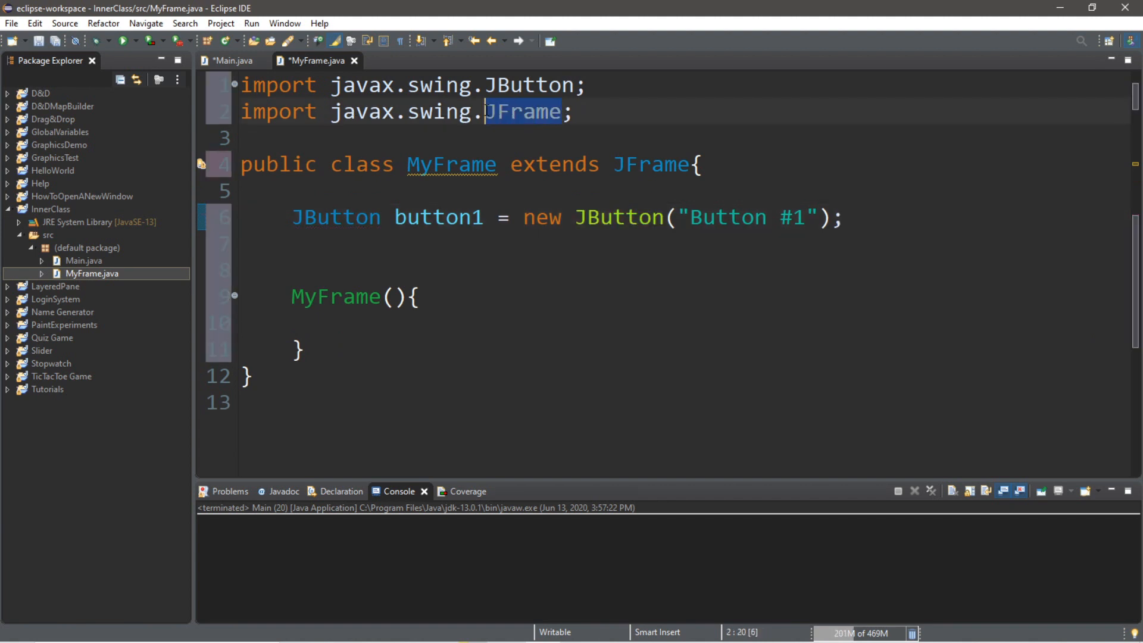
{"action": "type", "text": "*"}
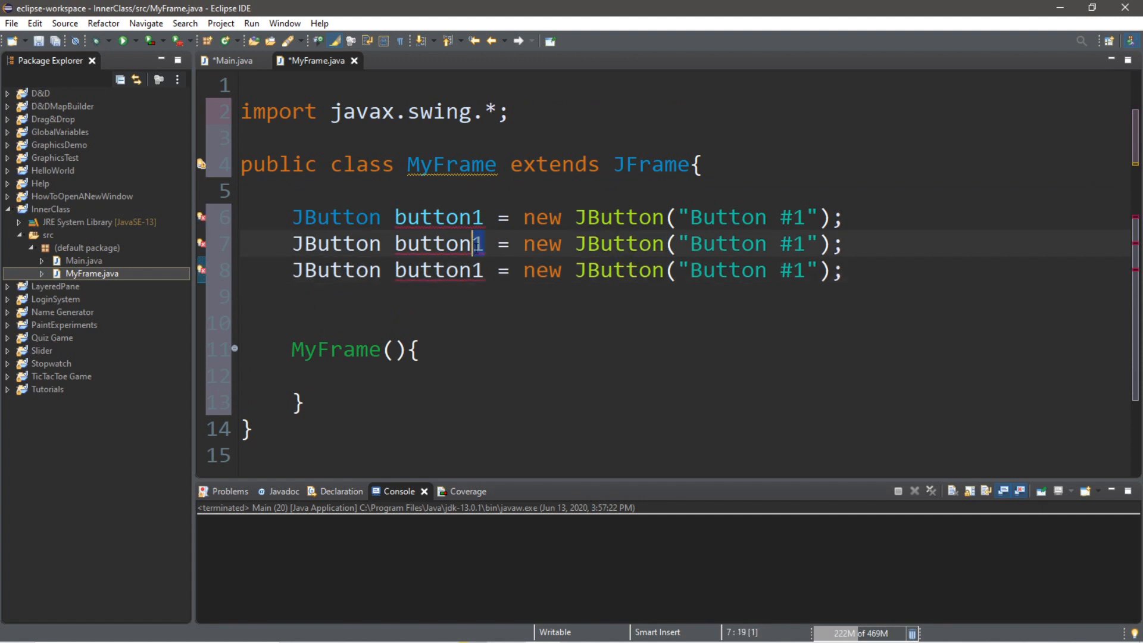
Rename a duplicated button field and label to button2 / "Button #2".
{"action": "type", "text": "2"}
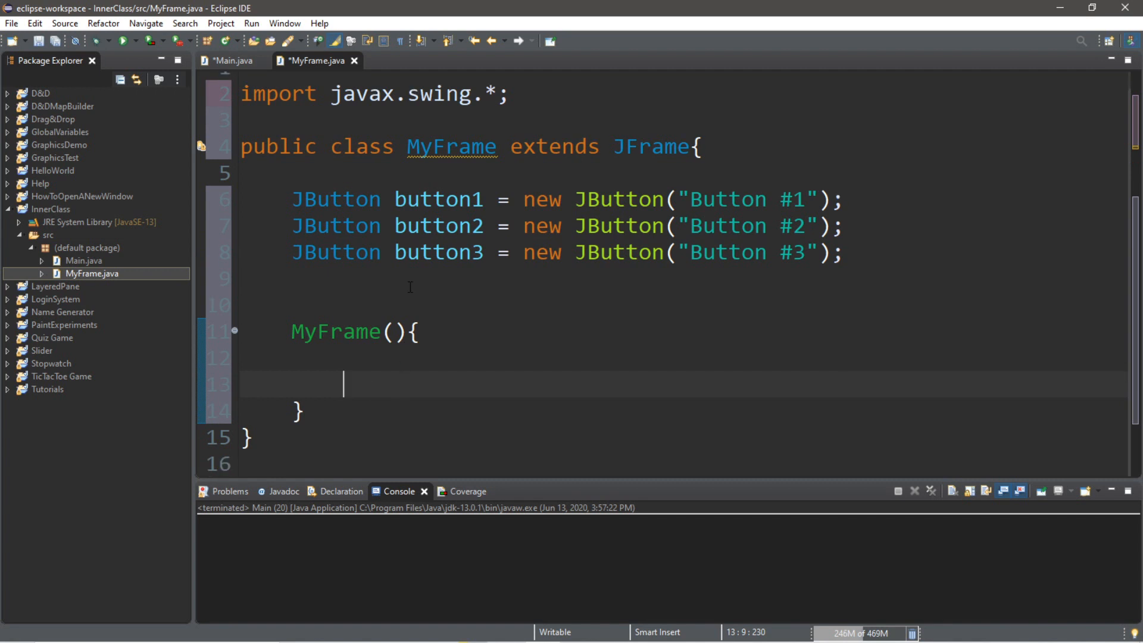
{"action": "mouse_move", "coordinate": [547, 136]}
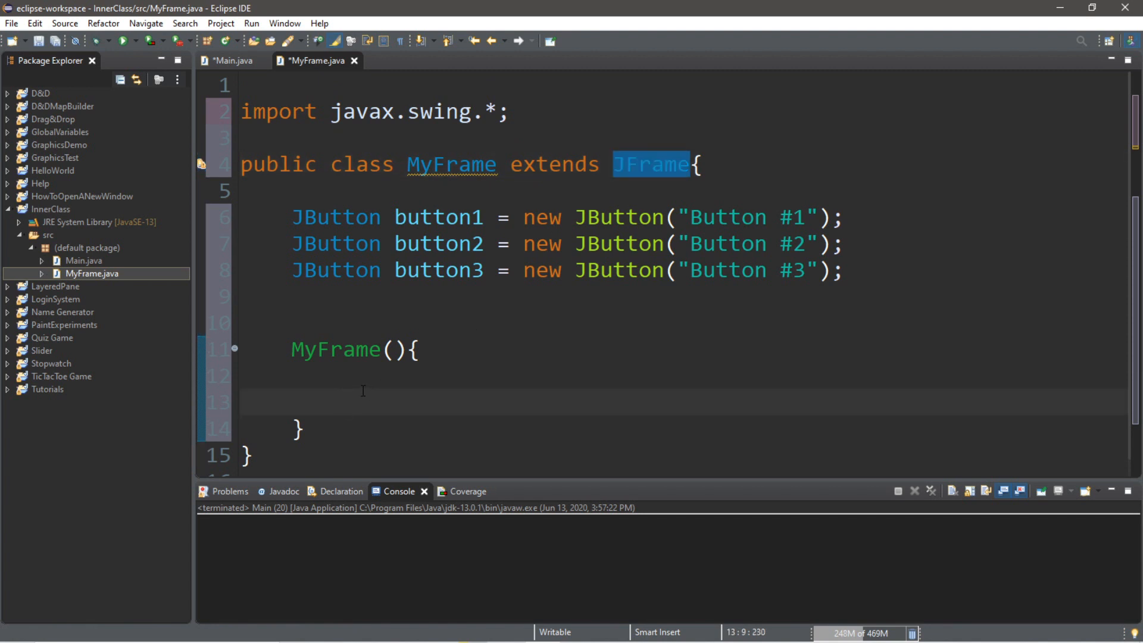
In the constructor set default close operation to JFrame.EXIT_ON_CLOSE and size 500 by 500.
{"action": "type", "text": "this."}
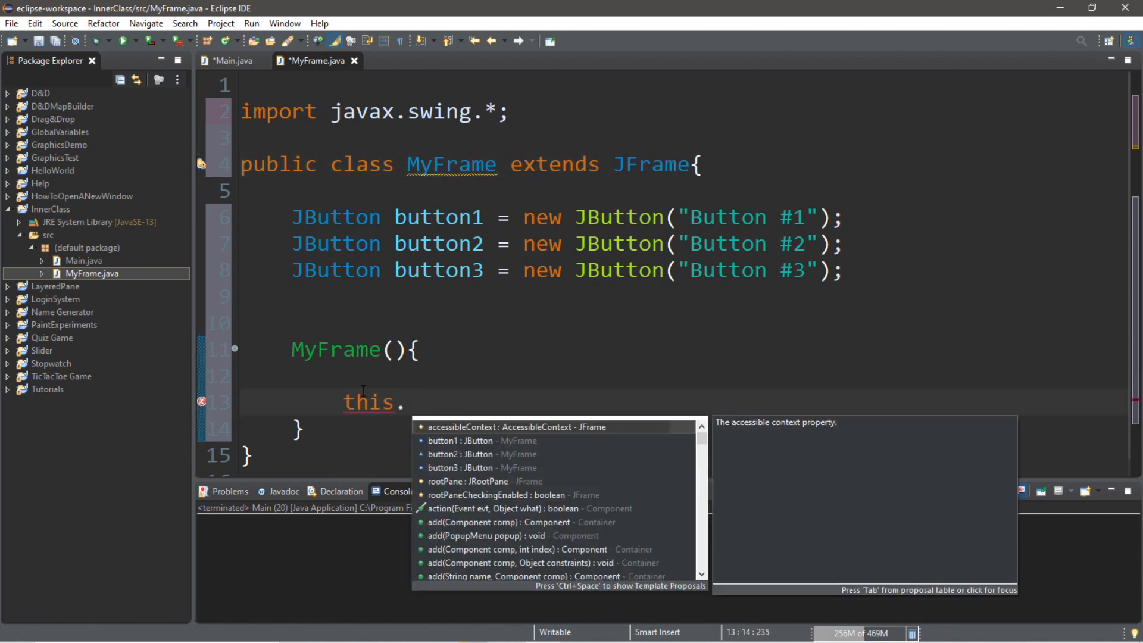
{"action": "type", "text": "setDe"}
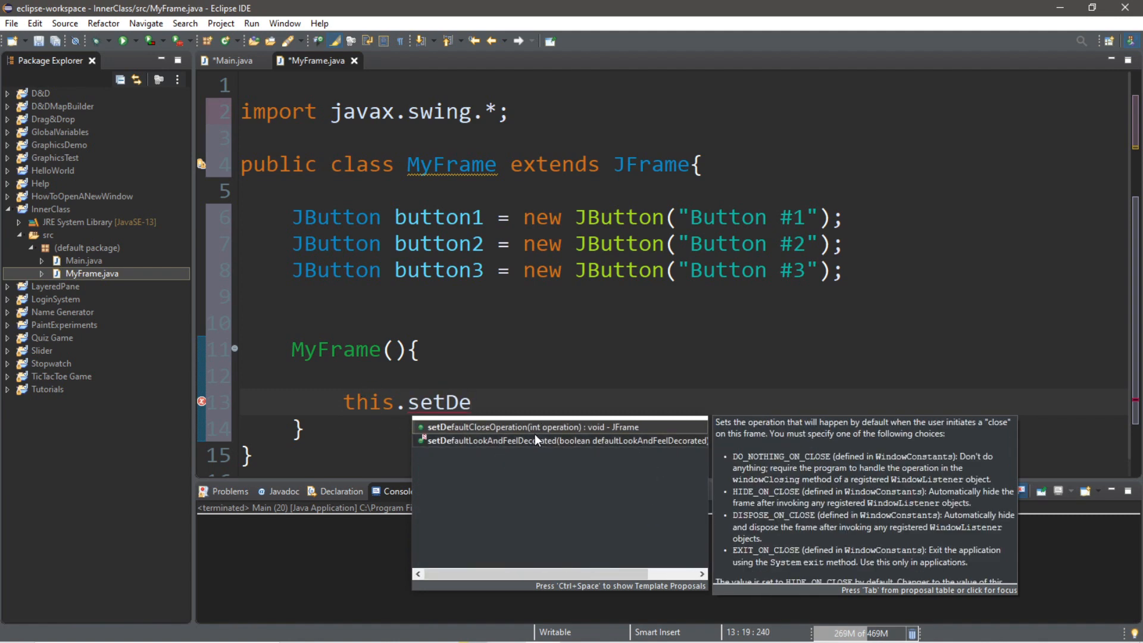
{"action": "left_click", "coordinate": [499, 427]}
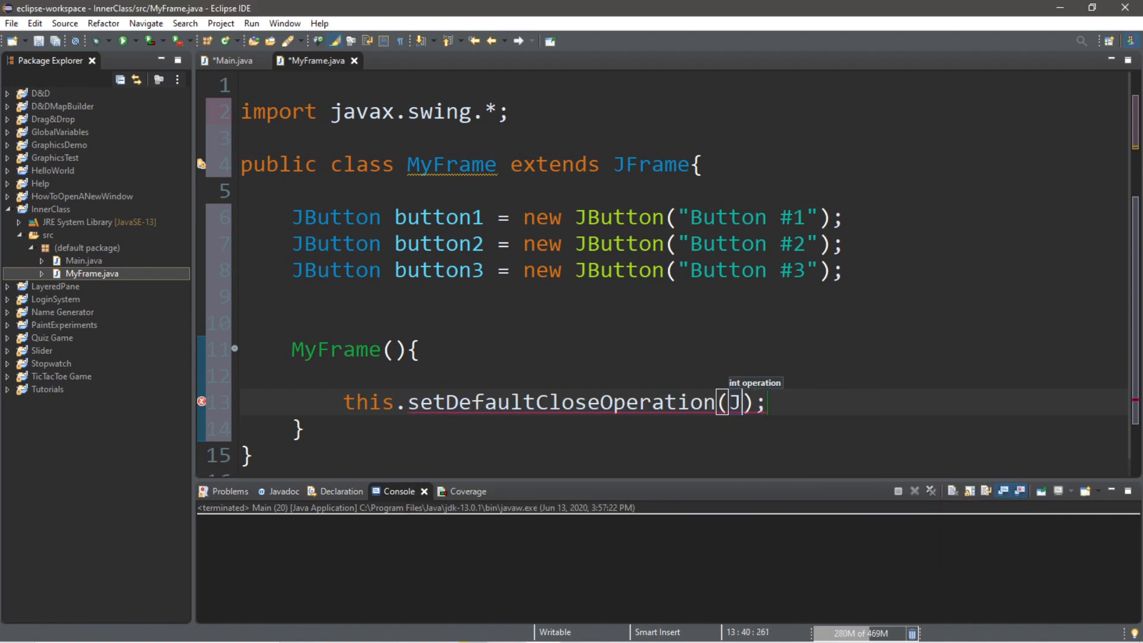
{"action": "type", "text": "Frame.E"}
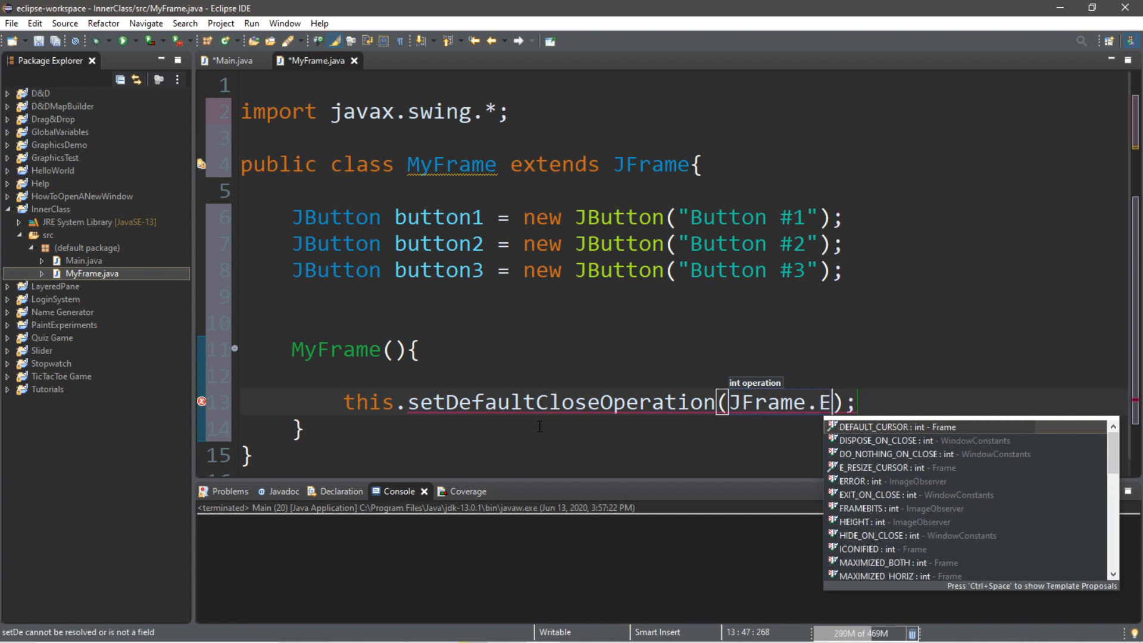
{"action": "type", "text": "XIT_ON_CLOSE"}
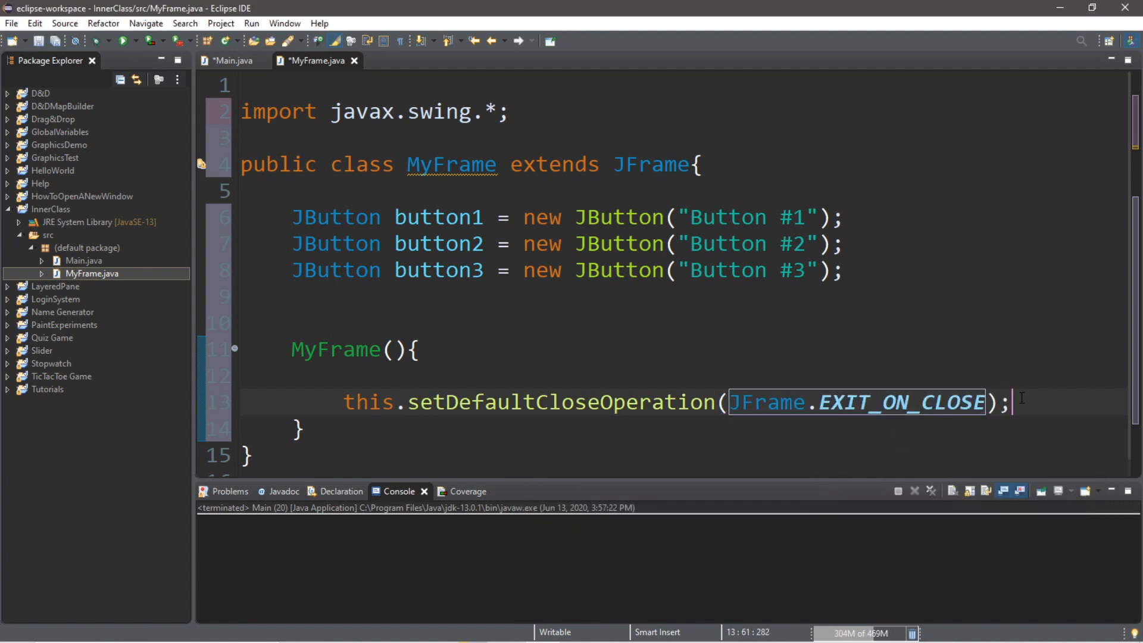
{"action": "type", "text": "this"}
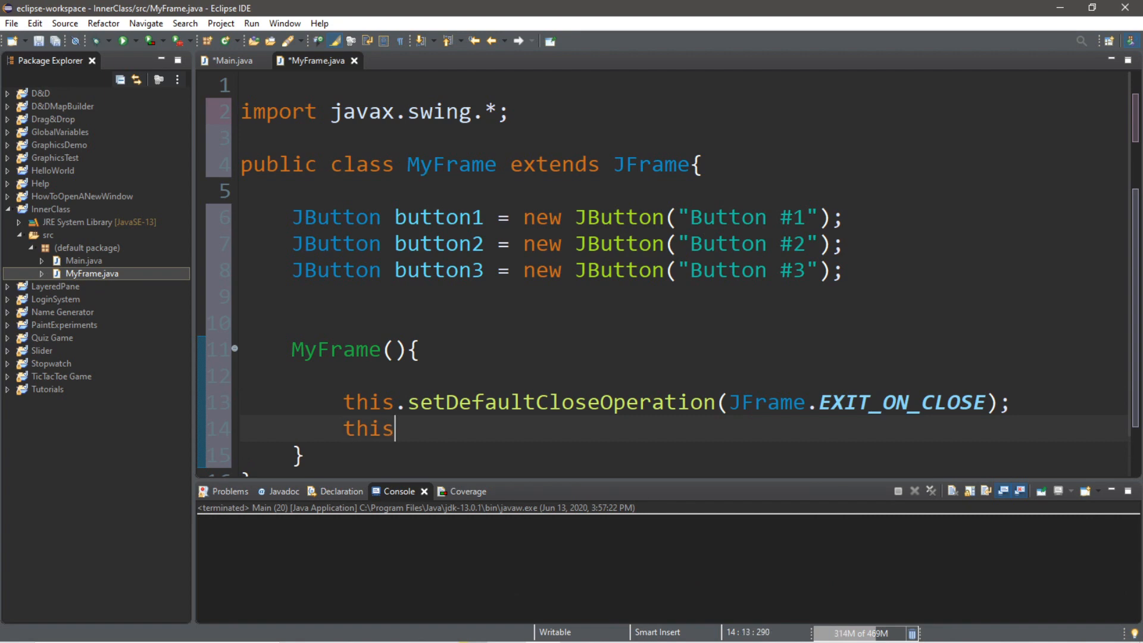
{"action": "type", "text": ".setSize(500, 500);"}
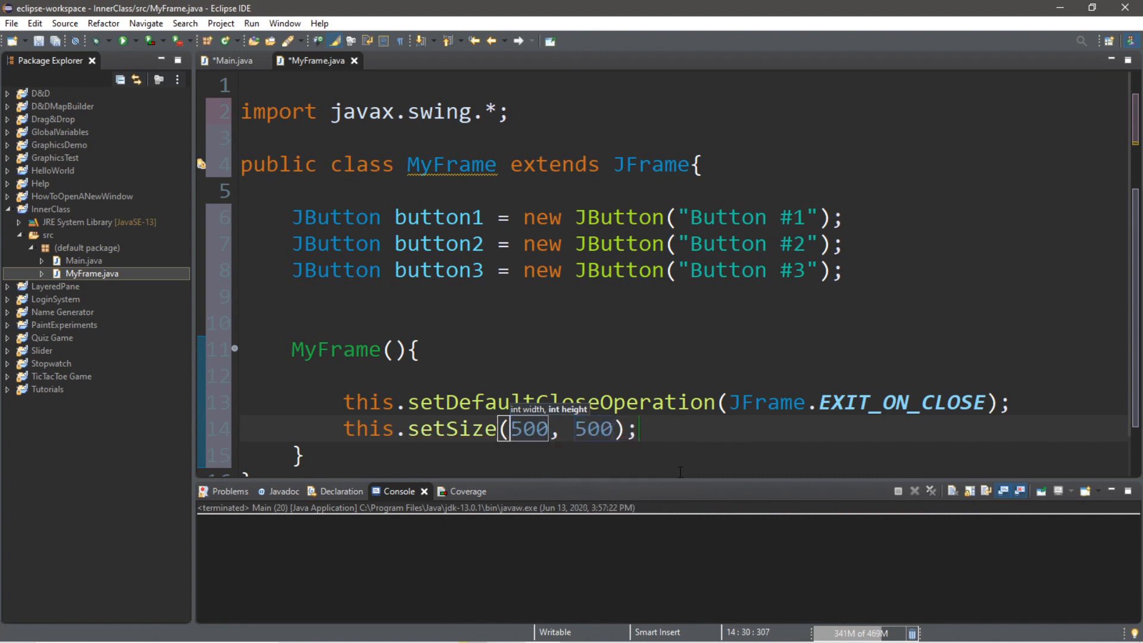
Set null layout, make the frame visible and add the buttons with this.add.
{"action": "type", "text": "th"}
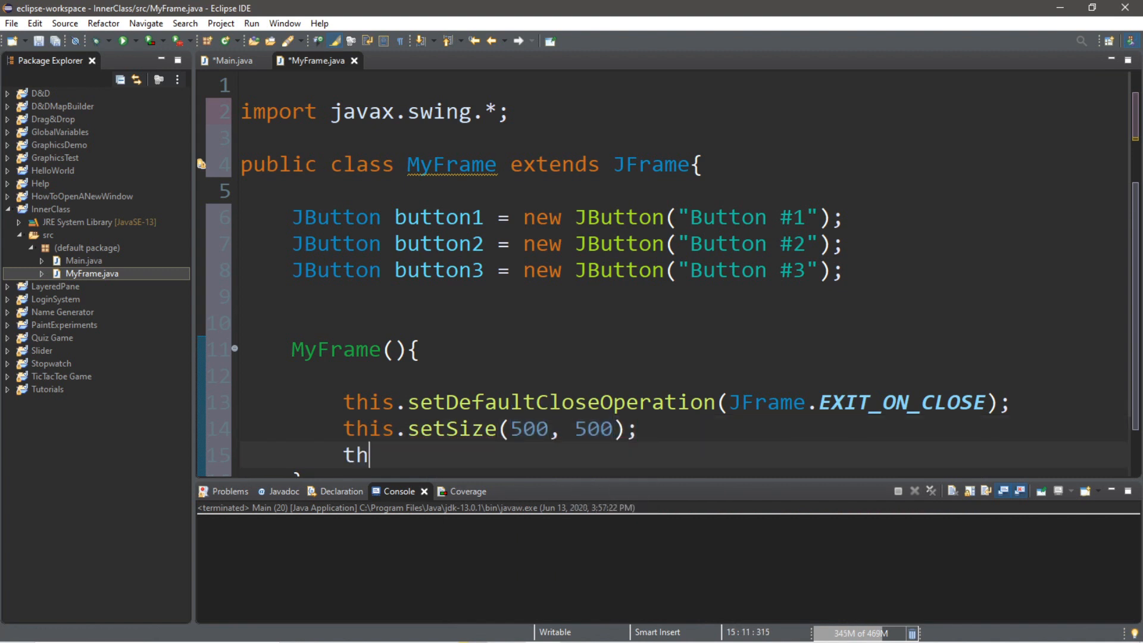
{"action": "type", "text": "is.setLayout(null);"}
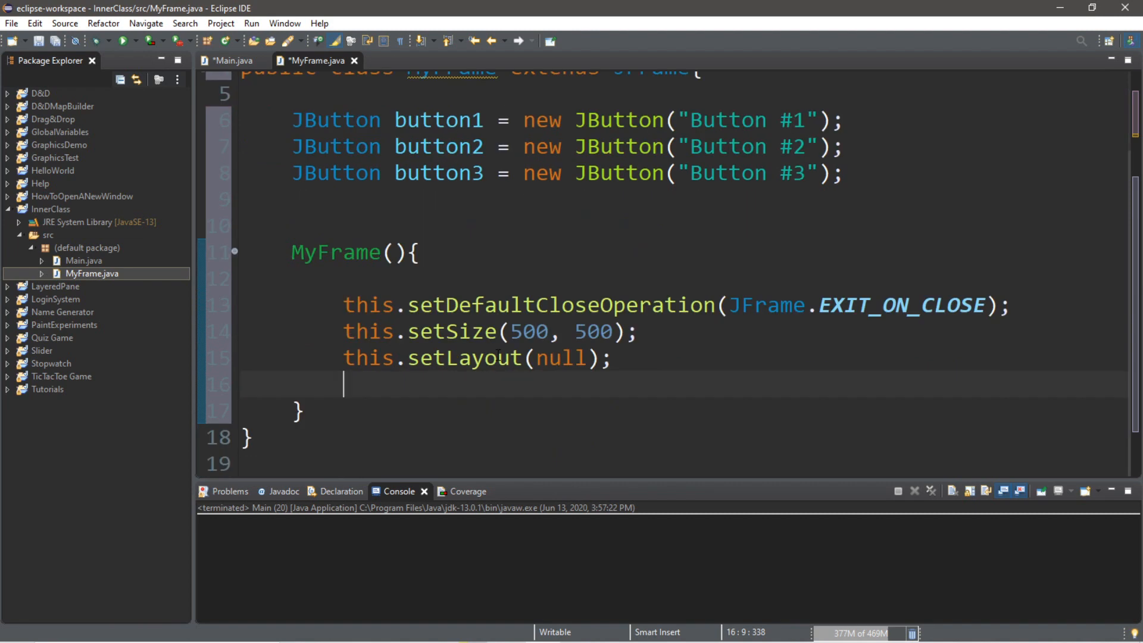
{"action": "type", "text": "this.setVisible(b);"}
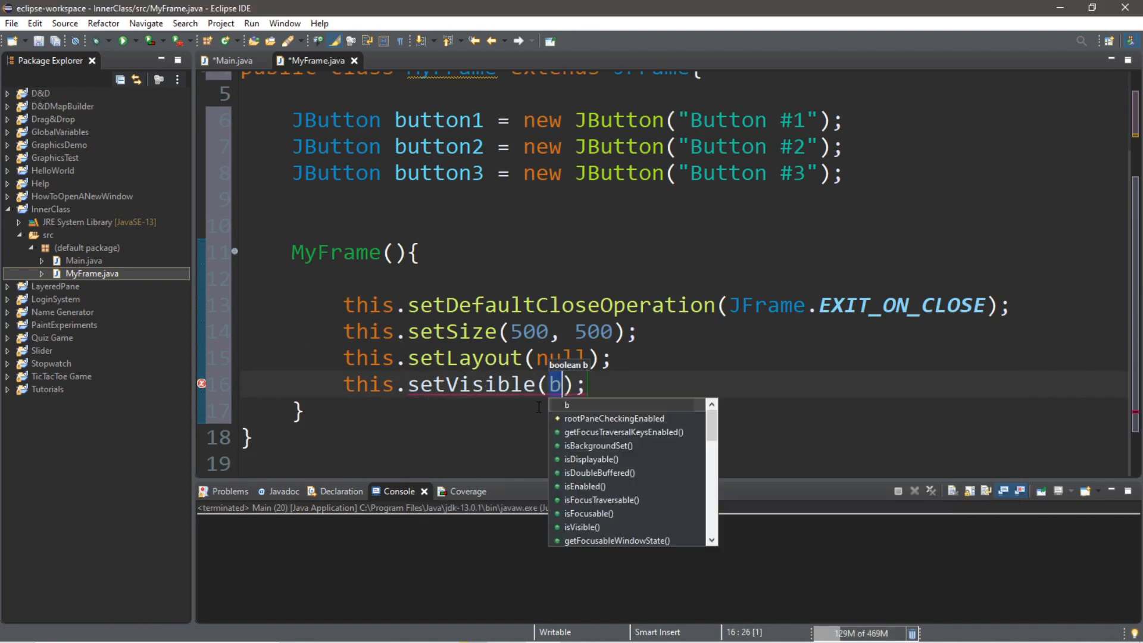
{"action": "type", "text": "rue"}
{"action": "type", "text": "this"}
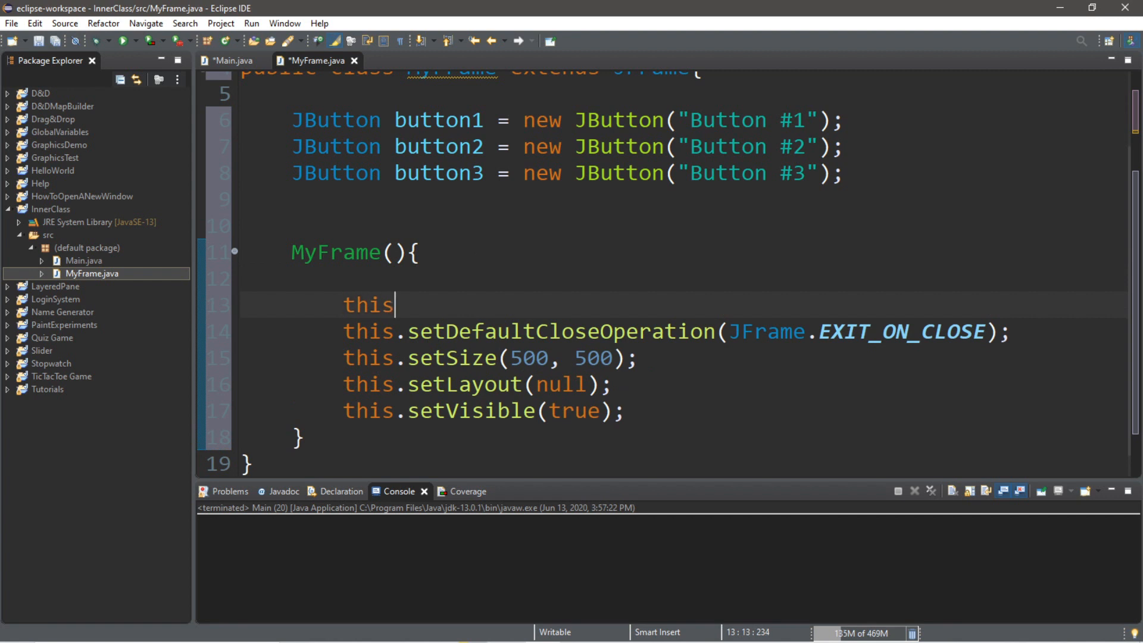
{"action": "type", "text": ".add(button1);"}
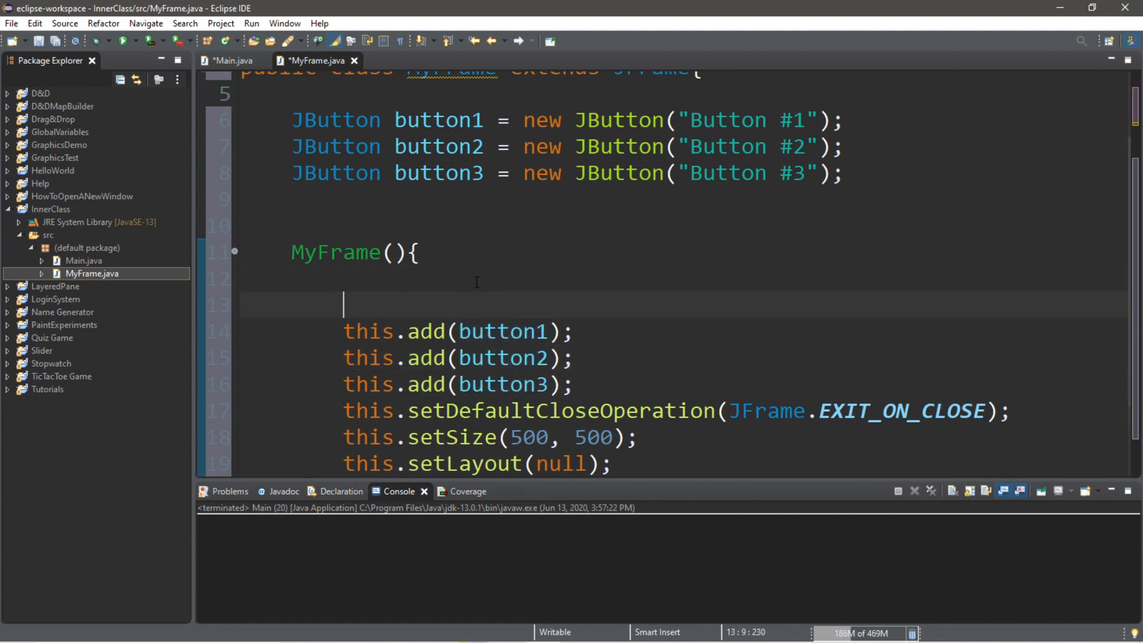
Set bounds for the buttons with setBounds(100/200/300, 100, 100, 100).
{"action": "type", "text": "butt"}
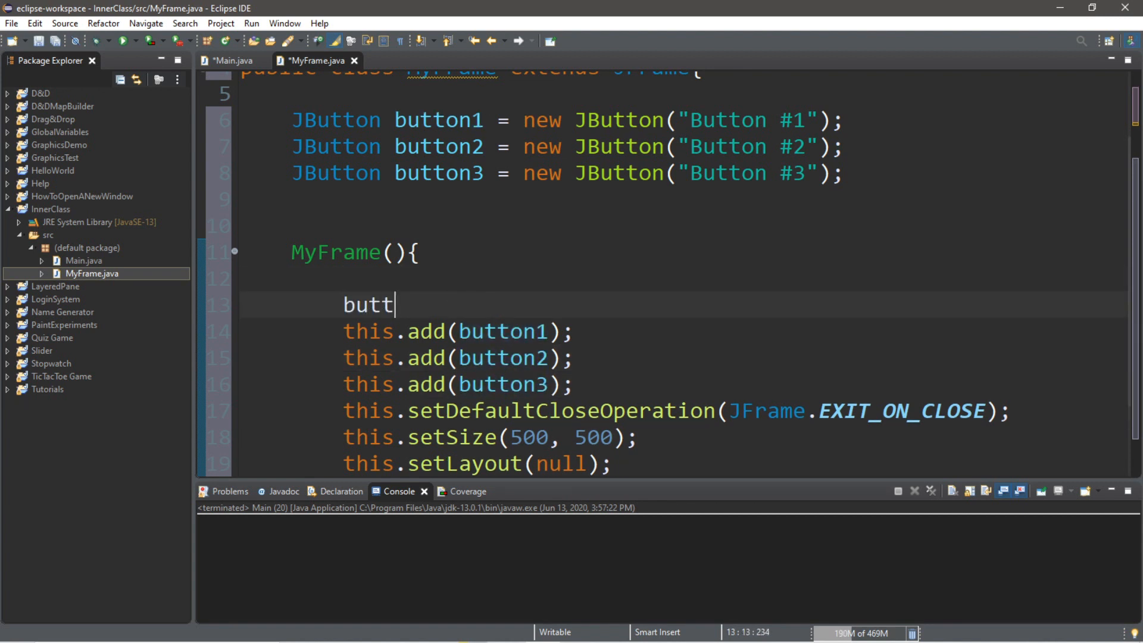
{"action": "type", "text": "on1.setBounds(r);"}
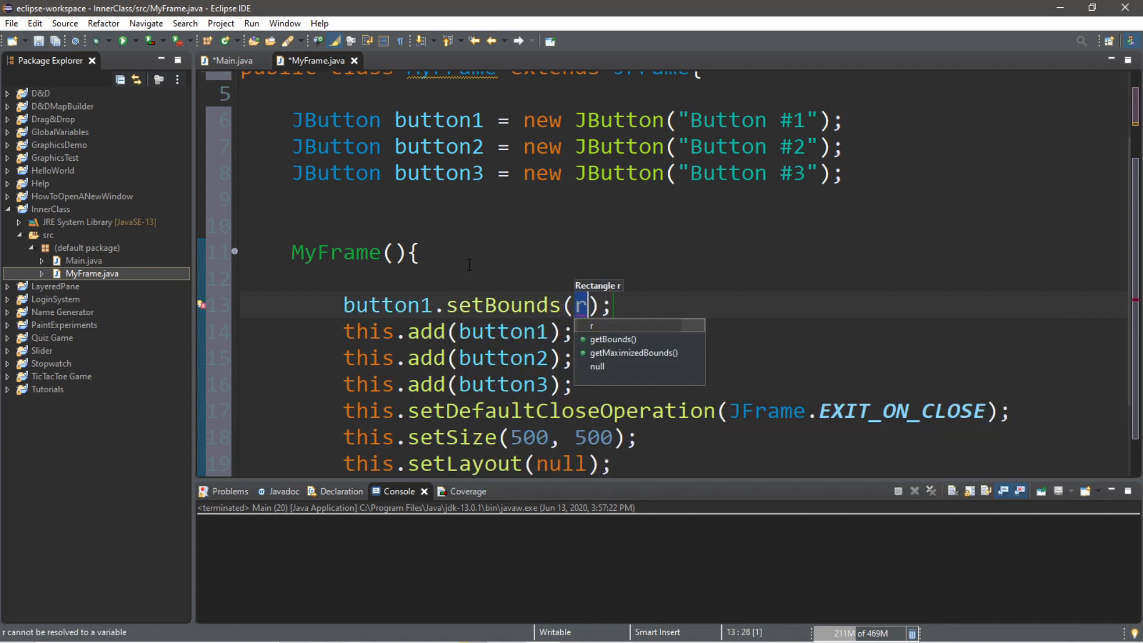
{"action": "type", "text": "100,100,"}
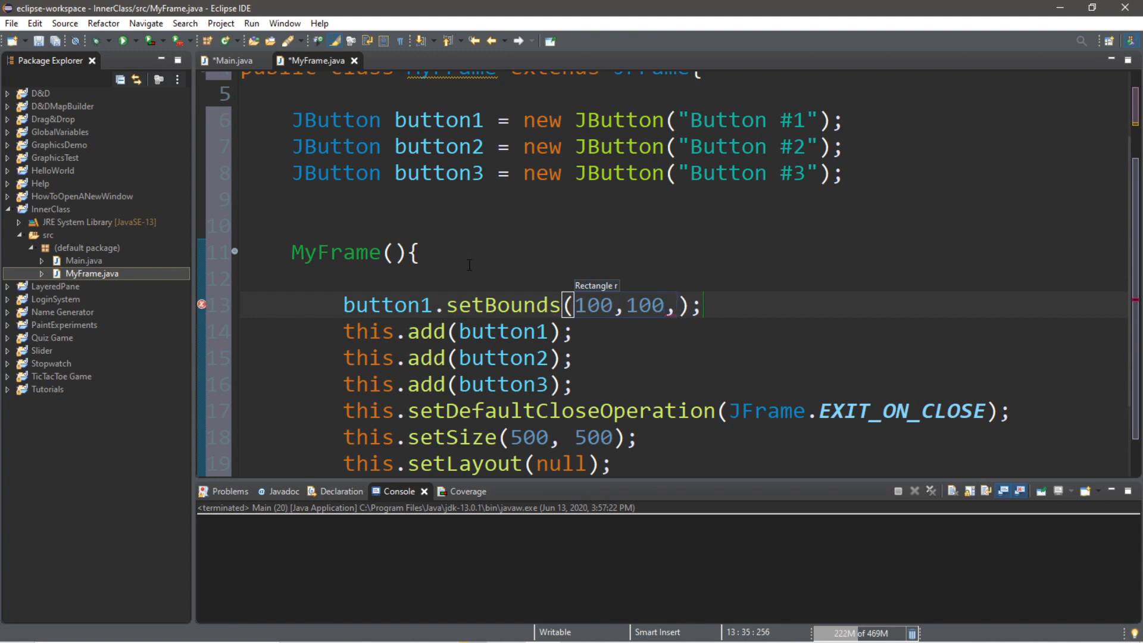
{"action": "type", "text": "100,1"}
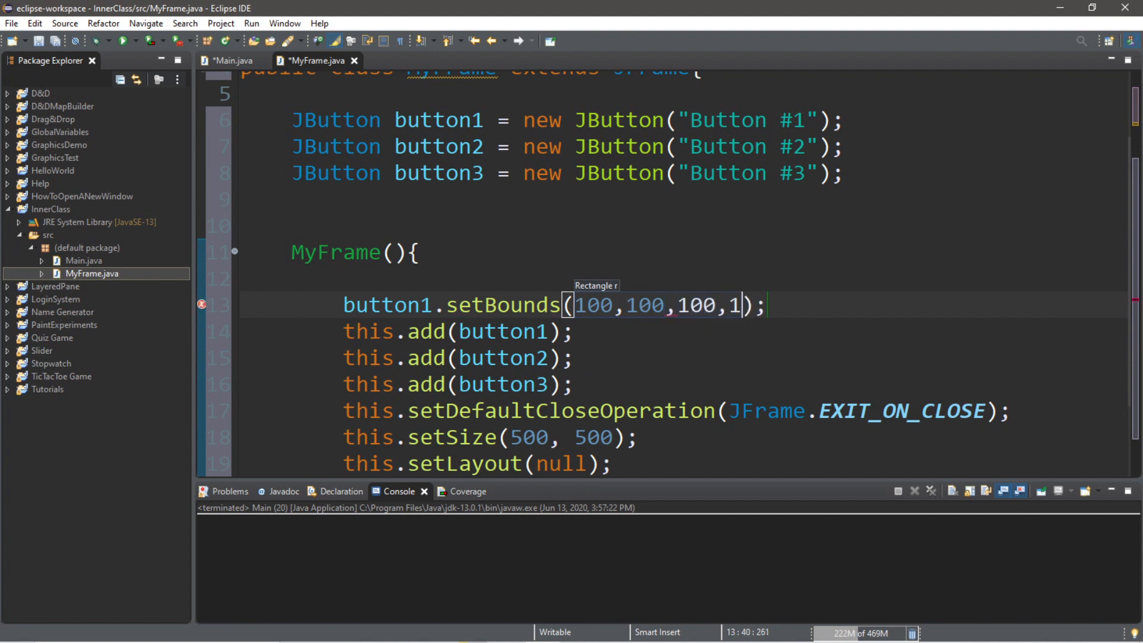
{"action": "type", "text": "00"}
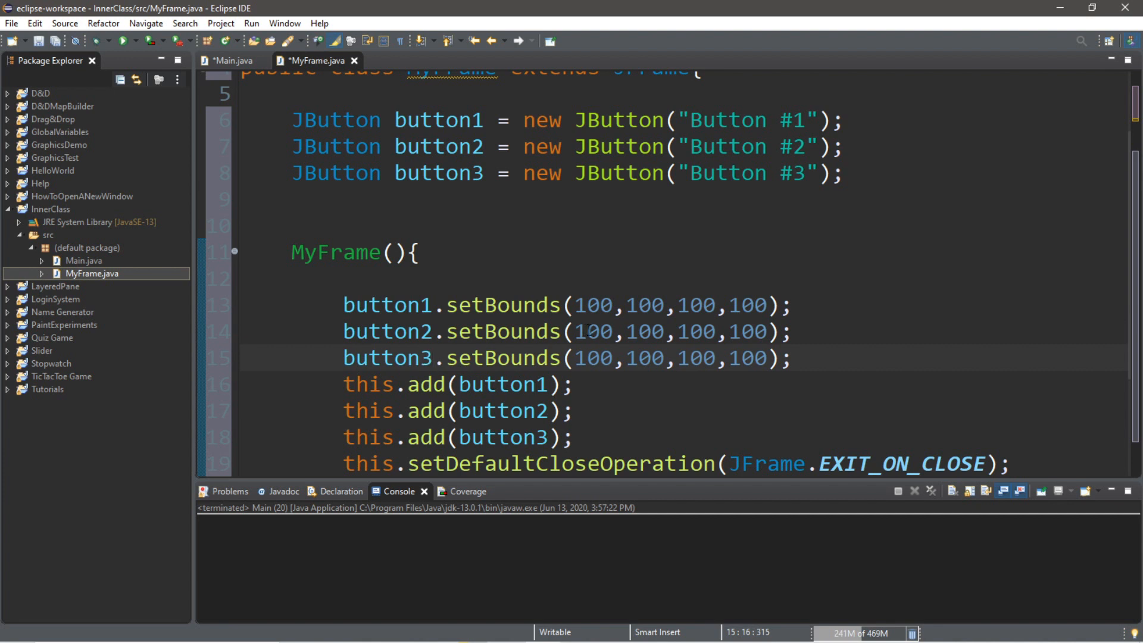
{"action": "double_click", "coordinate": [387, 358]}
{"action": "type", "text": "3"}
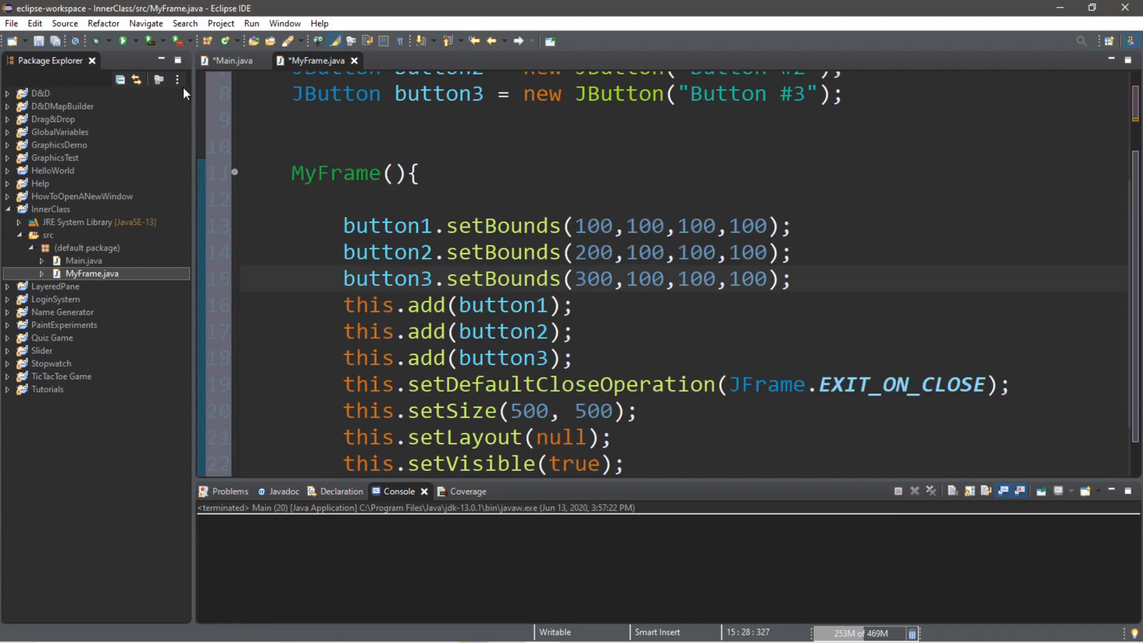
Run Main to check the button layout.
{"action": "left_click", "coordinate": [126, 40]}
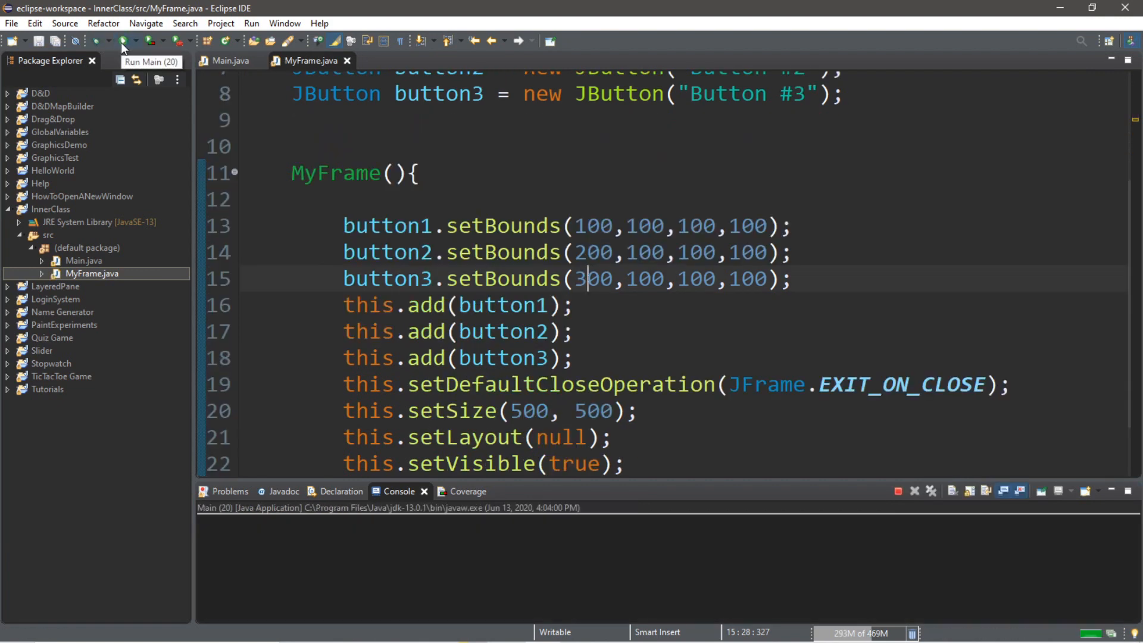
{"action": "left_click", "coordinate": [124, 41]}
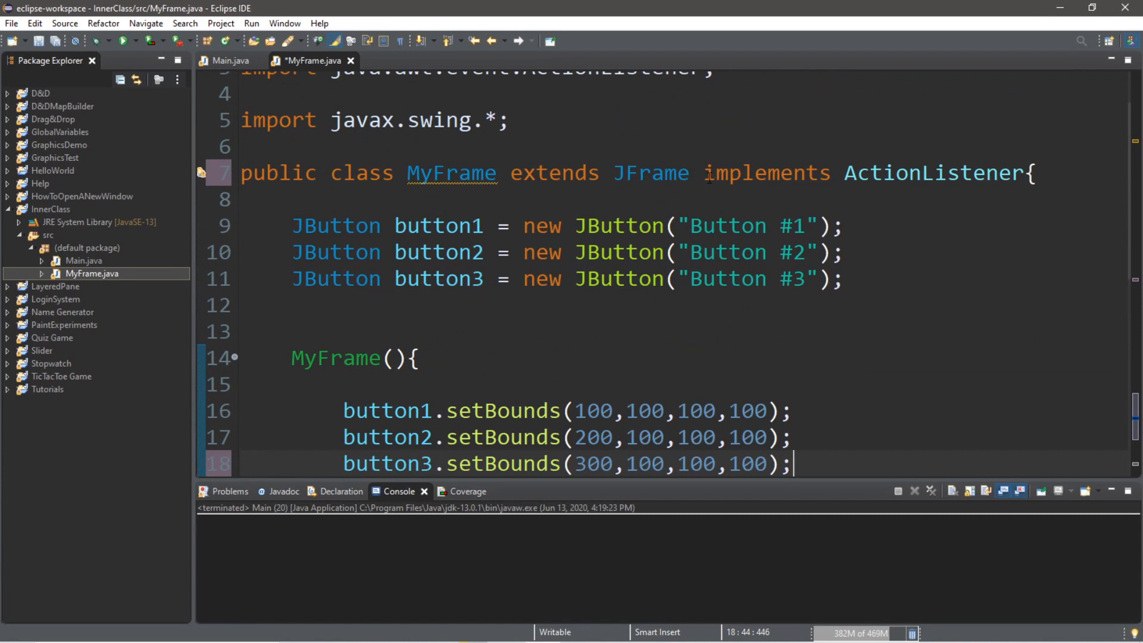
Write button1.addActionListener(this) in the constructor, then select 'this' to replace it.
{"action": "double_click", "coordinate": [765, 172]}
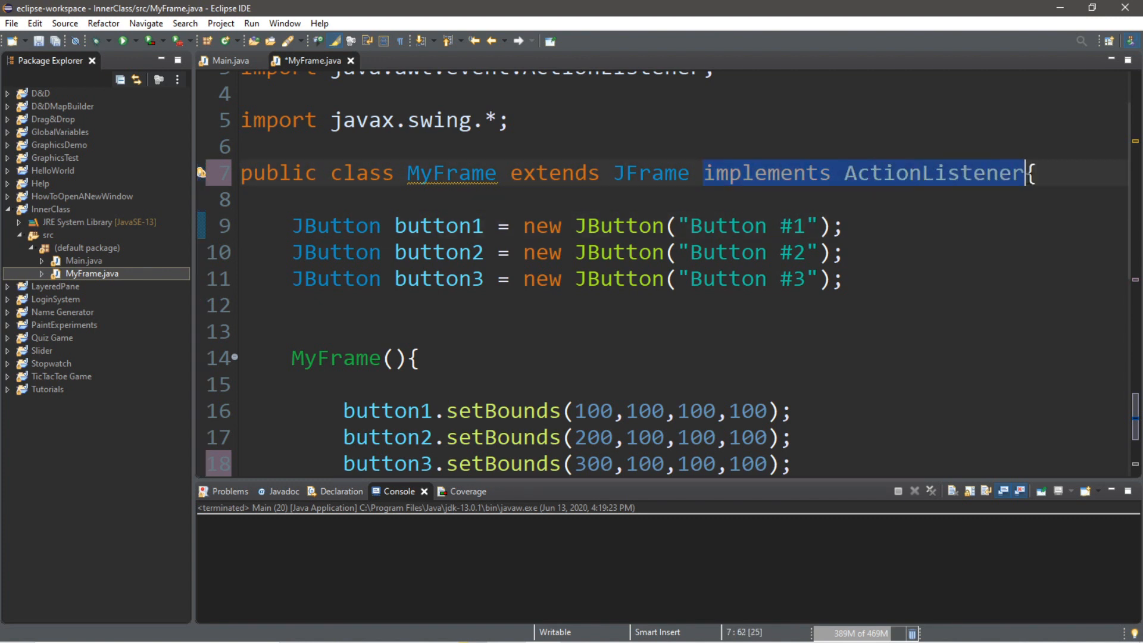
{"action": "scroll", "scroll_direction": "down", "scroll_amount": 3}
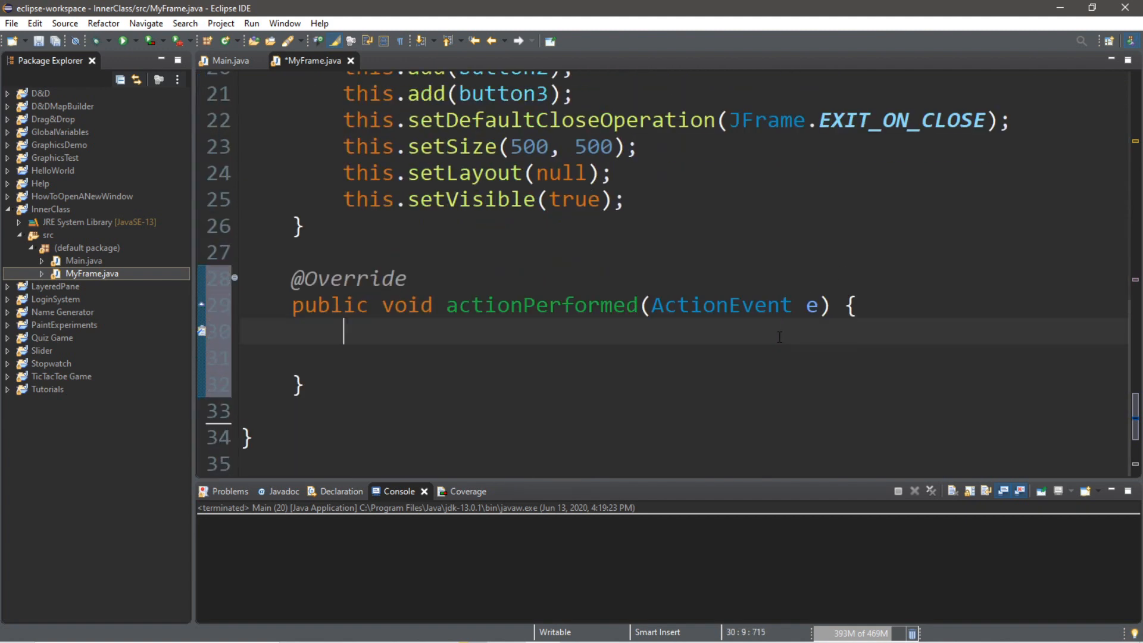
{"action": "type", "text": "b"}
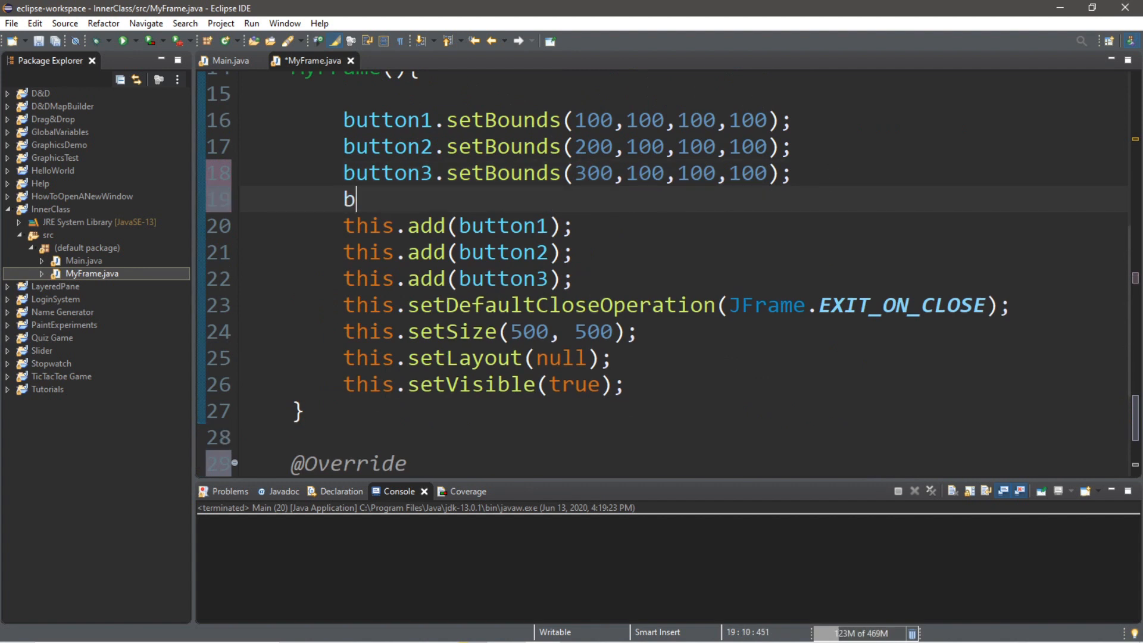
{"action": "type", "text": "utton"}
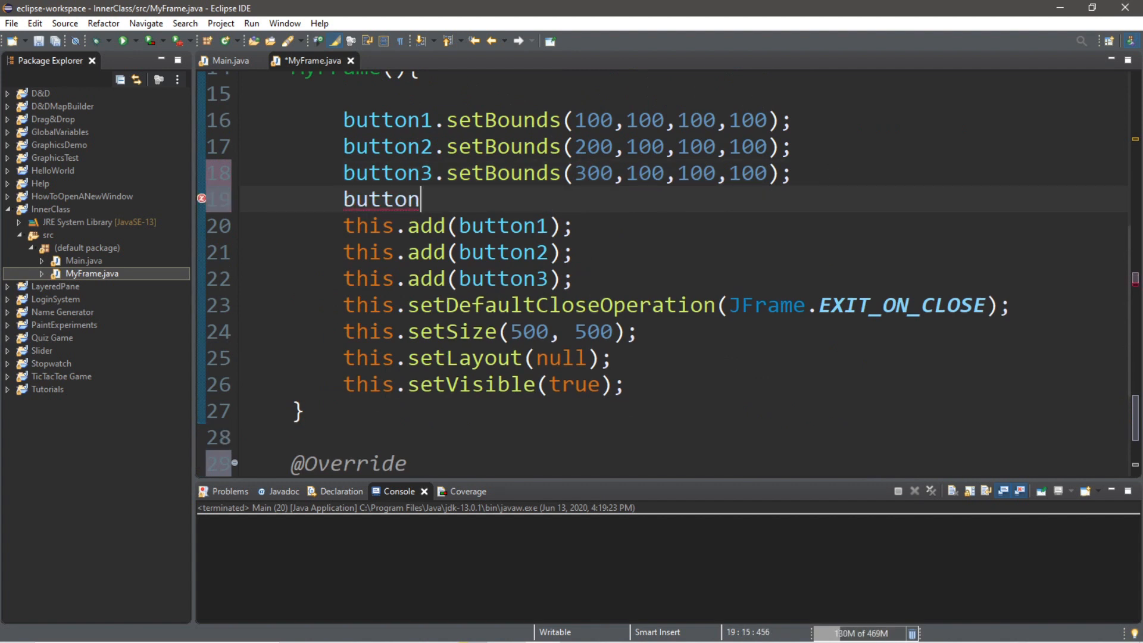
{"action": "type", "text": "1"}
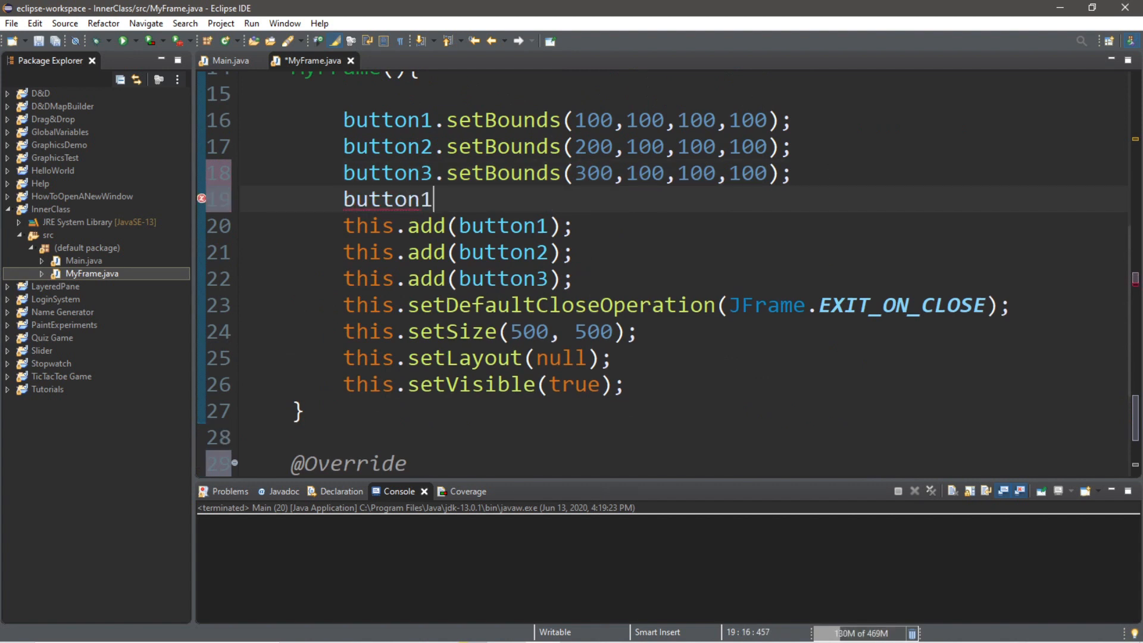
{"action": "type", "text": ".addActionListener(l);"}
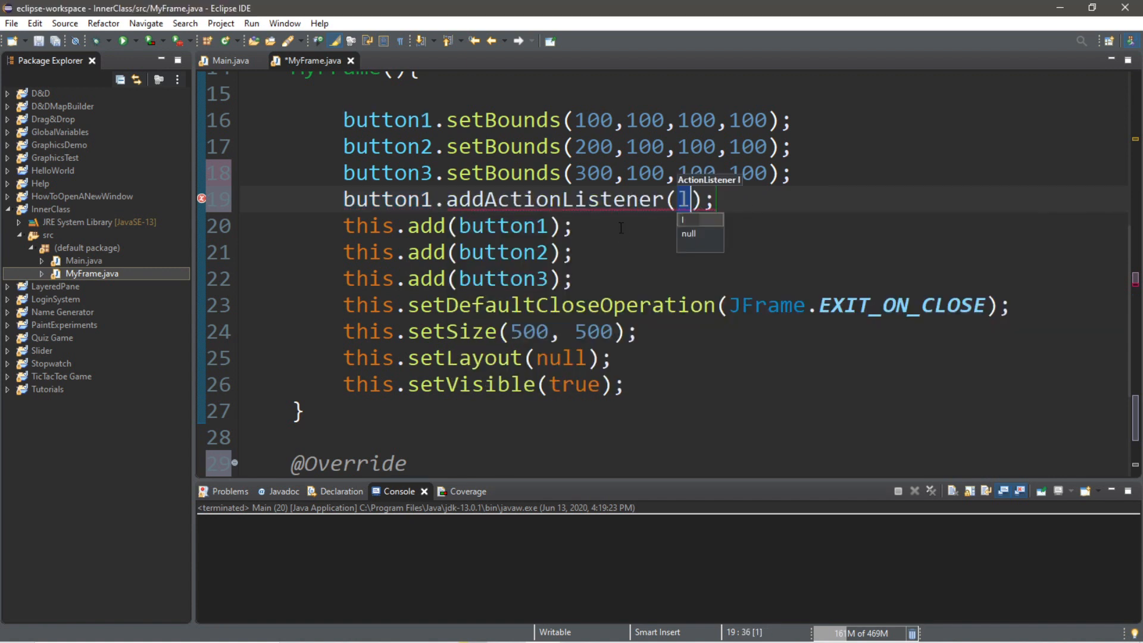
{"action": "type", "text": "this"}
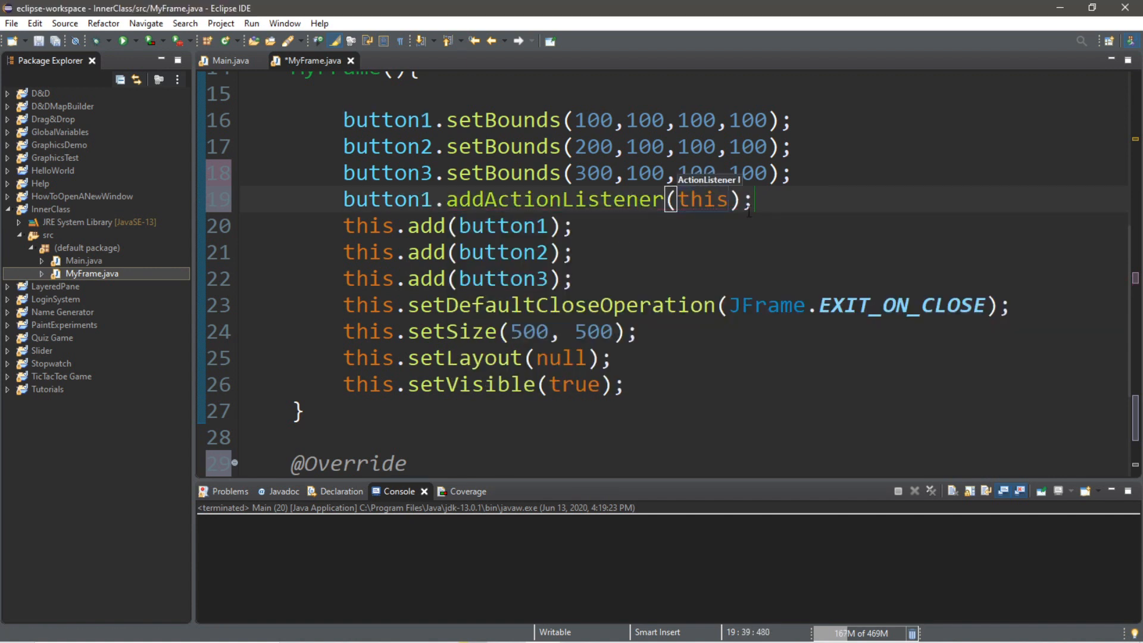
{"action": "double_click", "coordinate": [702, 199]}
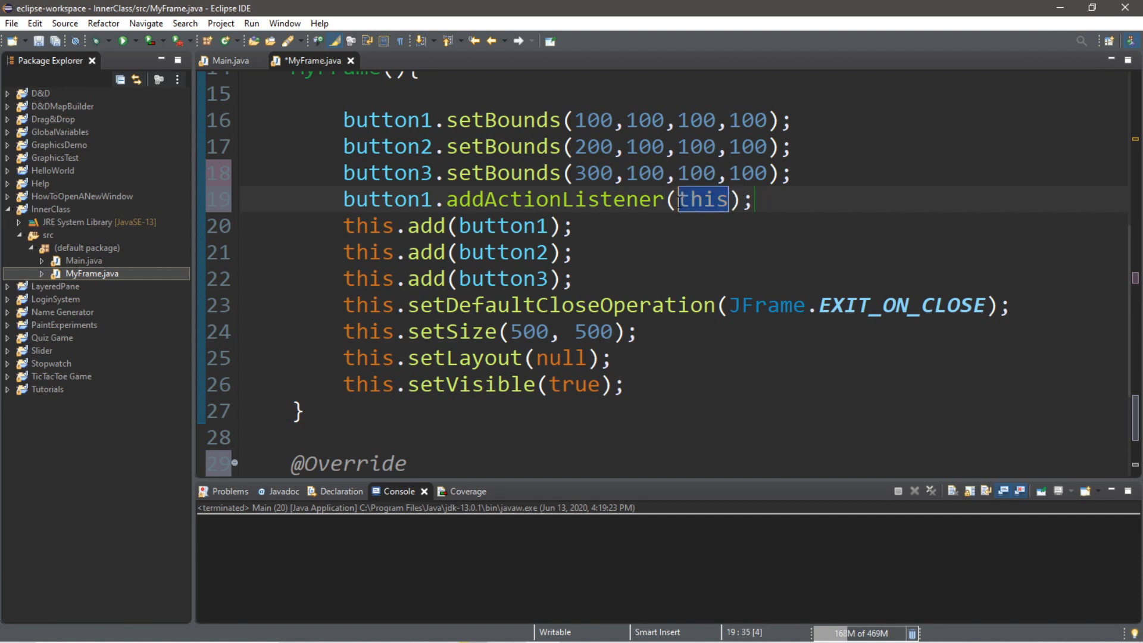
{"action": "scroll", "scroll_direction": "down", "scroll_amount": 3}
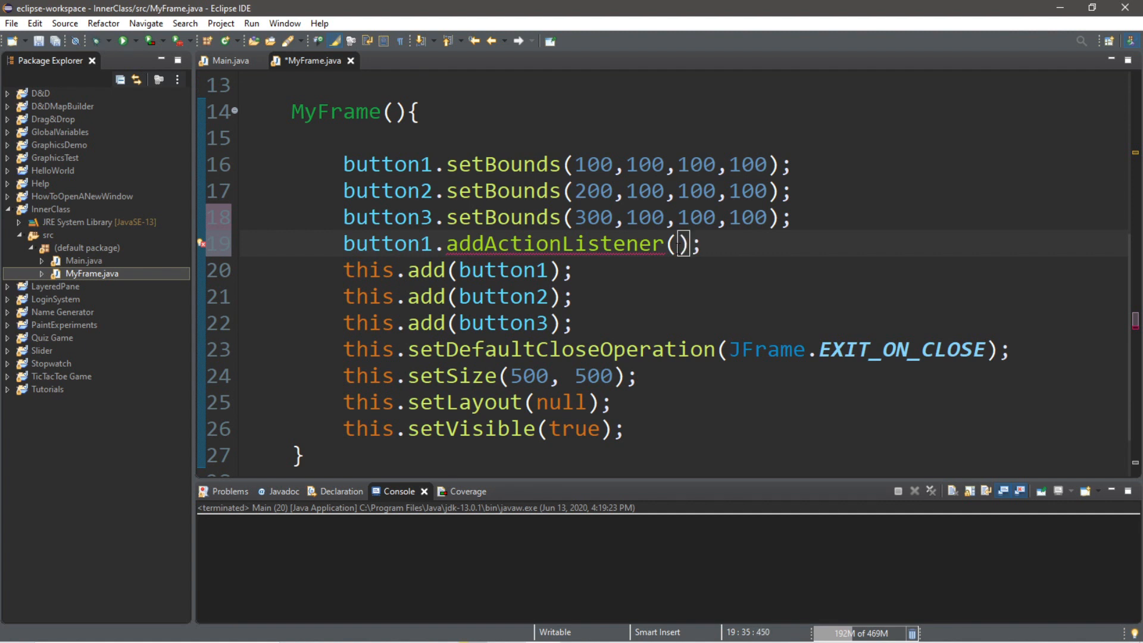
Make the argument a new anonymous ActionListener with a generated actionPerformed stub, TODO removed.
{"action": "type", "text": "new Ac"}
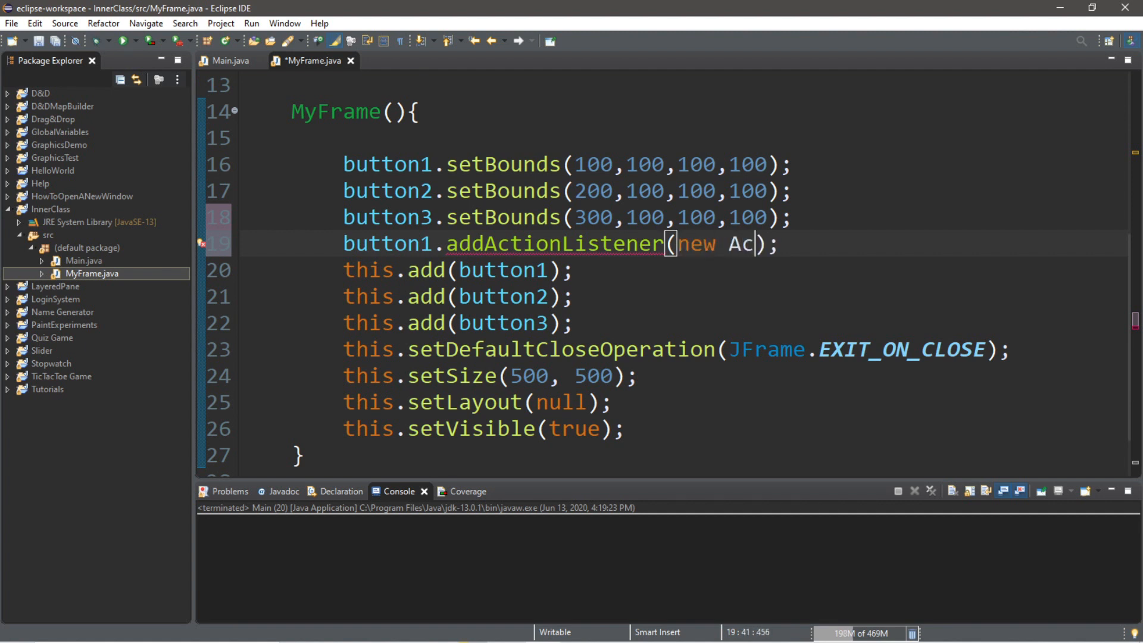
{"action": "type", "text": "tionListener("}
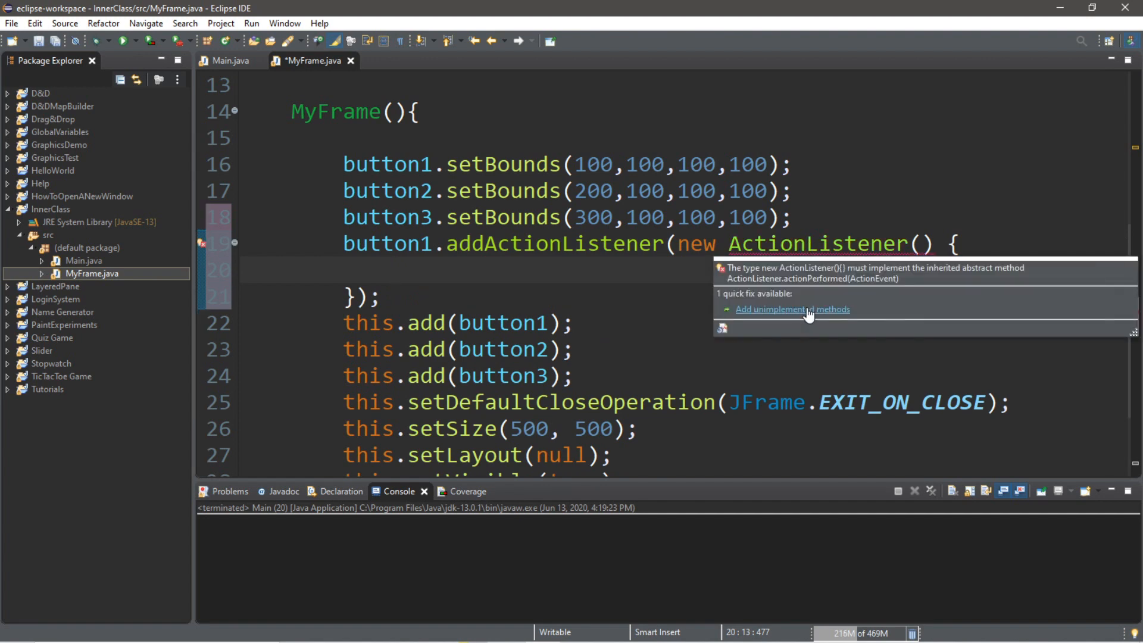
{"action": "left_click", "coordinate": [792, 309]}
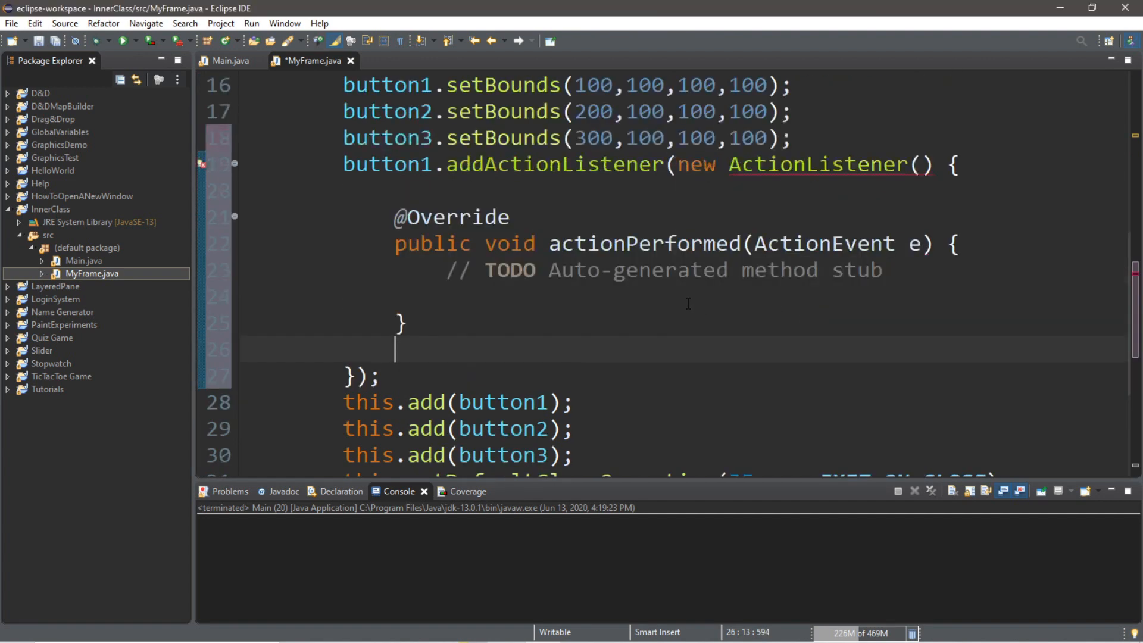
{"action": "double_click", "coordinate": [388, 244]}
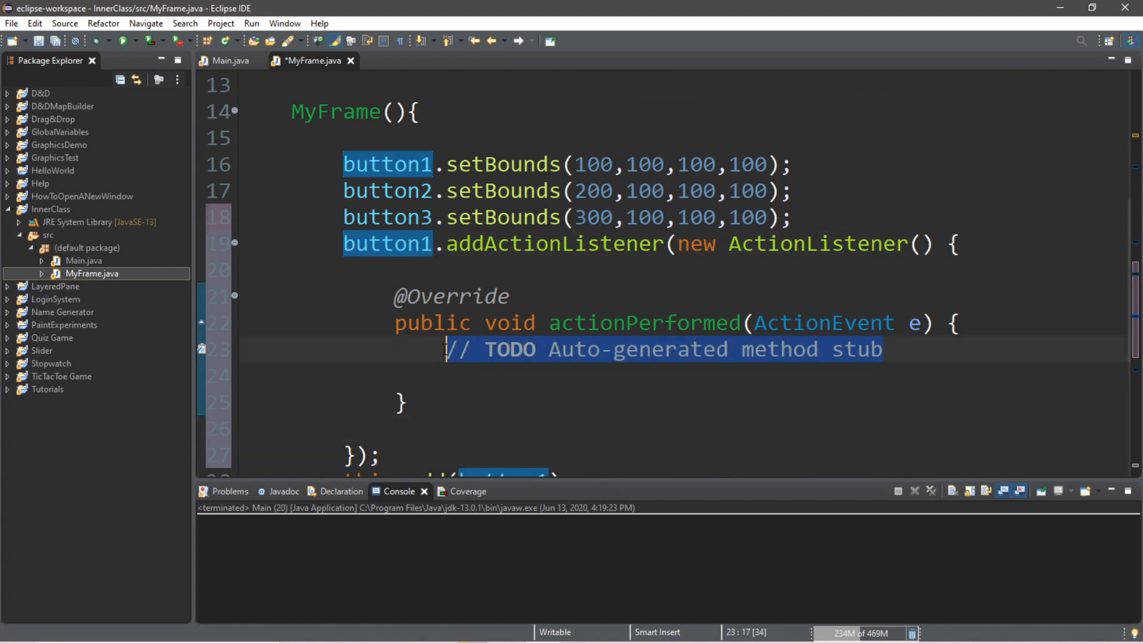
{"action": "key", "text": "Delete"}
{"action": "type", "text": "System.out.println();"}
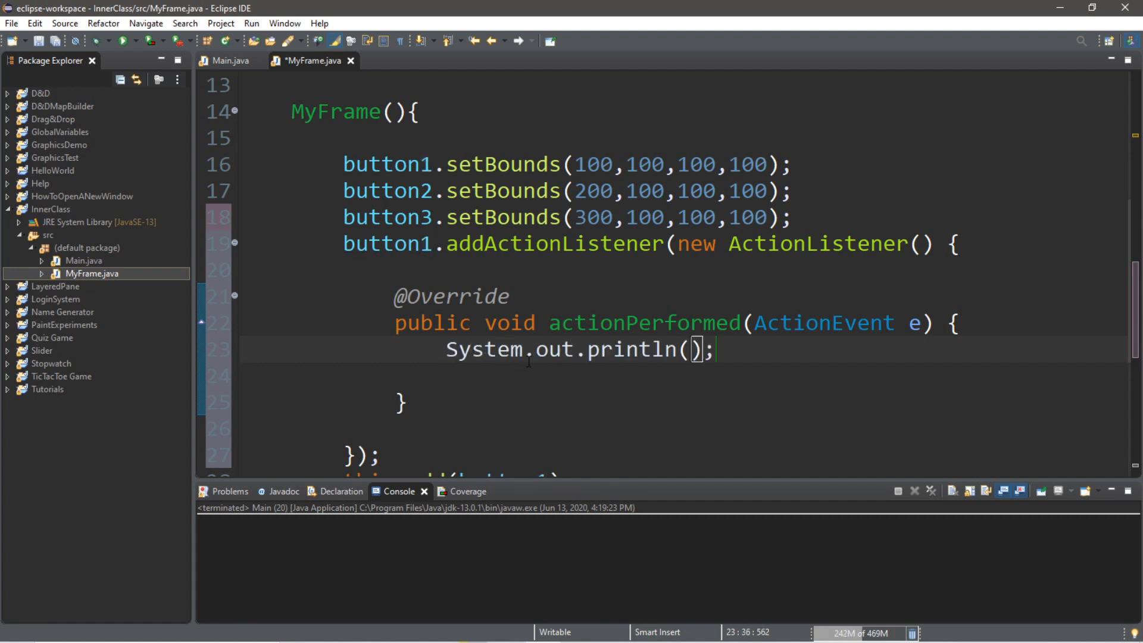
Have actionPerformed print "You pressed button #1" and select the listener block for copying.
{"action": "scroll", "scroll_direction": "down", "scroll_amount": 3}
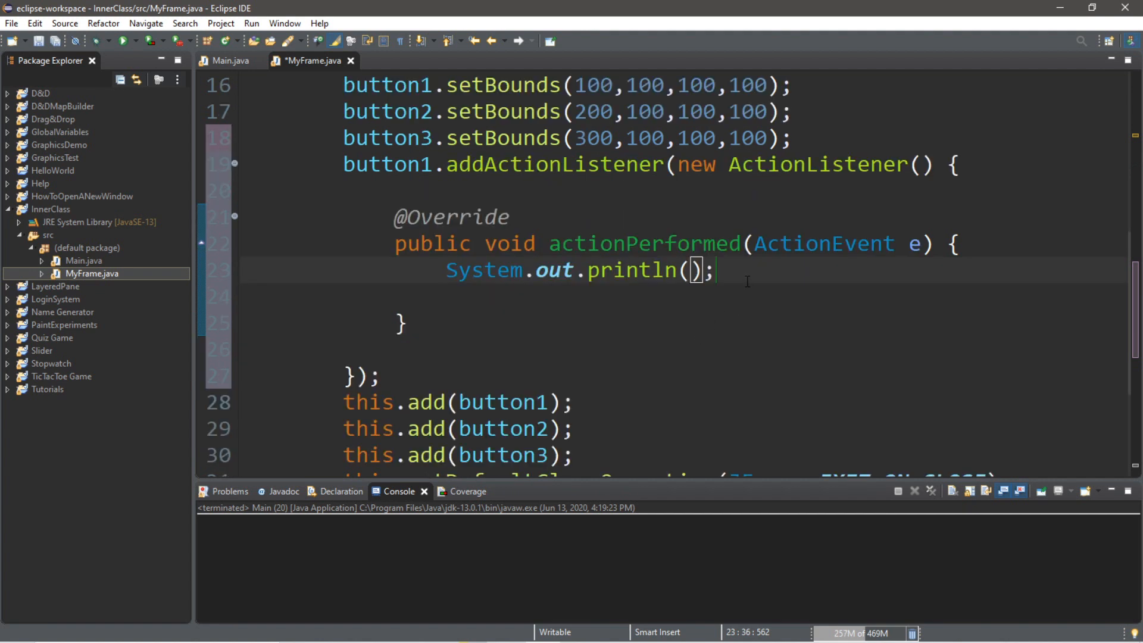
{"action": "type", "text": "\"Y\""}
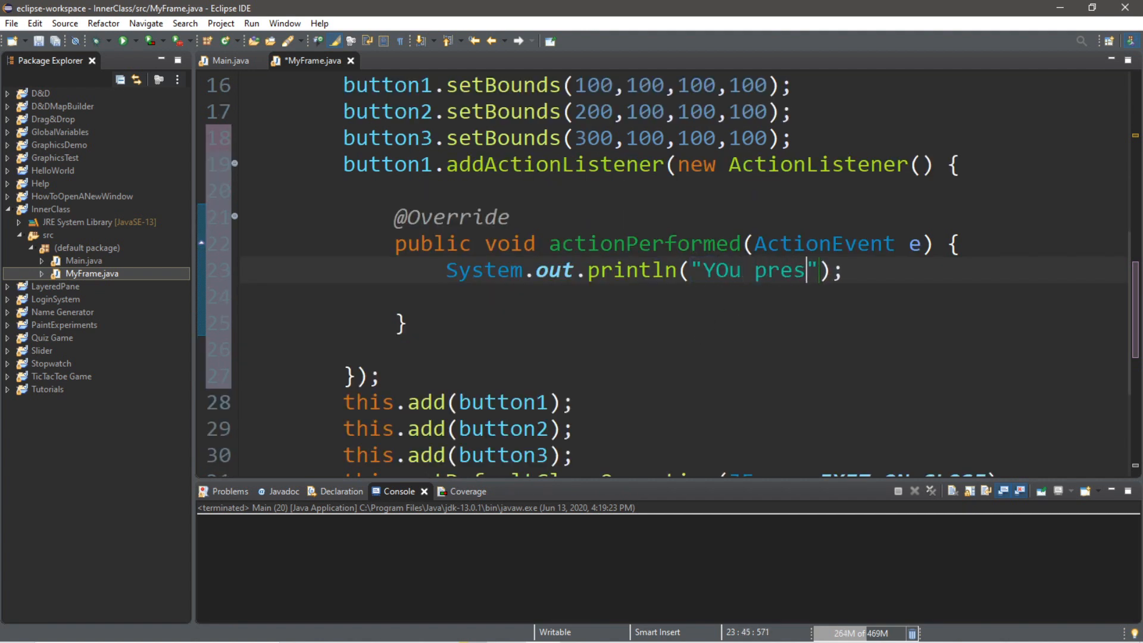
{"action": "type", "text": "sed button"}
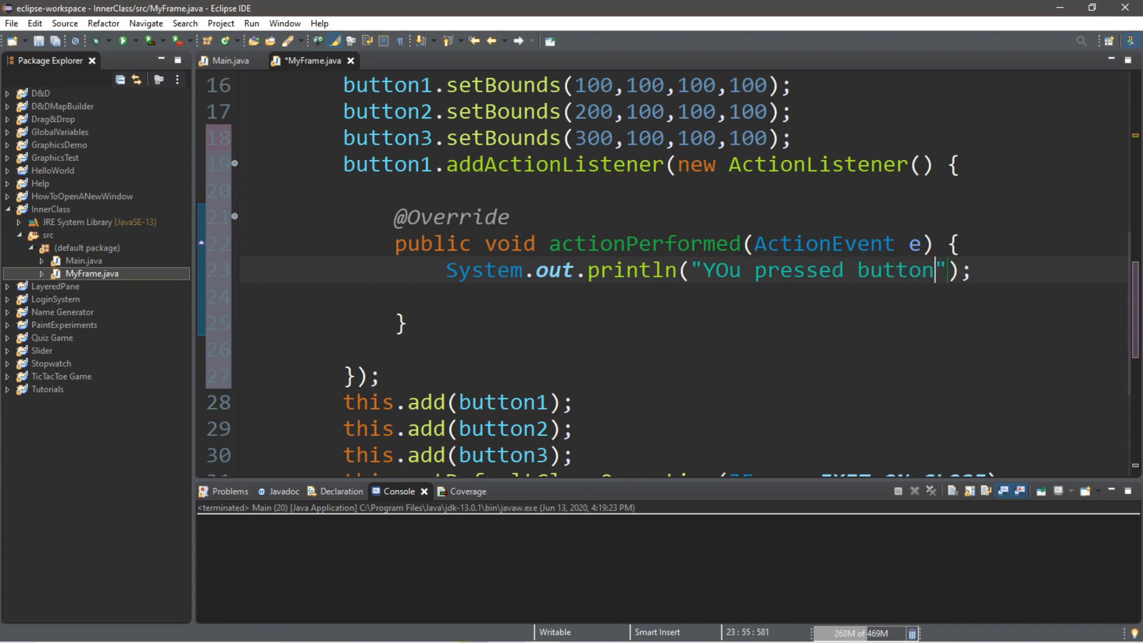
{"action": "type", "text": "#1"}
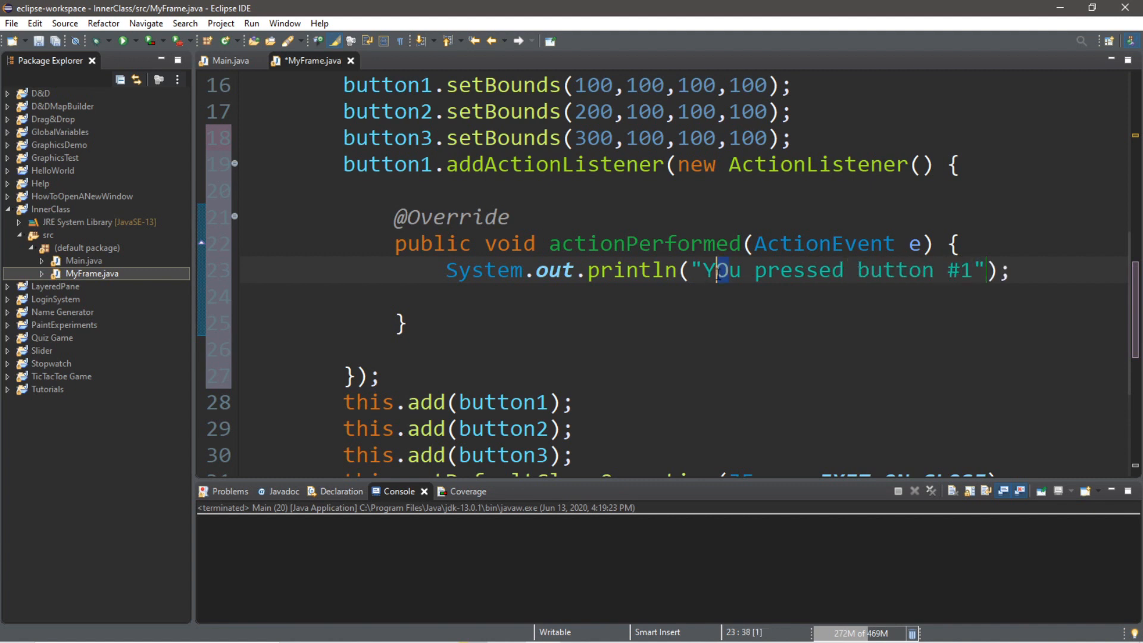
{"action": "left_click_drag", "start_coordinate": [718, 270], "coordinate": [379, 377]}
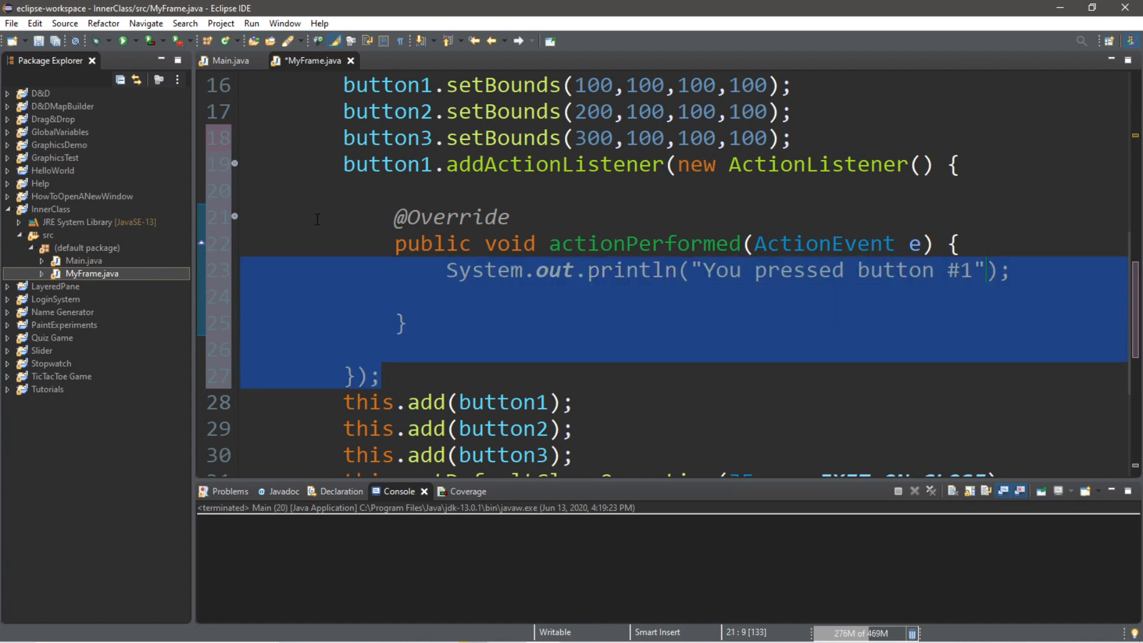
Paste a copy of the listener block and change its message number to #2.
{"action": "left_click", "coordinate": [384, 376]}
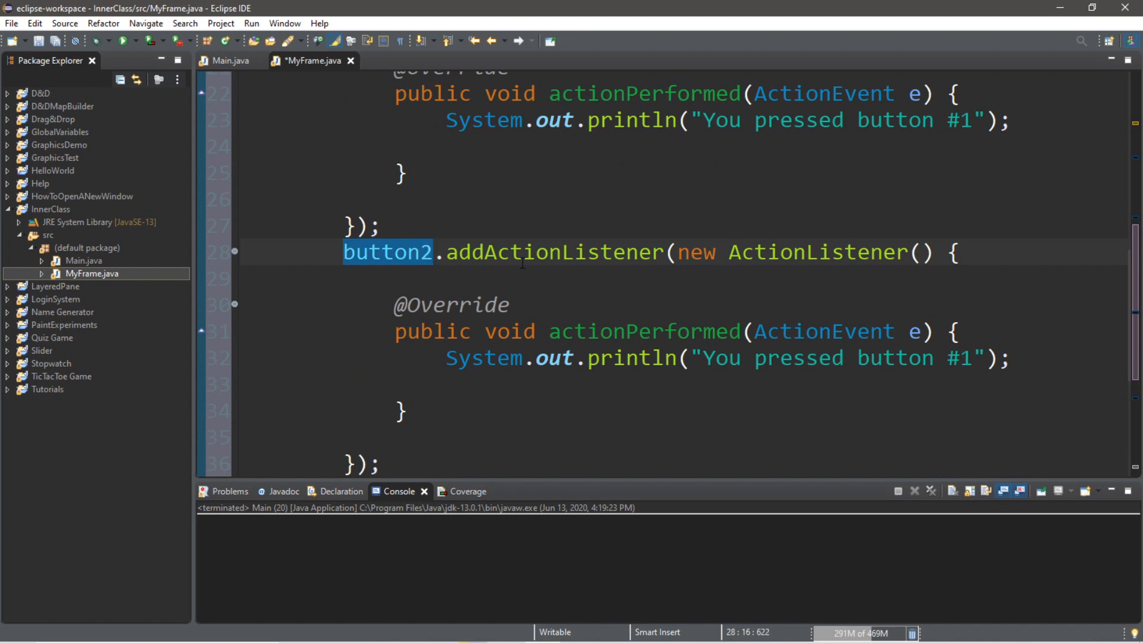
{"action": "scroll", "scroll_direction": "down", "scroll_amount": 3}
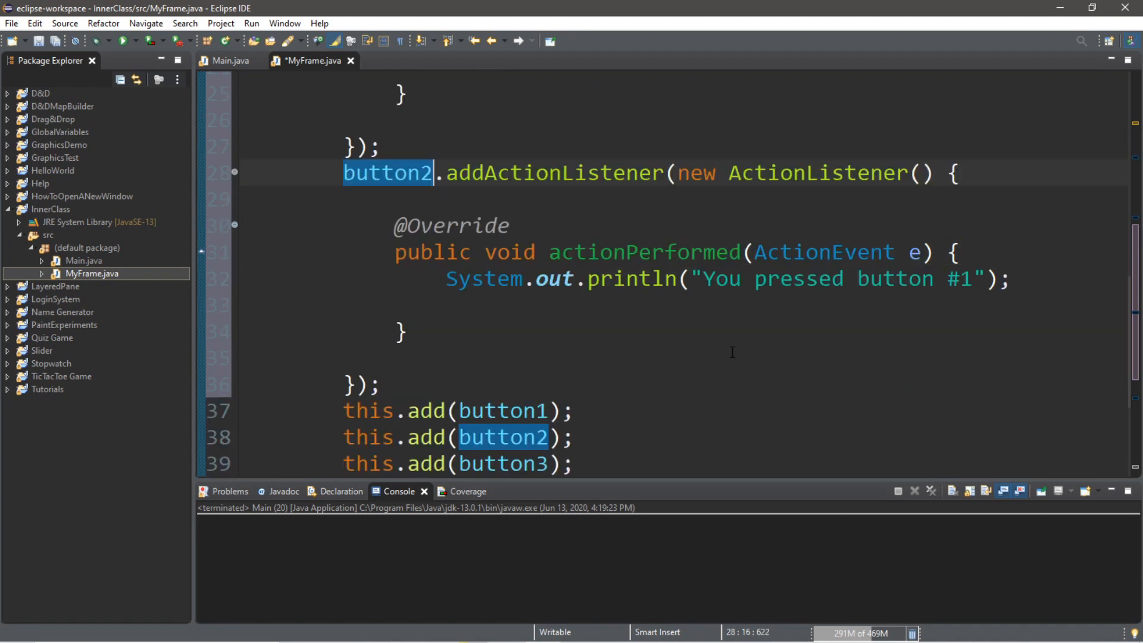
{"action": "double_click", "coordinate": [824, 252]}
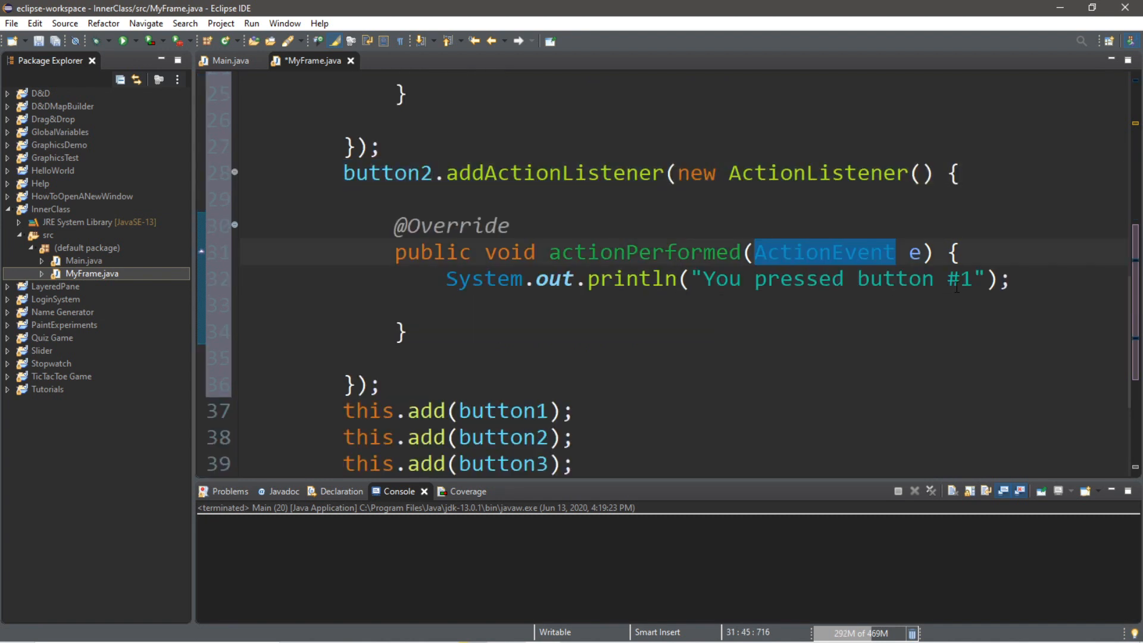
{"action": "left_click", "coordinate": [607, 252]}
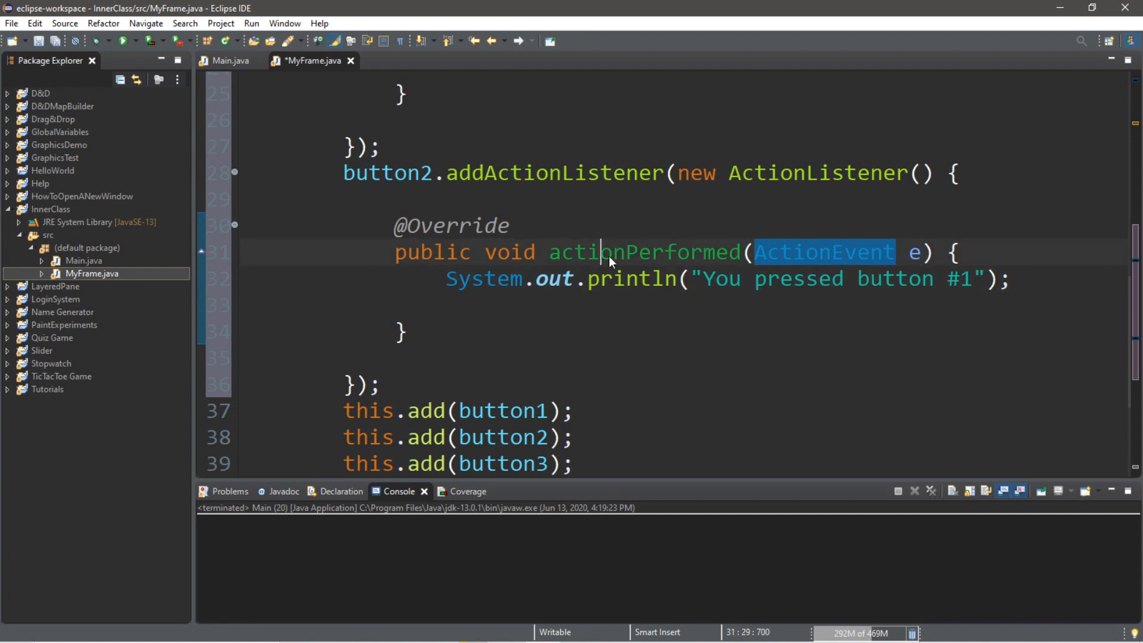
{"action": "double_click", "coordinate": [643, 252]}
{"action": "type", "text": "2"}
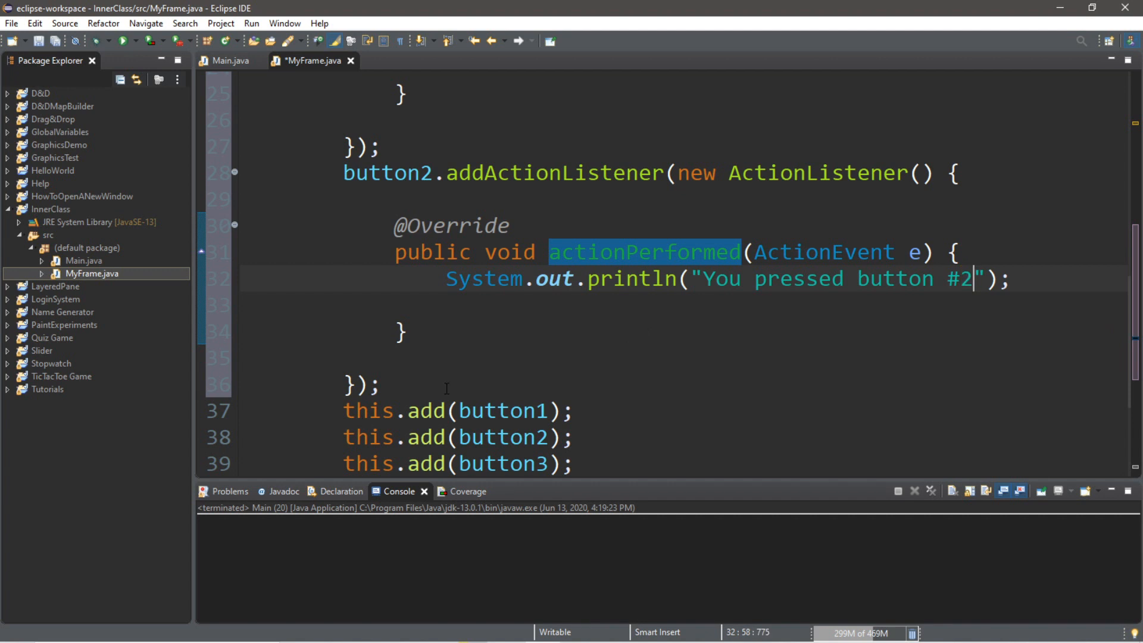
Rename the copied listener's button to button2 and adjust the remaining copy.
{"action": "scroll", "scroll_direction": "down", "scroll_amount": 3}
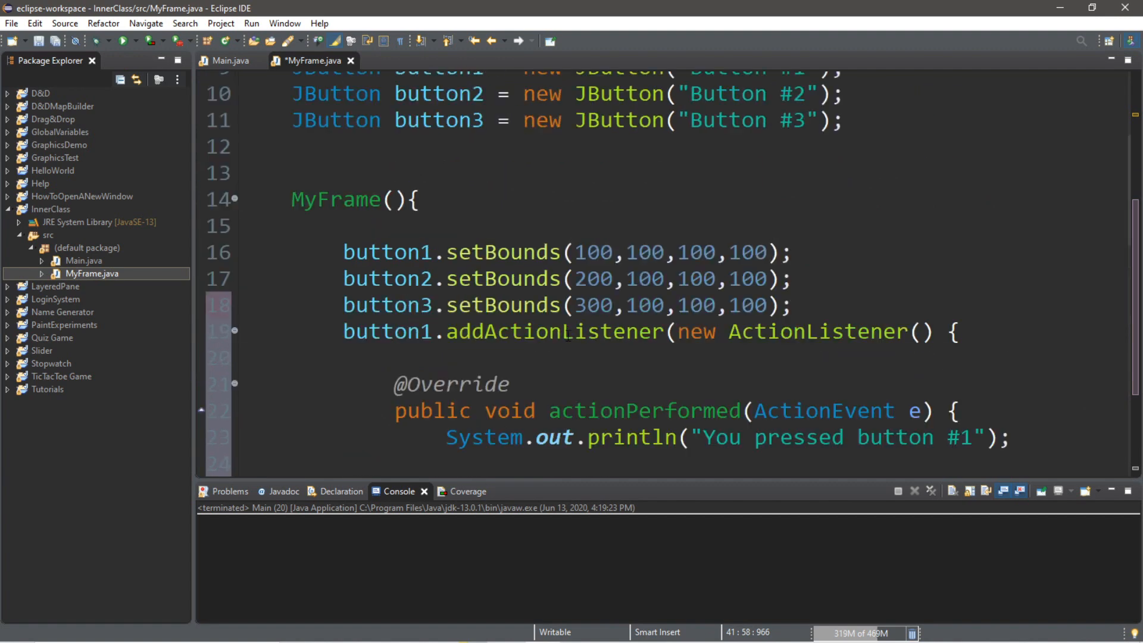
{"action": "scroll", "scroll_direction": "down", "scroll_amount": 3}
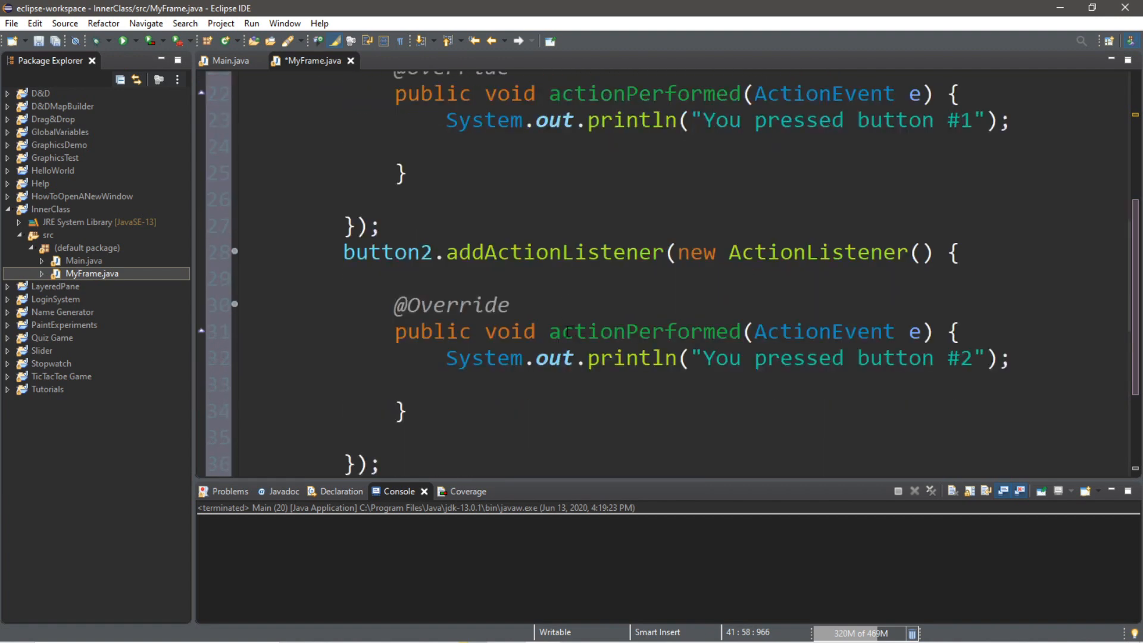
{"action": "double_click", "coordinate": [643, 331]}
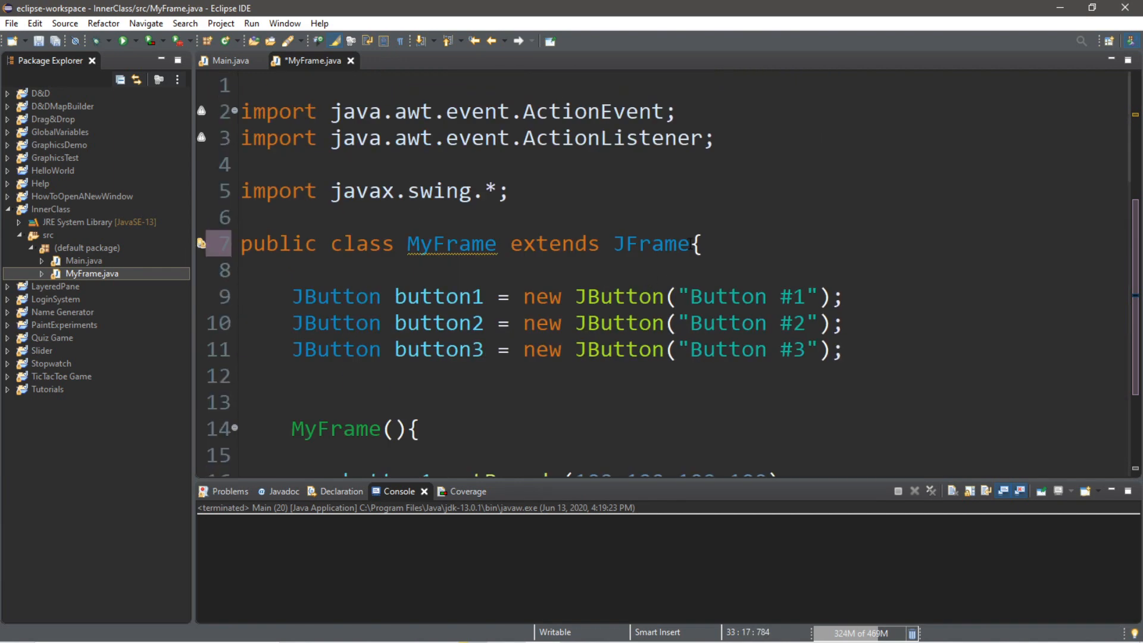
{"action": "left_click", "coordinate": [627, 322]}
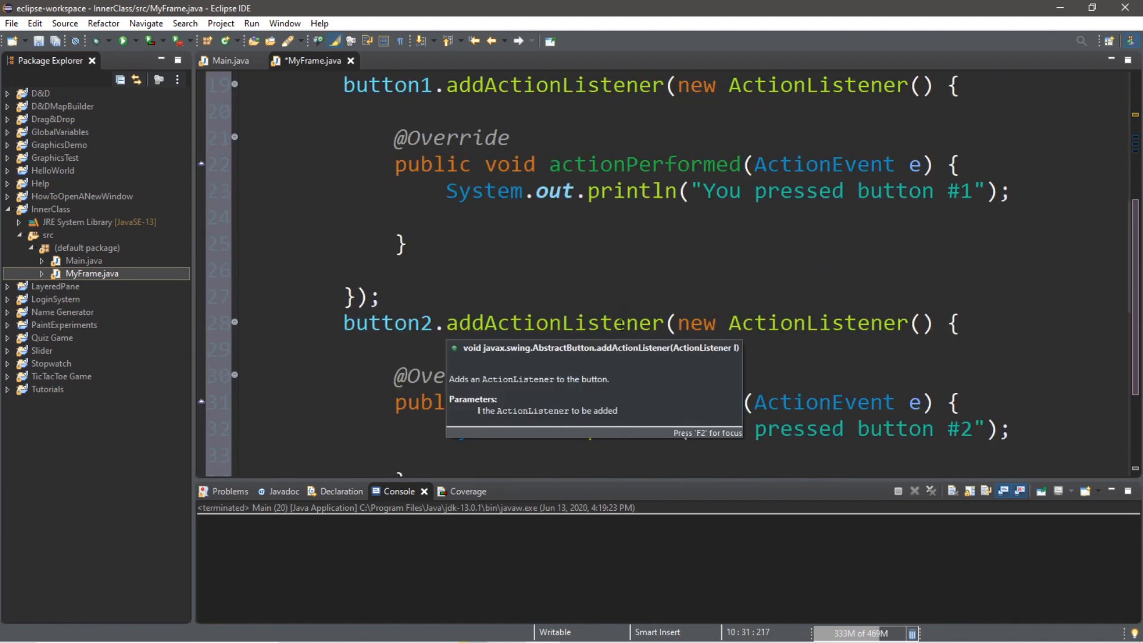
Run Main, click Button #1 and #2 to print their messages, then close the window.
{"action": "left_click", "coordinate": [231, 61]}
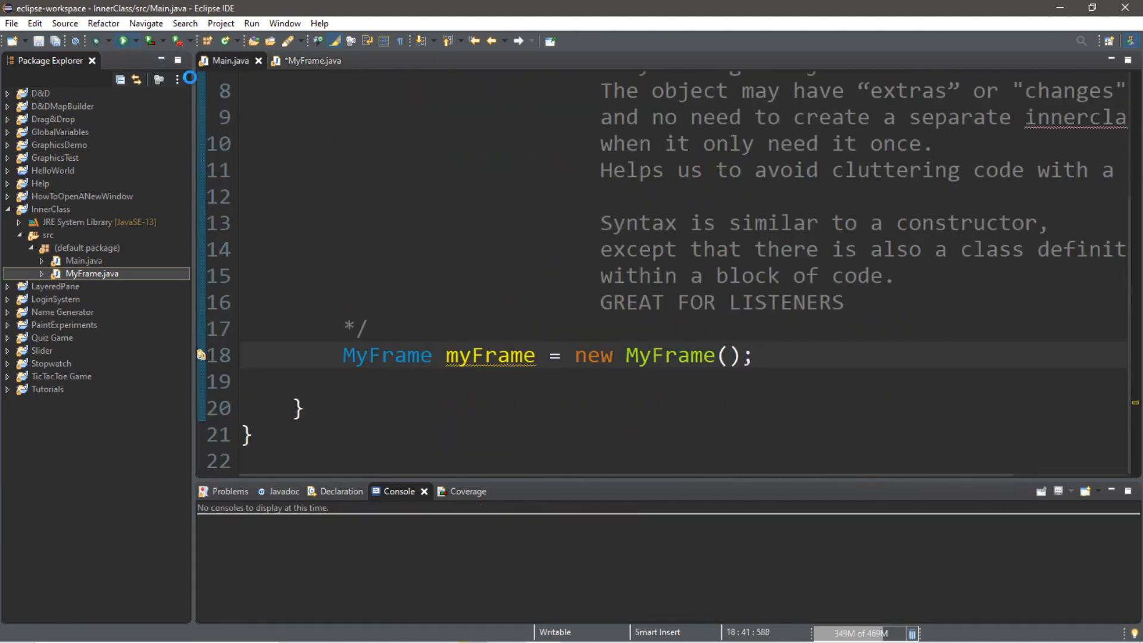
{"action": "left_click", "coordinate": [125, 40]}
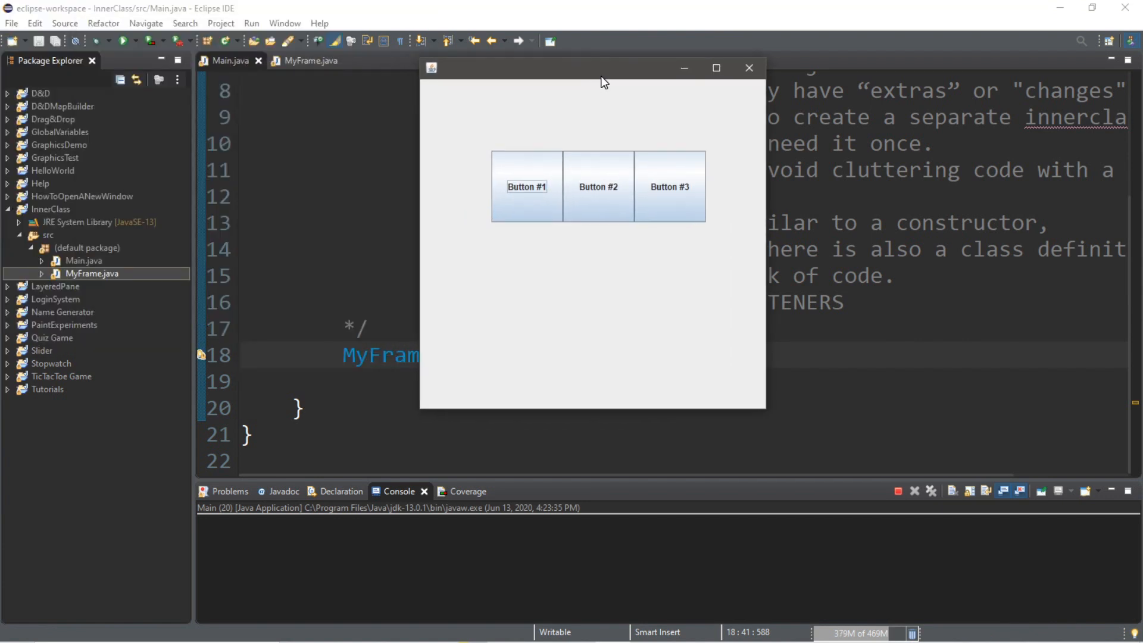
{"action": "left_click", "coordinate": [526, 187]}
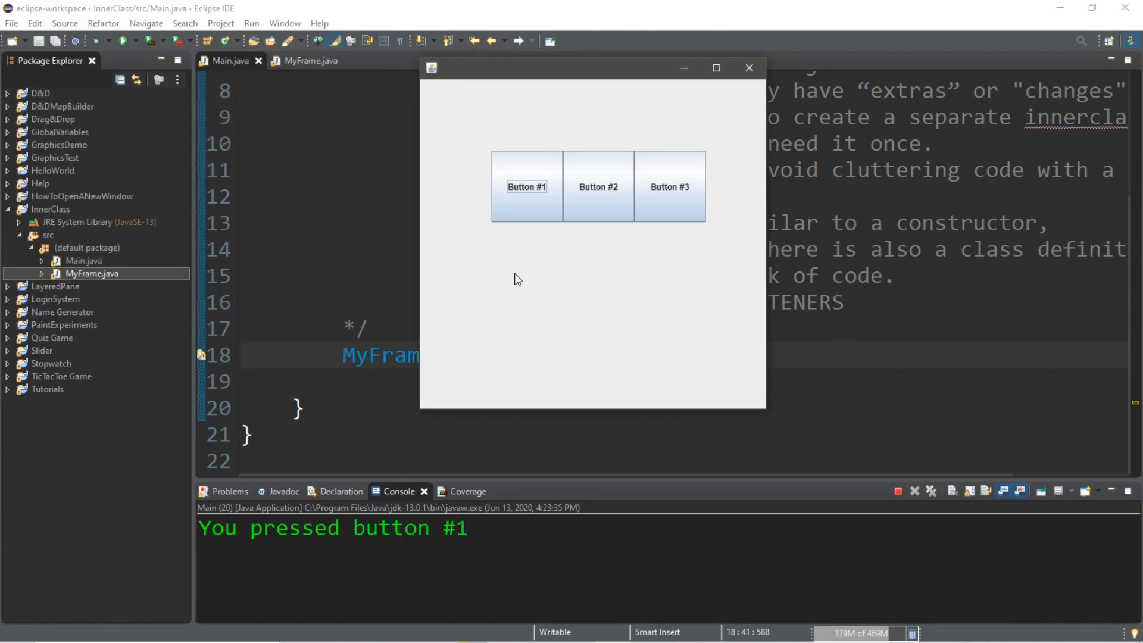
{"action": "left_click", "coordinate": [597, 186]}
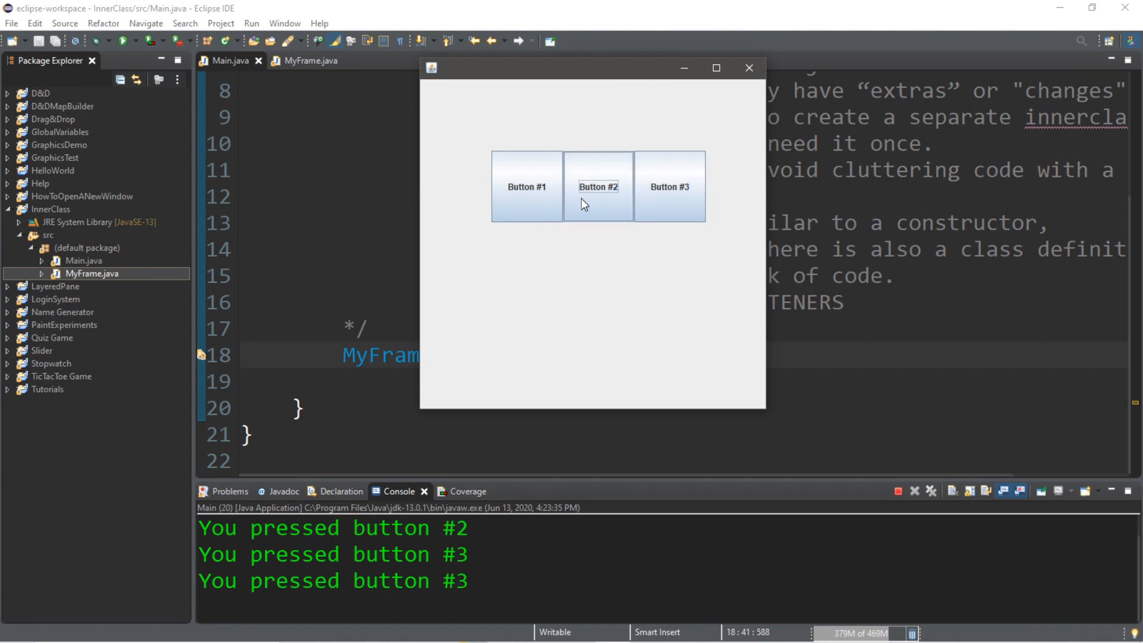
{"action": "left_click", "coordinate": [749, 67]}
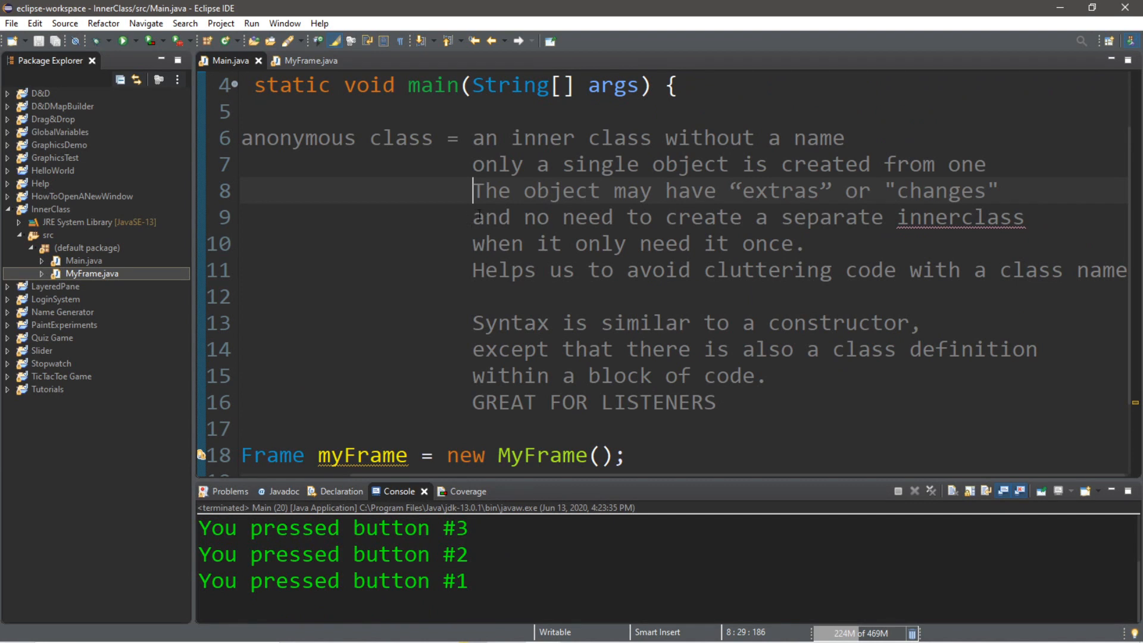
{"action": "left_click_drag", "start_coordinate": [523, 217], "coordinate": [1002, 217]}
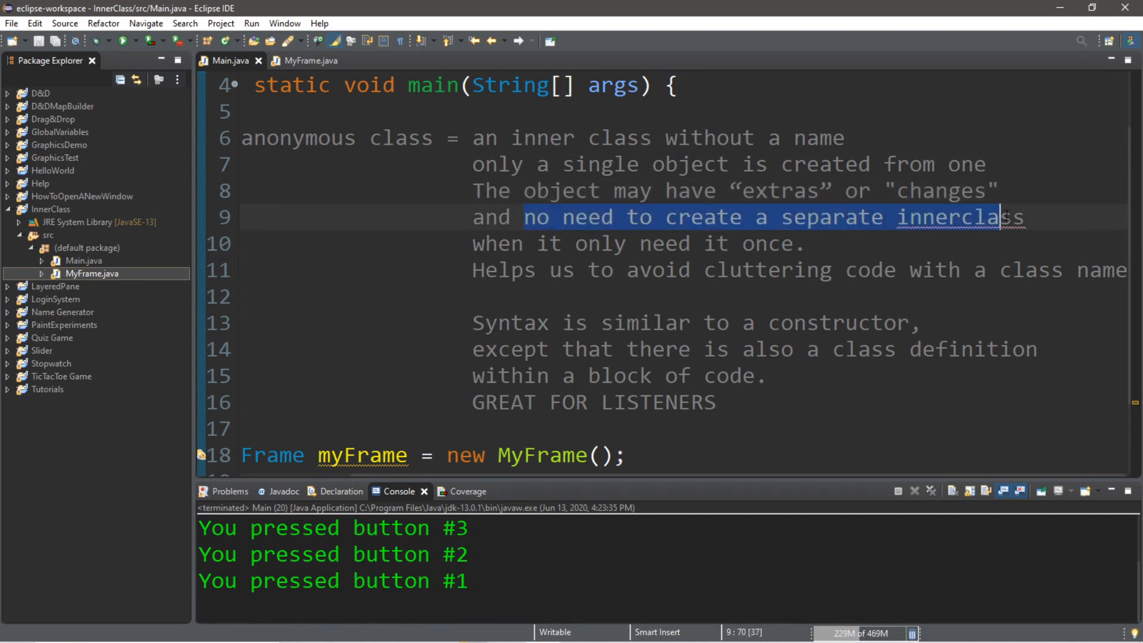
{"action": "left_click", "coordinate": [1024, 218]}
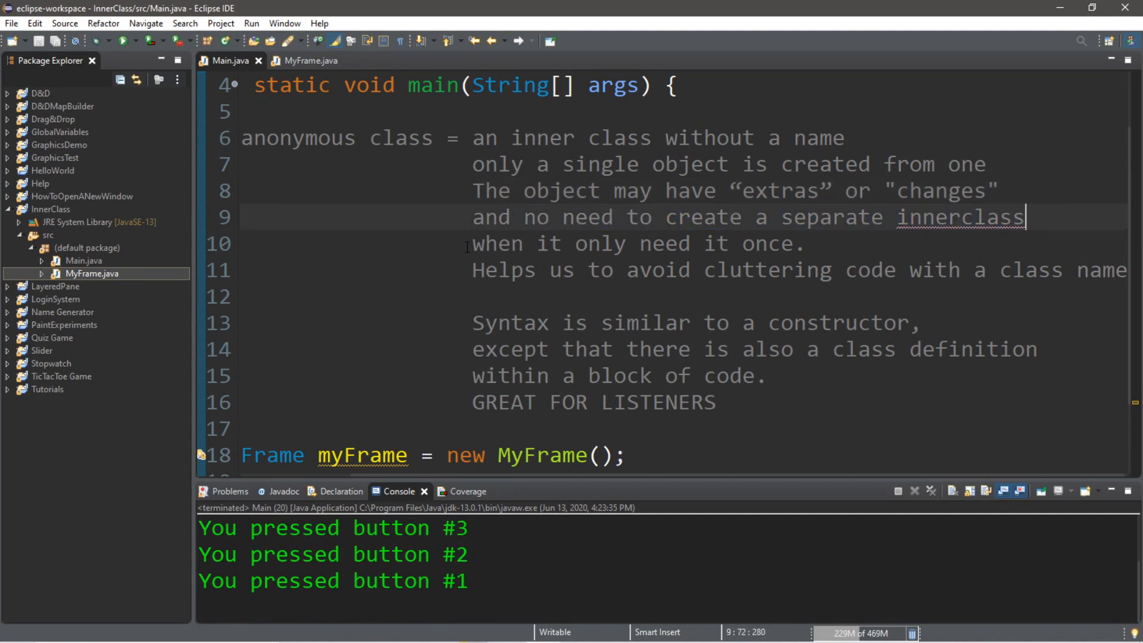
{"action": "left_click", "coordinate": [802, 243]}
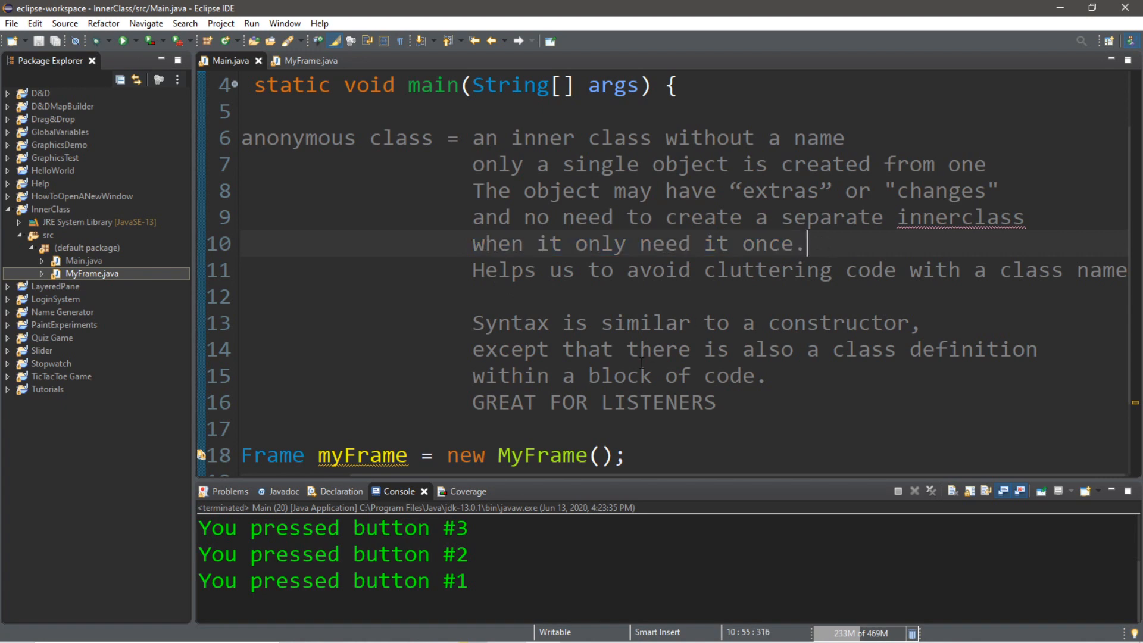
{"action": "left_click", "coordinate": [310, 61]}
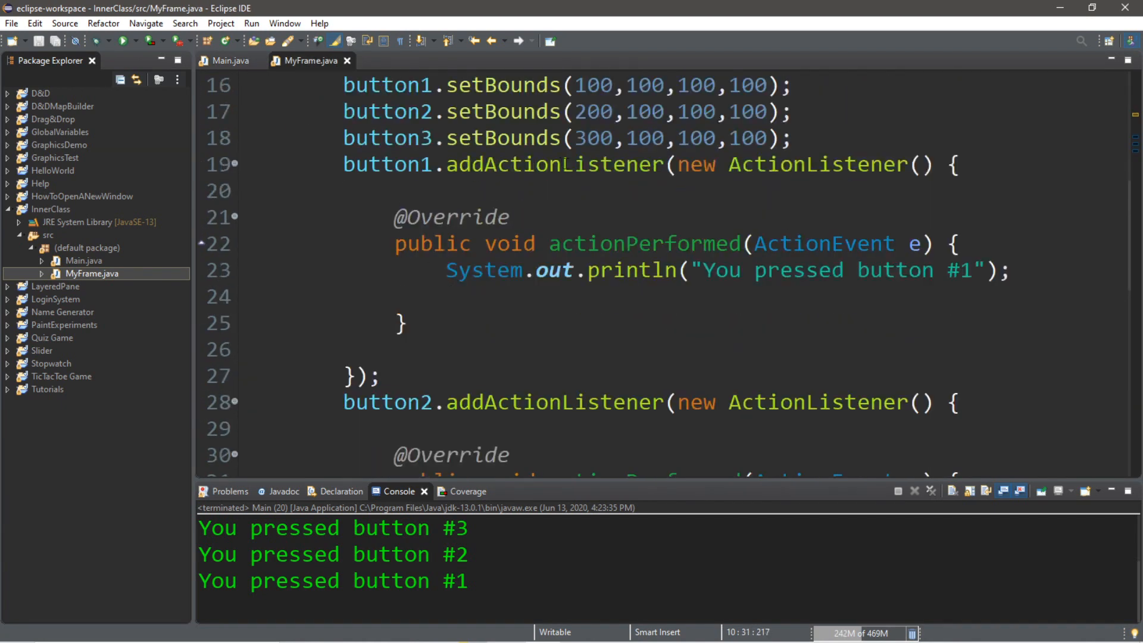
{"action": "left_click", "coordinate": [702, 270]}
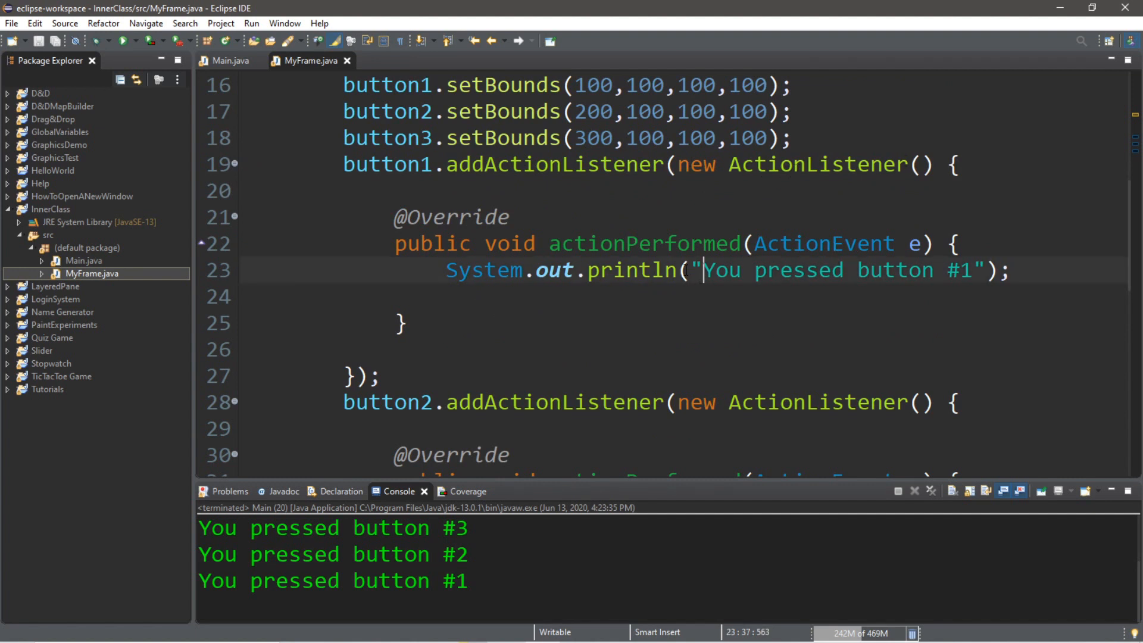
{"action": "double_click", "coordinate": [644, 243]}
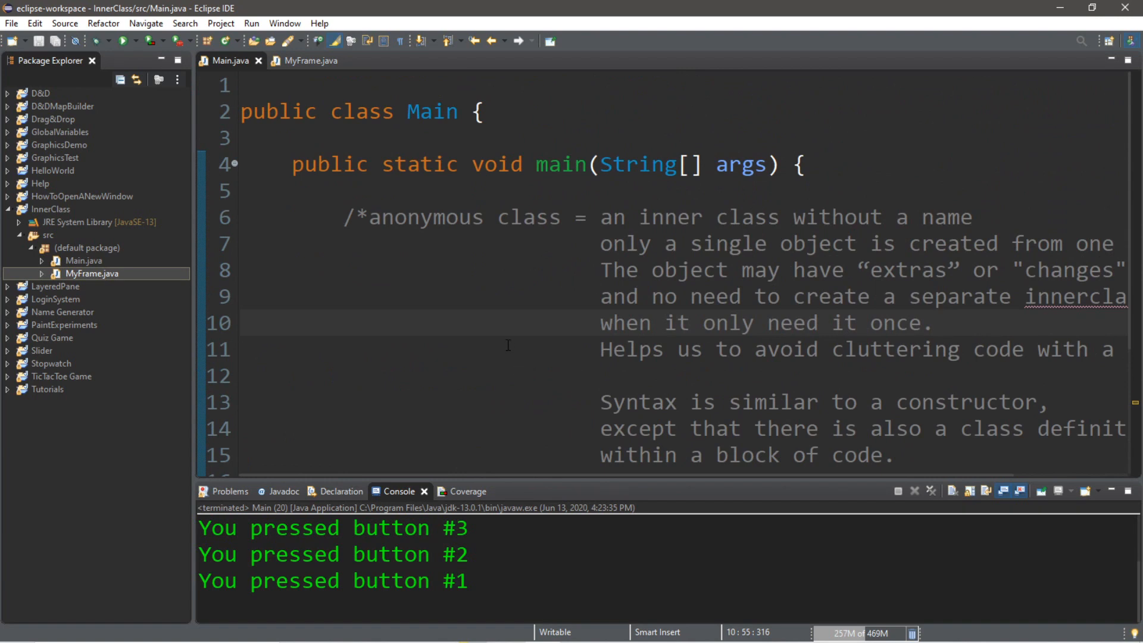
{"action": "left_click", "coordinate": [935, 323]}
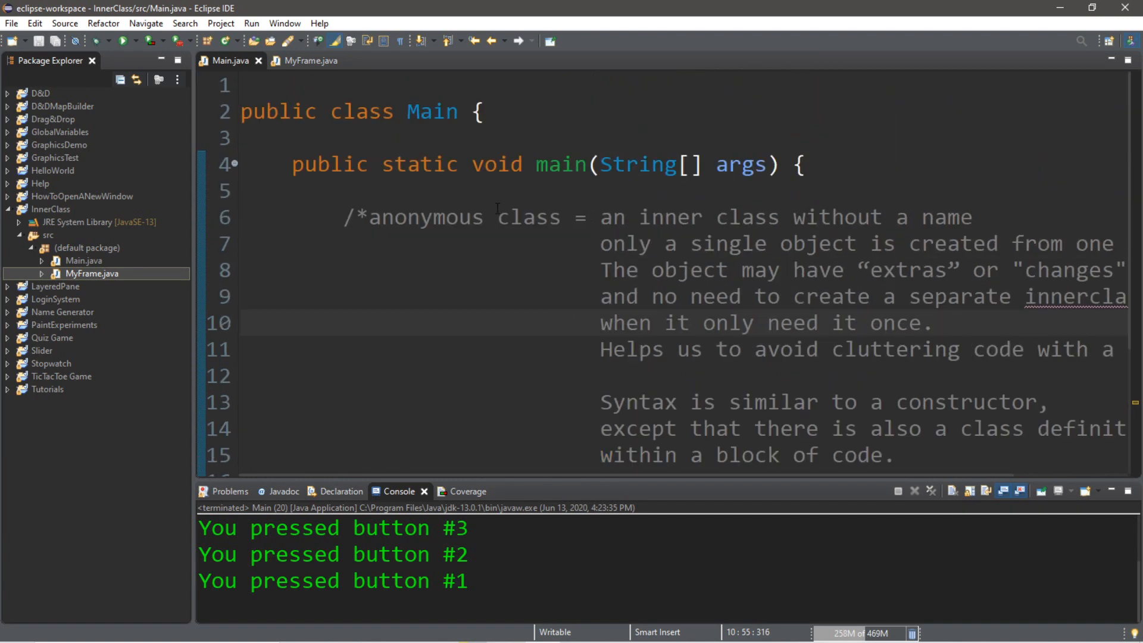
{"action": "left_click_drag", "start_coordinate": [369, 218], "coordinate": [600, 218]}
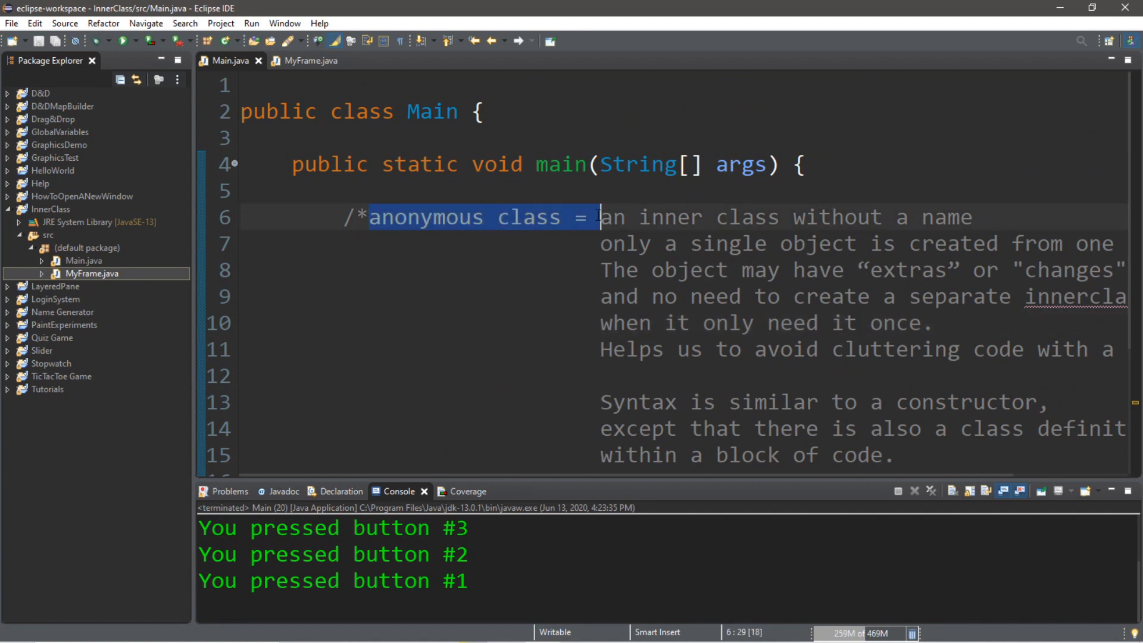
{"action": "left_click", "coordinate": [549, 270]}
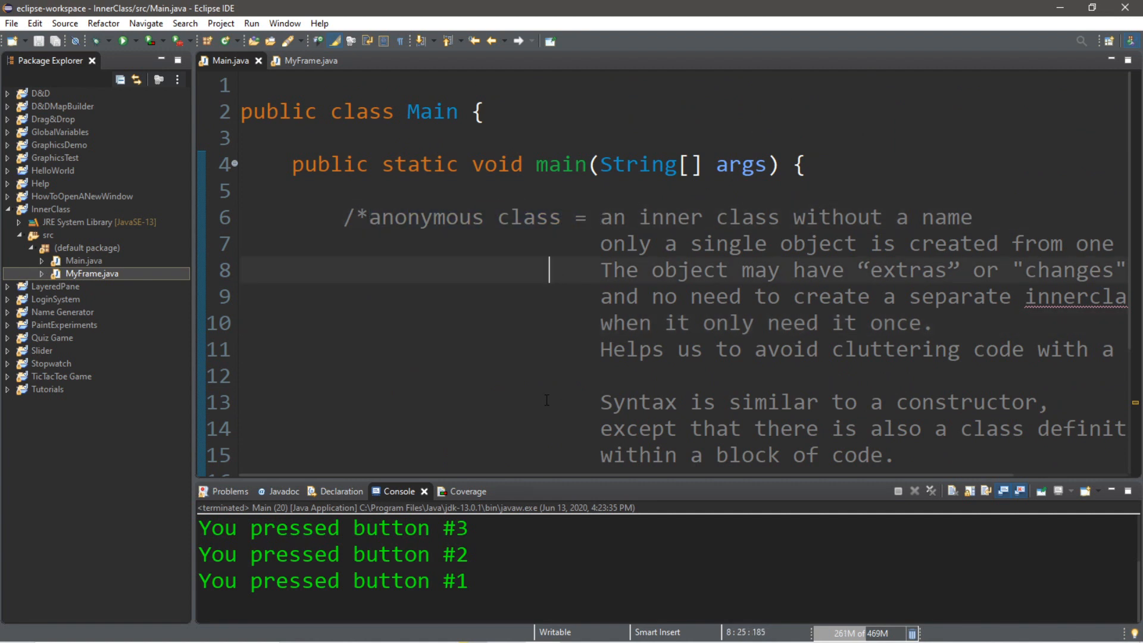